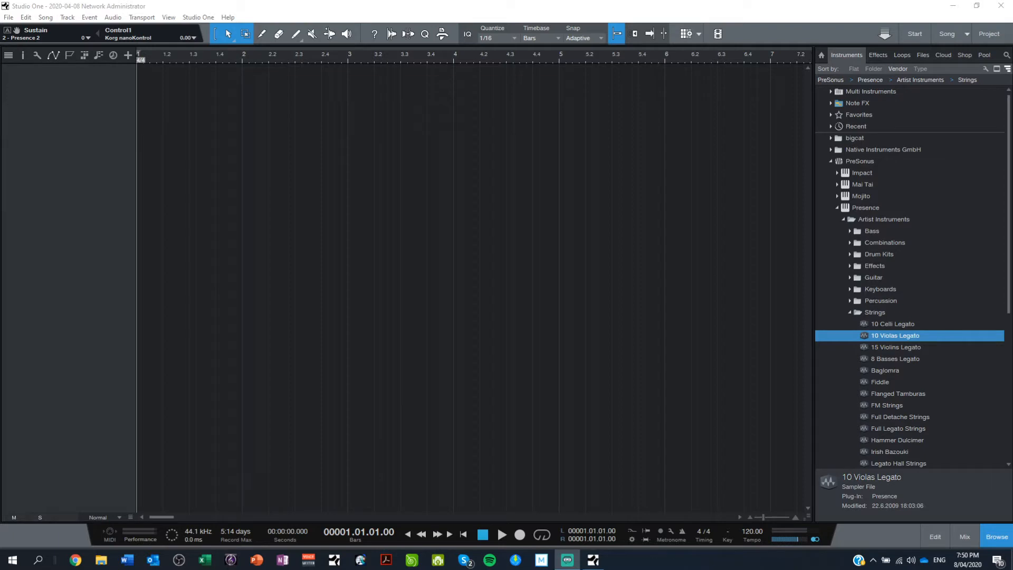
mouse_move(639, 552)
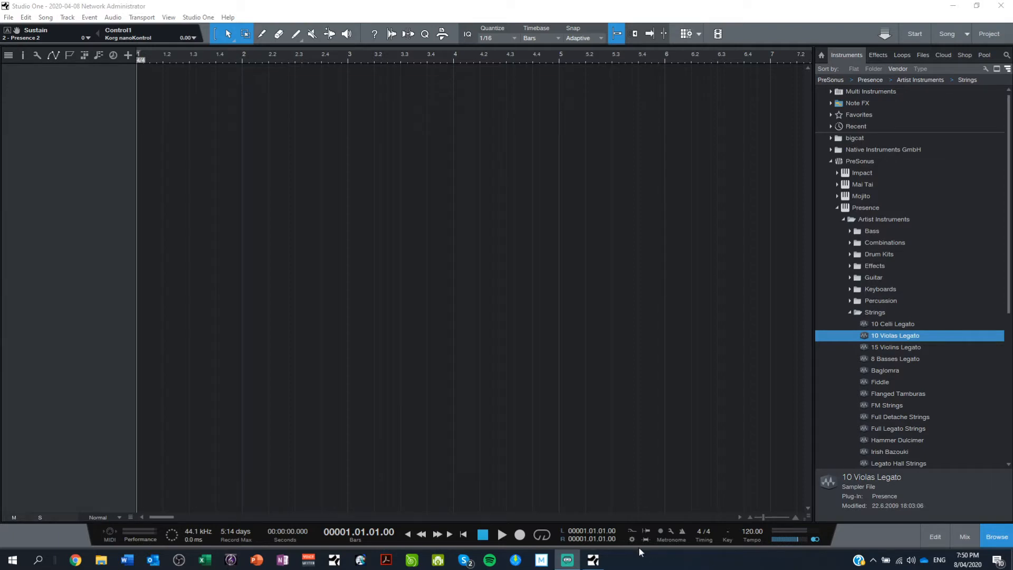
mouse_move(829, 210)
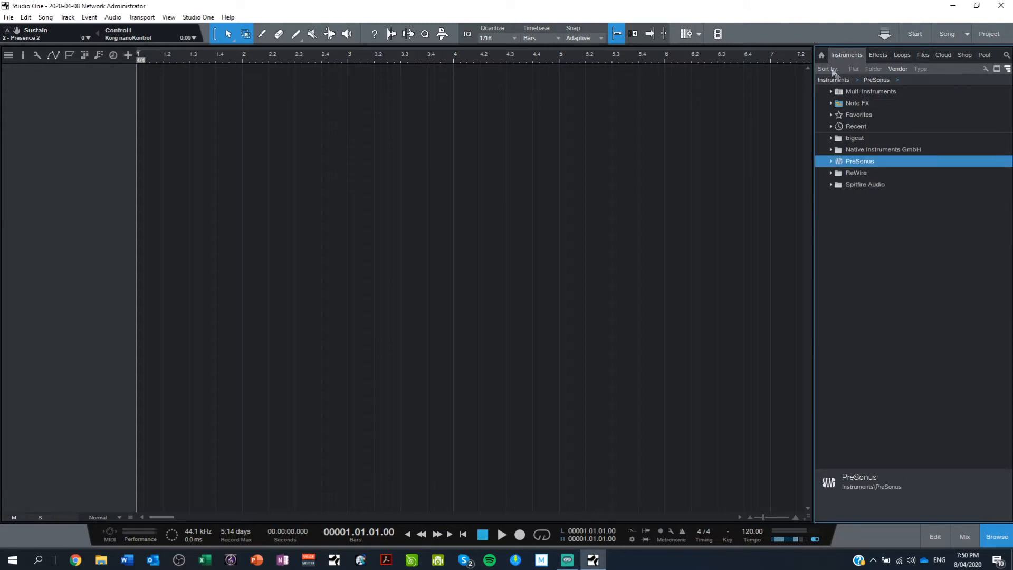
- Browse PreSonus > Presence > Artist Instruments > Strings and select 15 Violins Legato
left_click(821, 55)
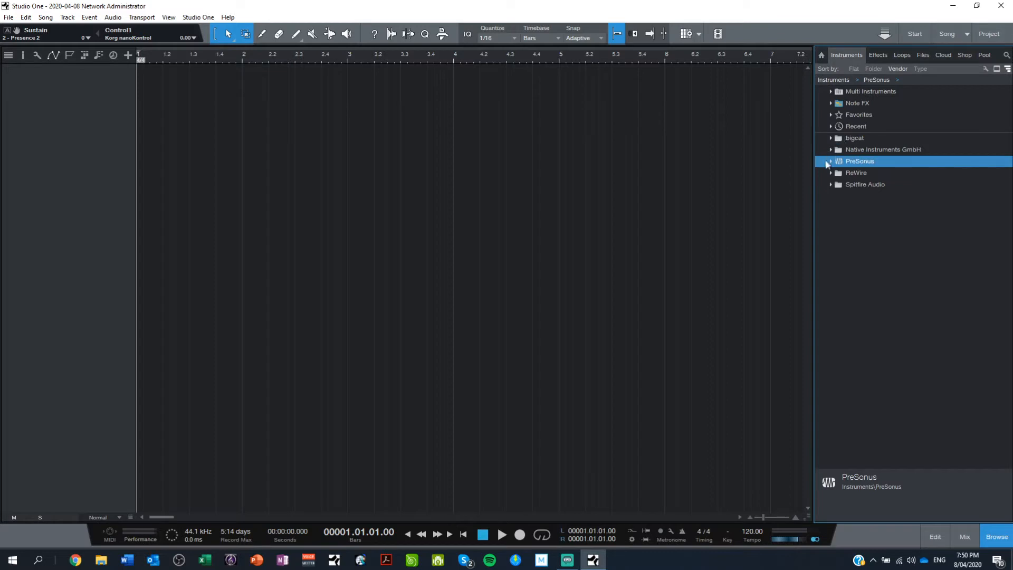
left_click(831, 161)
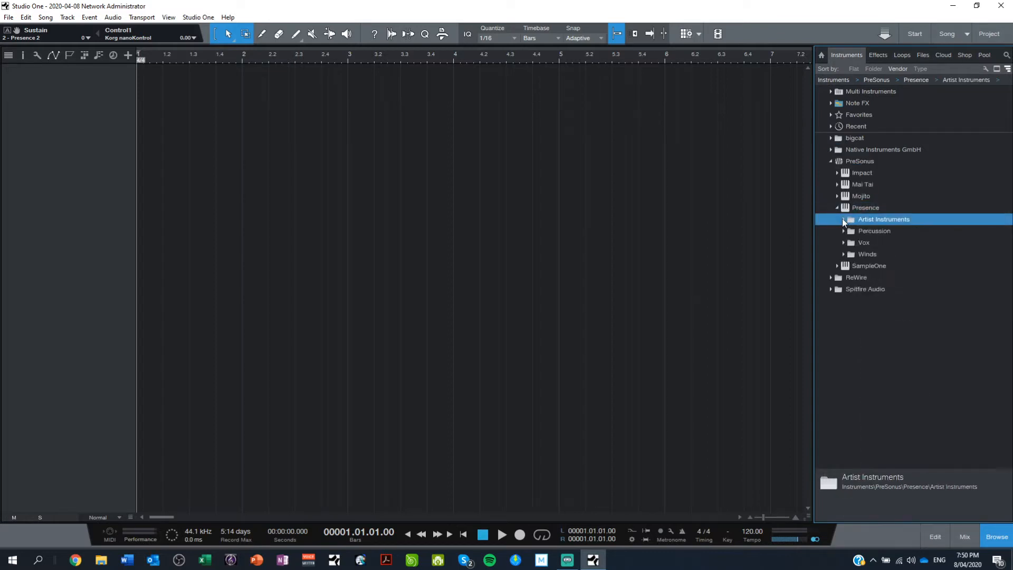
mouse_move(870, 252)
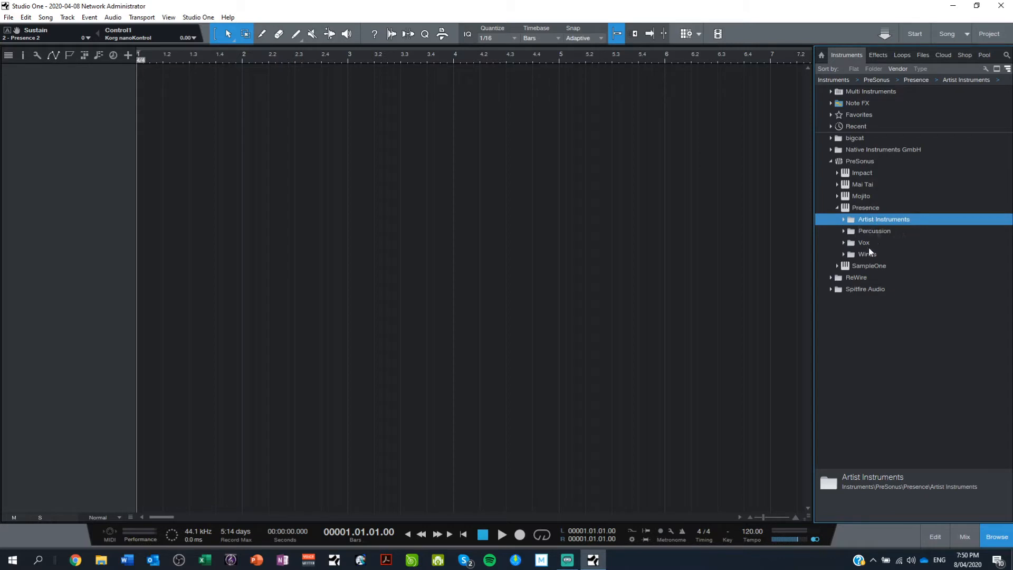
mouse_move(860, 265)
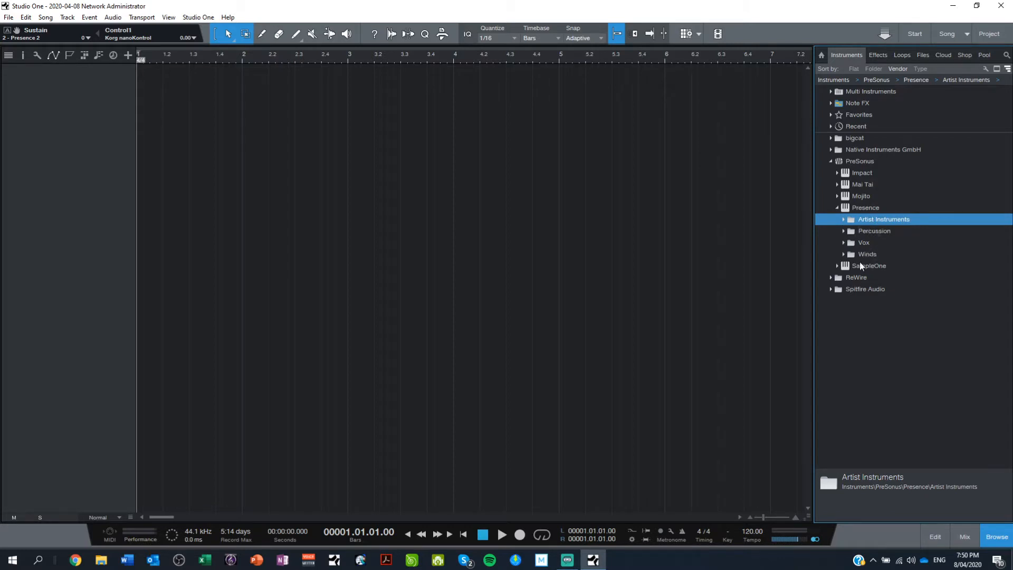
mouse_move(849, 224)
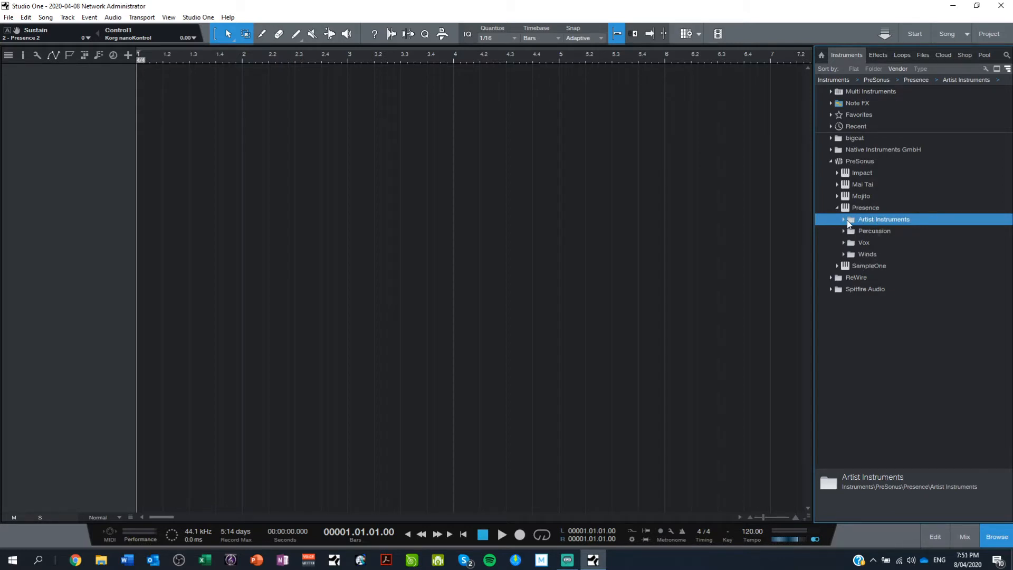
left_click(843, 219)
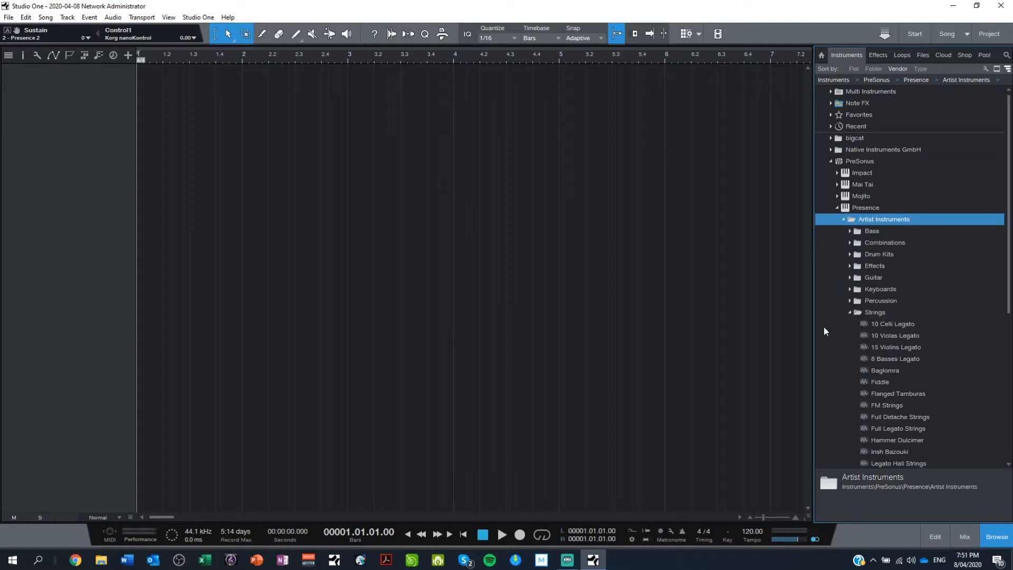
left_click(875, 311)
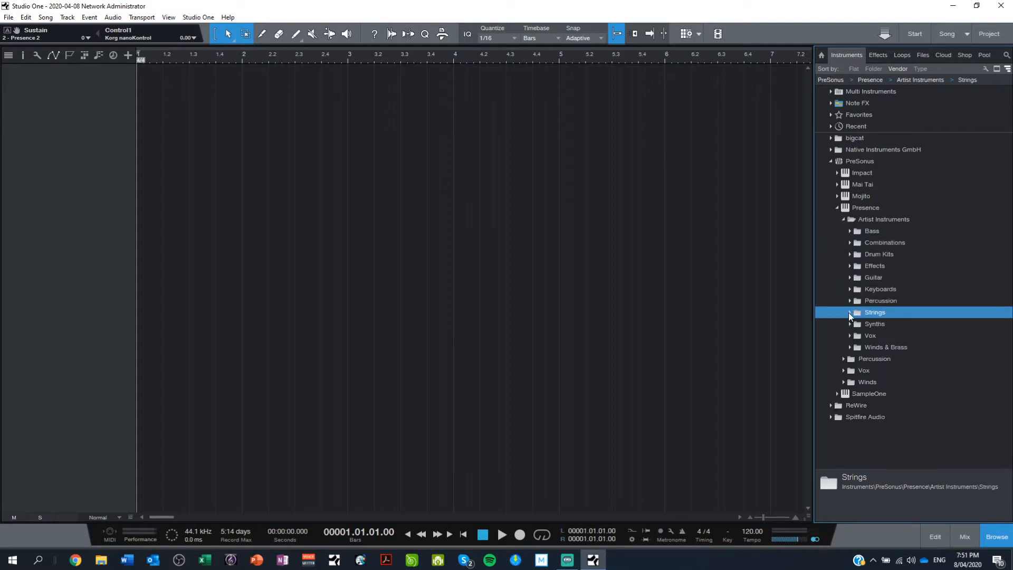
left_click(850, 312)
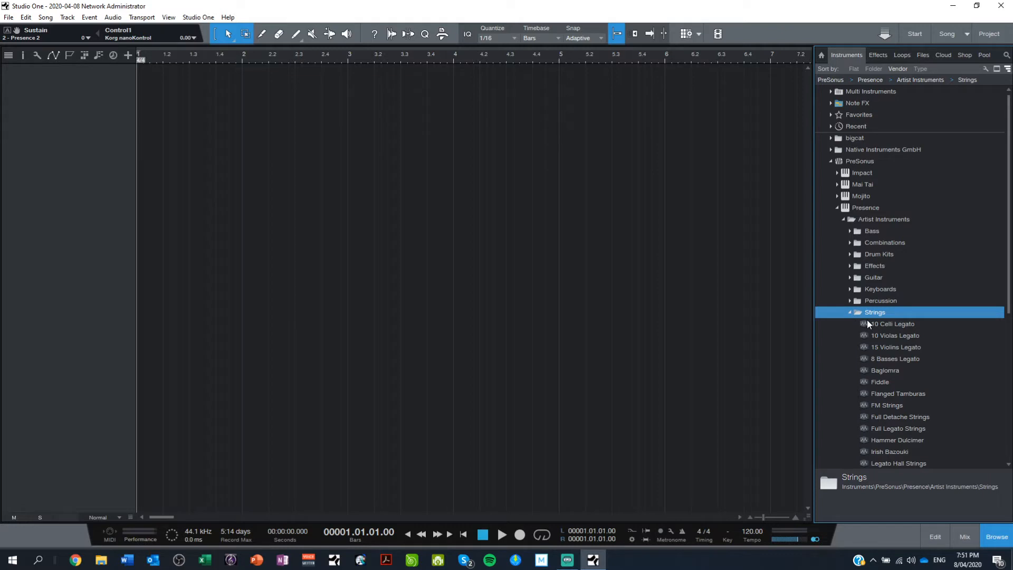
left_click(894, 335)
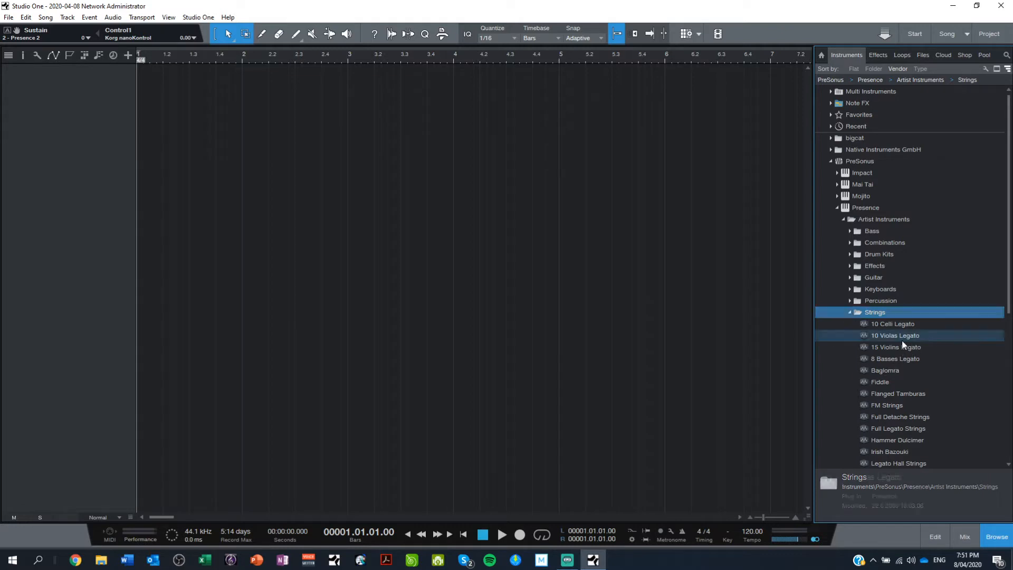
left_click(896, 347)
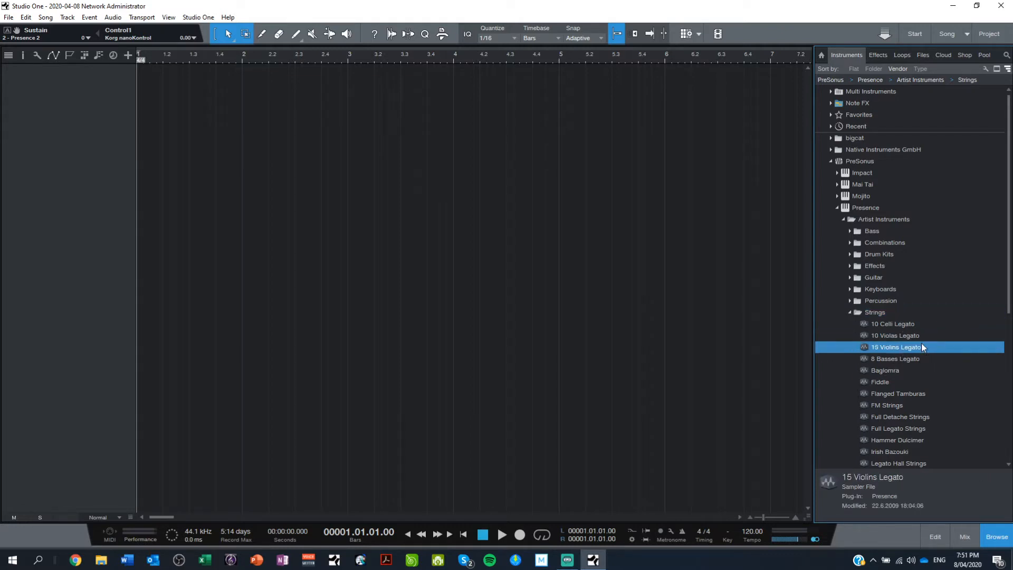
mouse_move(940, 351)
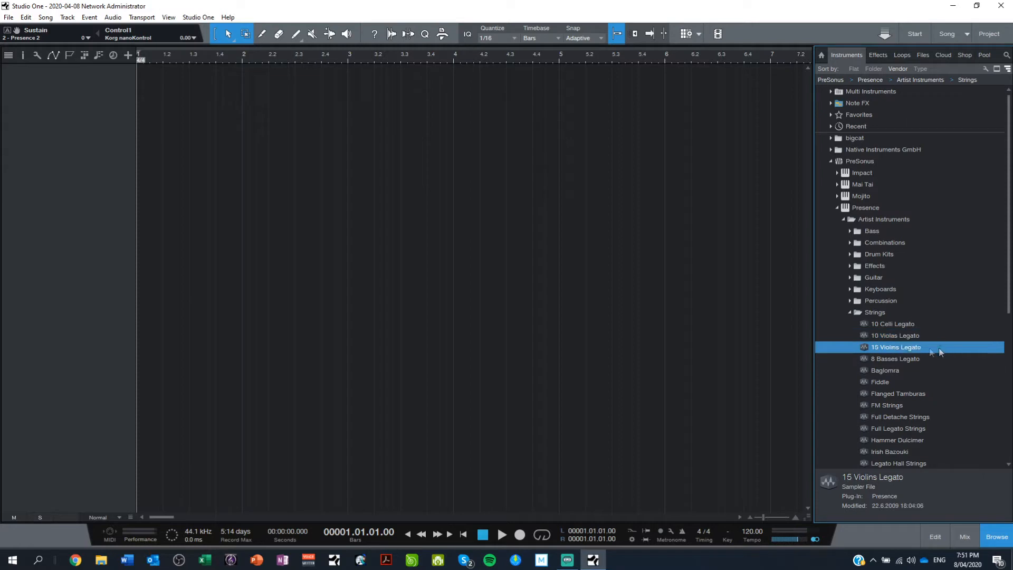
- Load 15 Violins Legato onto a new Presence track, close its window, and select 8 Basses Legato
double_click(895, 347)
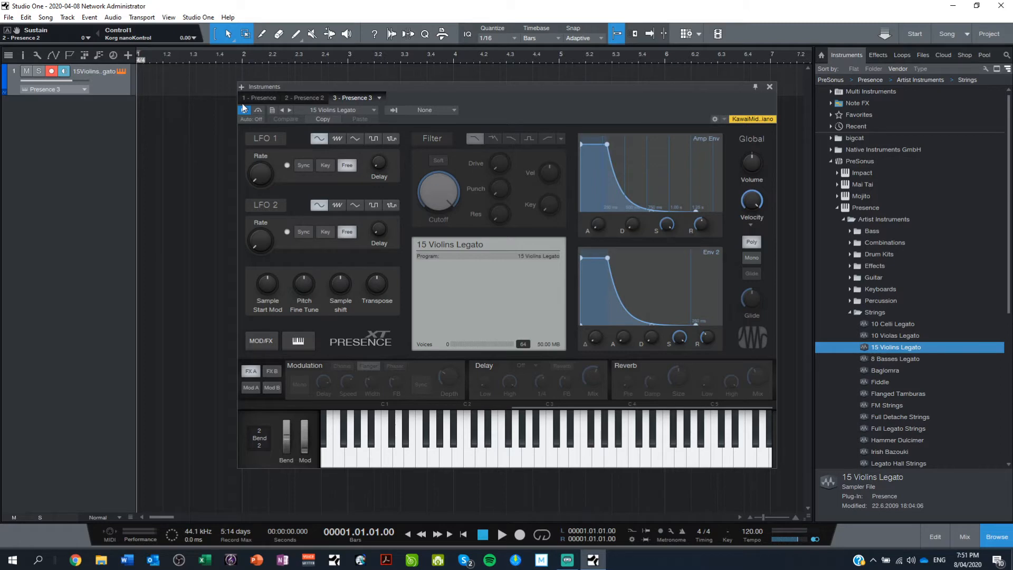
mouse_move(769, 86)
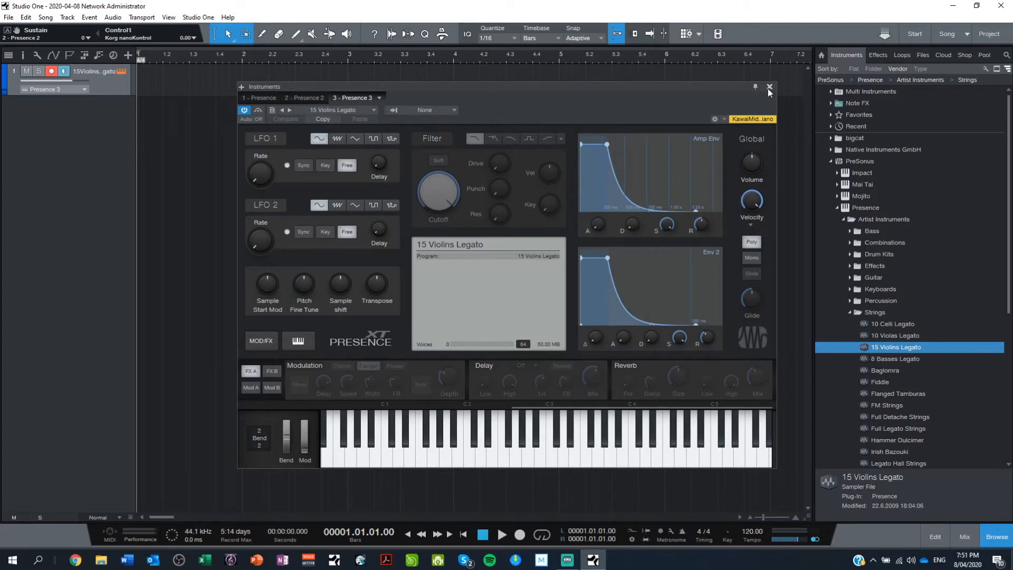
left_click(768, 87)
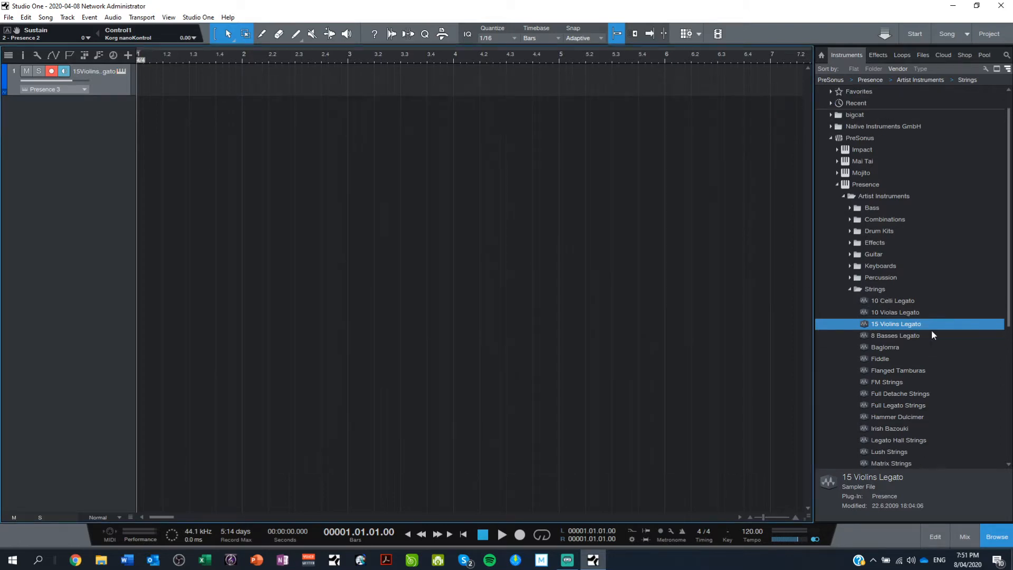
left_click(895, 335)
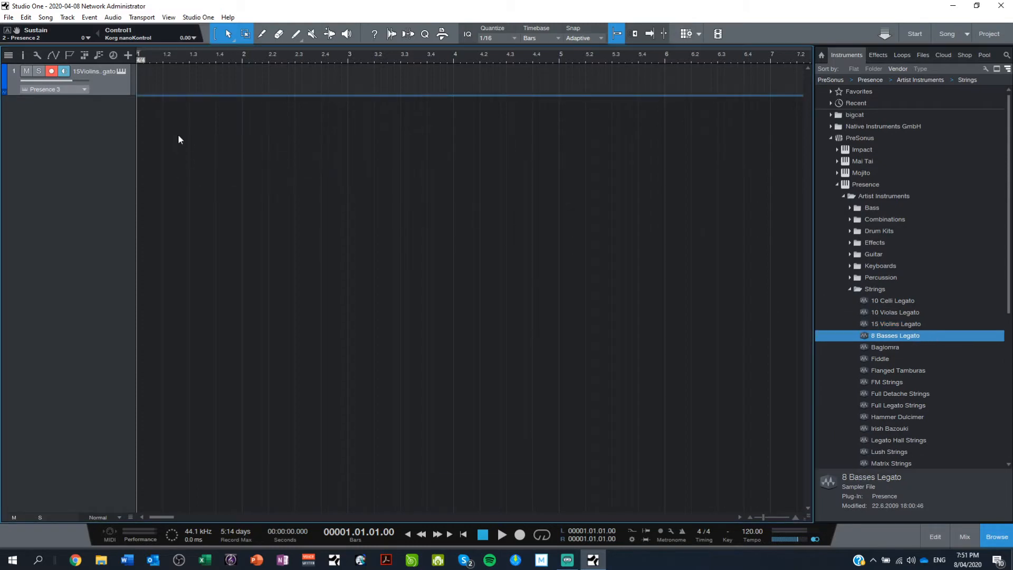
- Load 8 Basses Legato onto a second Presence track and close its instrument window
double_click(894, 336)
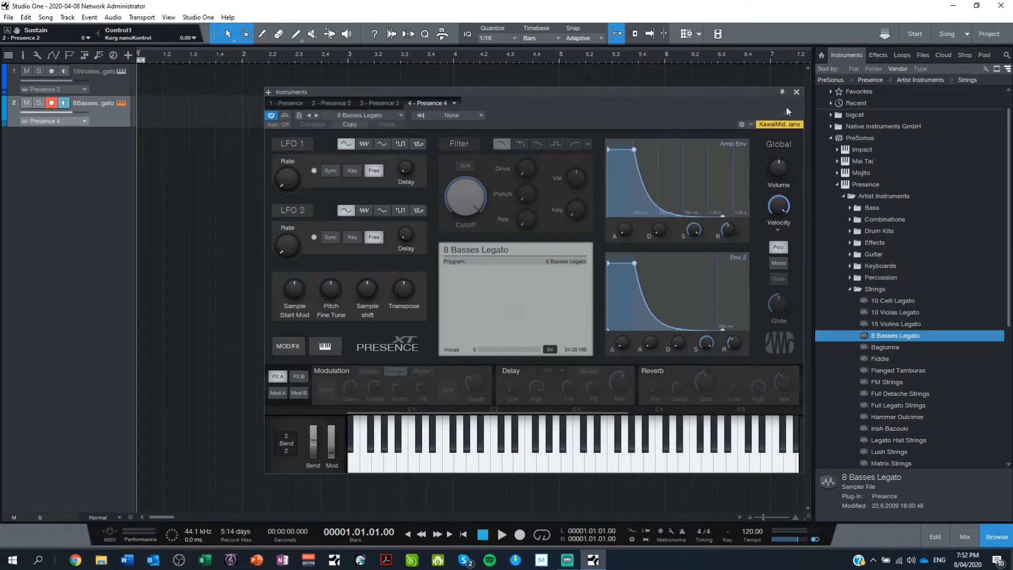
left_click(796, 92)
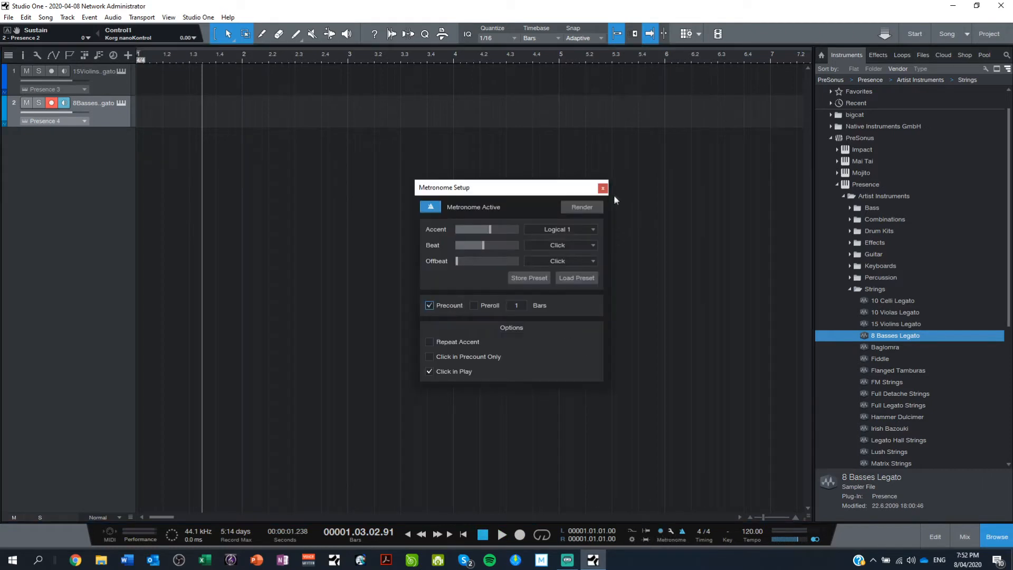
- Close Metronome Setup and record a four-bar part on the 8 Basses Legato track
left_click(602, 187)
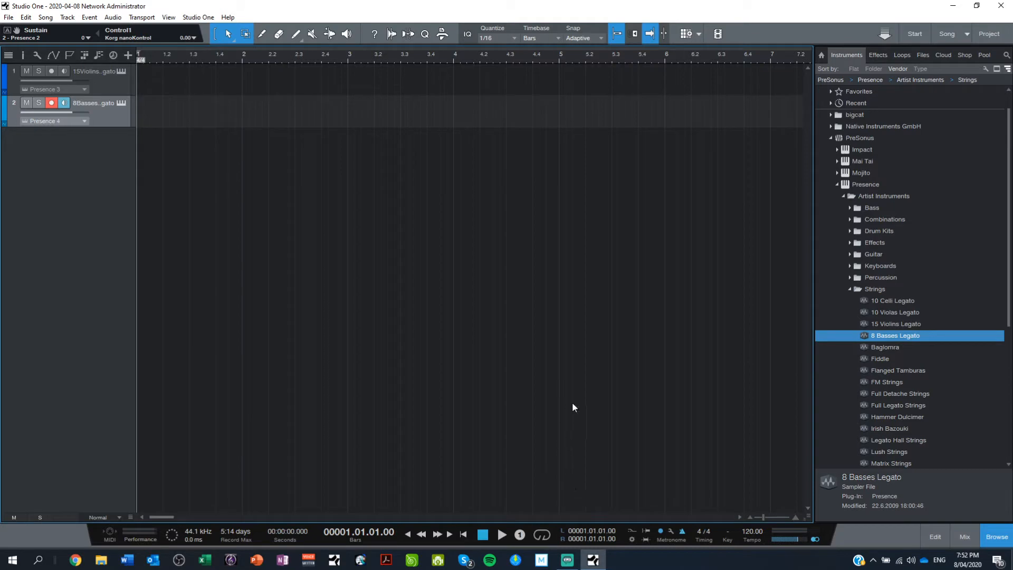
left_click(520, 535)
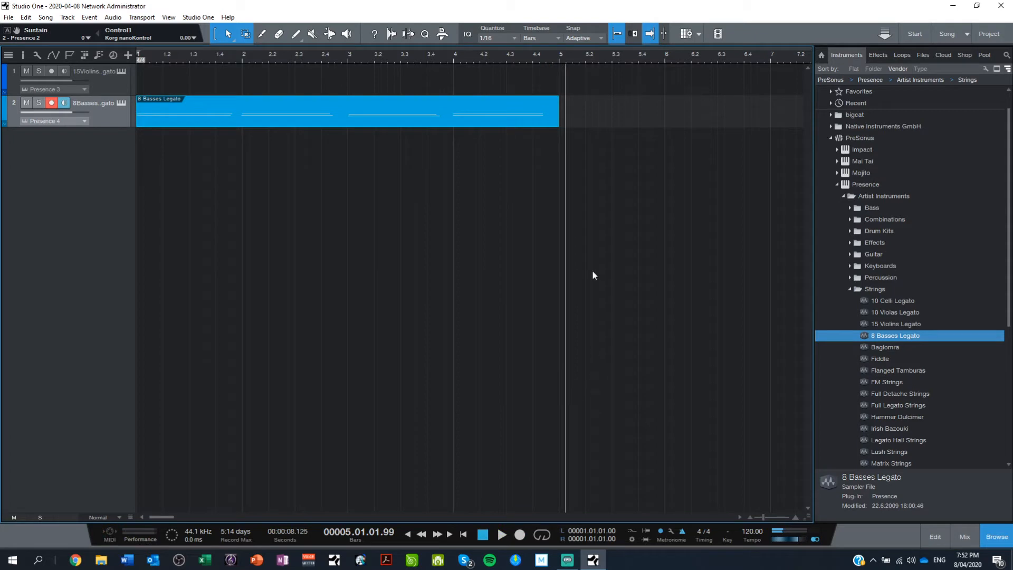
left_click(51, 71)
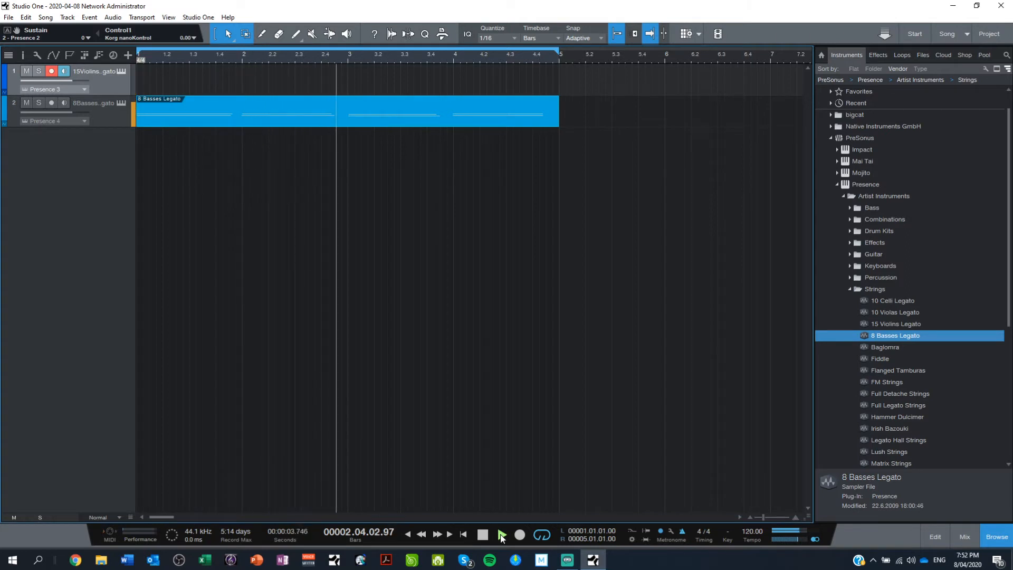
- Start and stop playback, then return to the start of the song
left_click(500, 536)
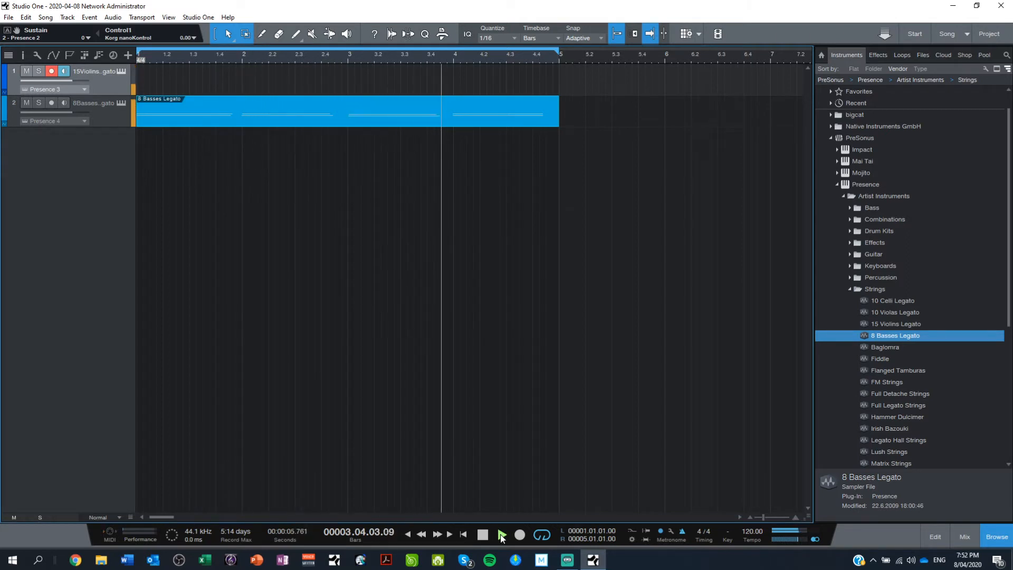
left_click(500, 535)
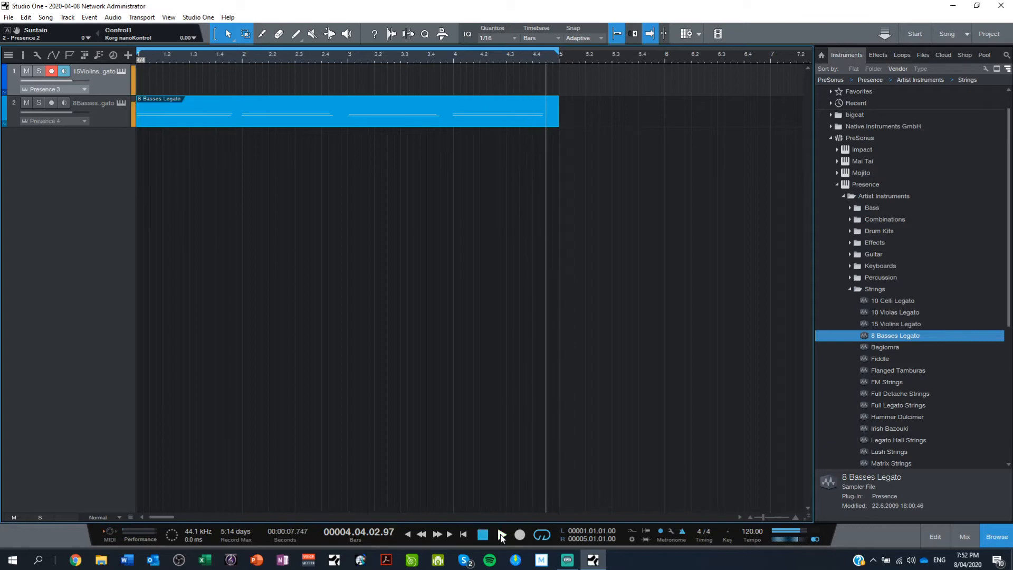
left_click(483, 535)
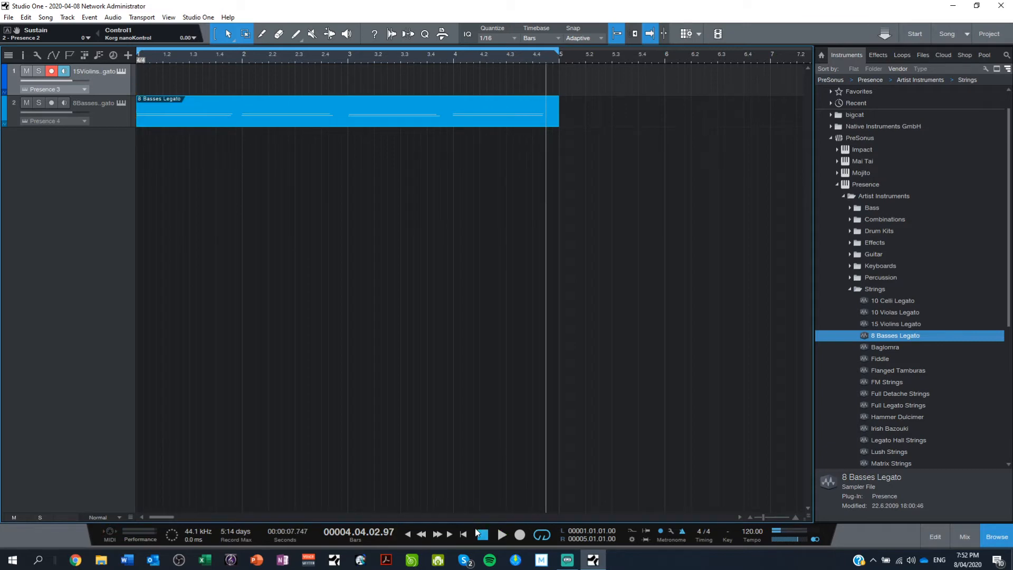
left_click(481, 534)
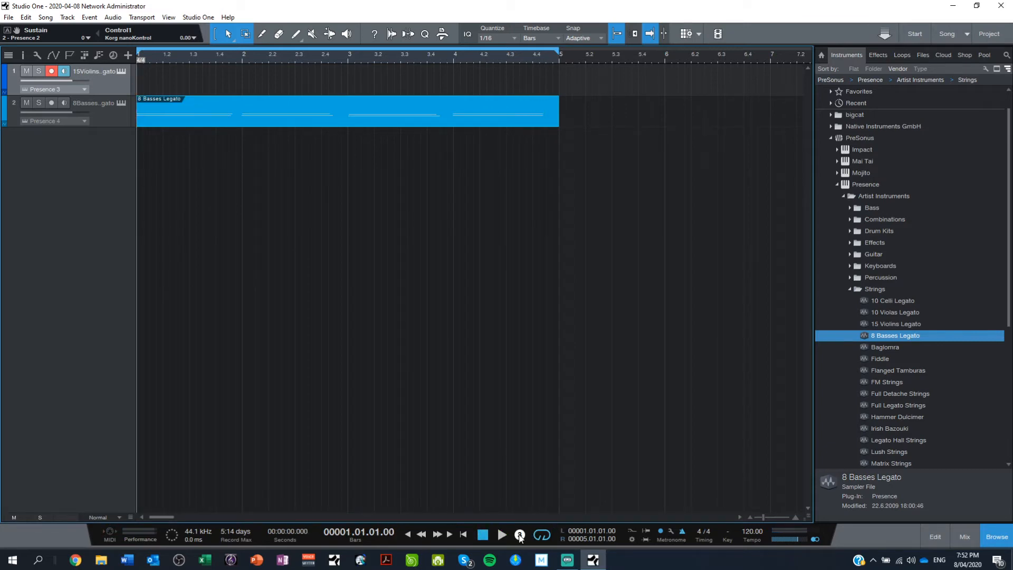
- Record a violin part on the 15 Violins Legato track
left_click(501, 535)
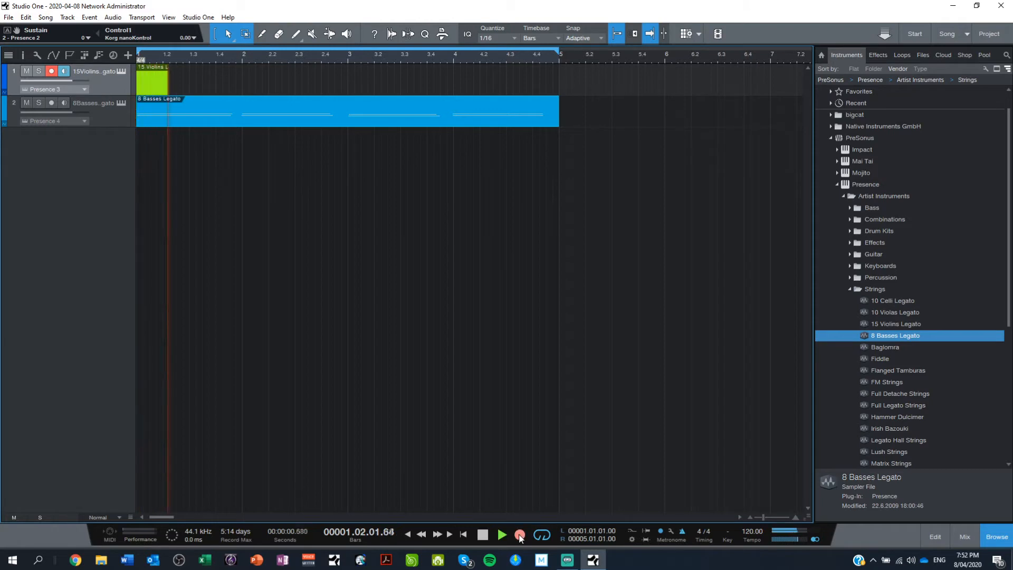
left_click(501, 535)
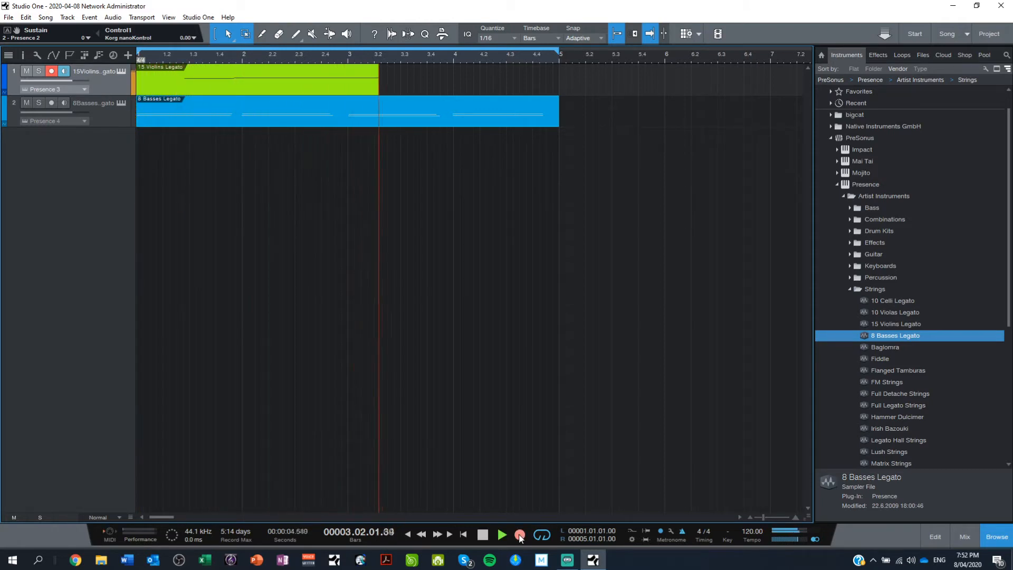
left_click(519, 535)
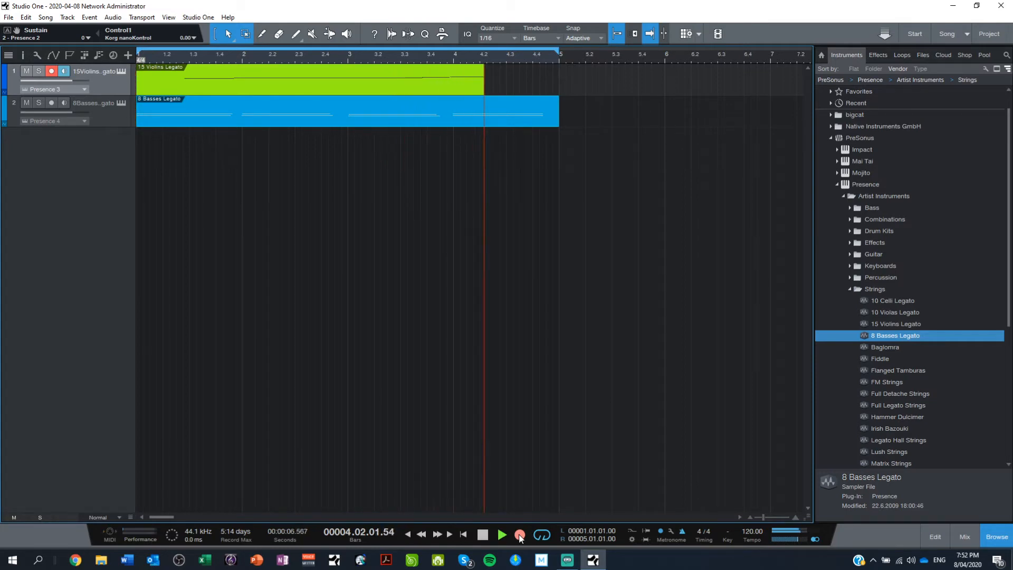
left_click(483, 534)
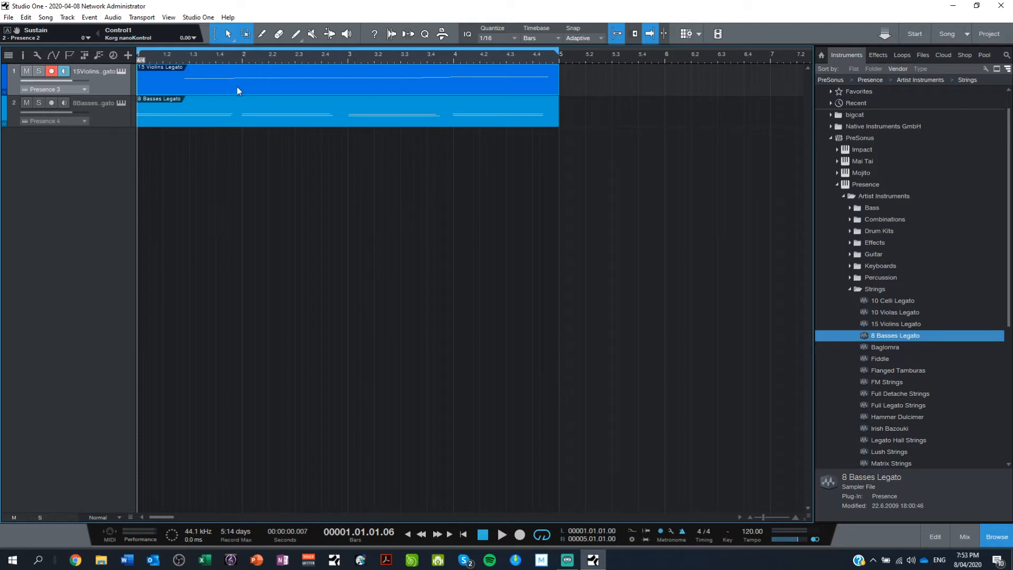
- Play both string parts back from the start and stop partway through
left_click(501, 535)
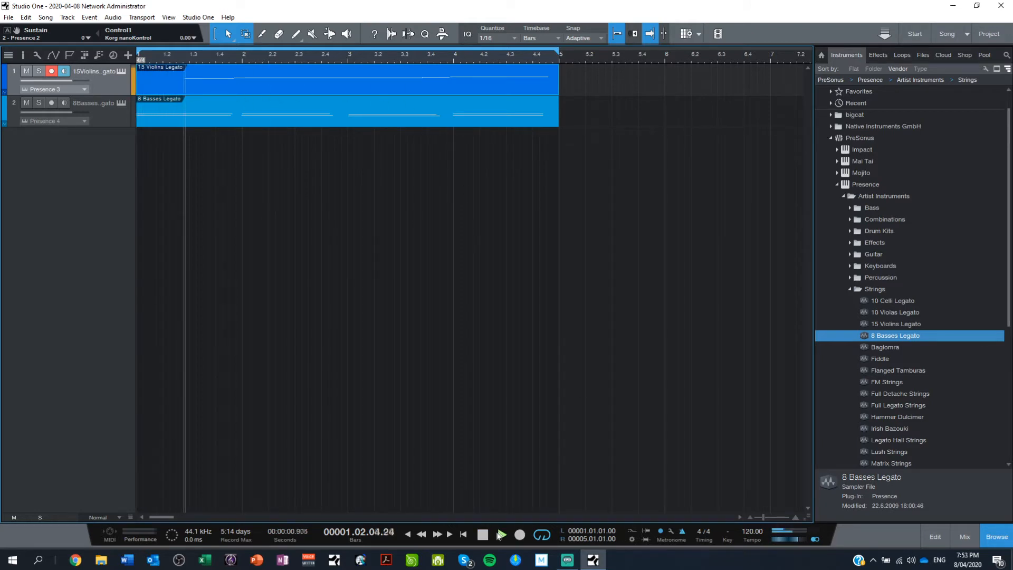
left_click(502, 537)
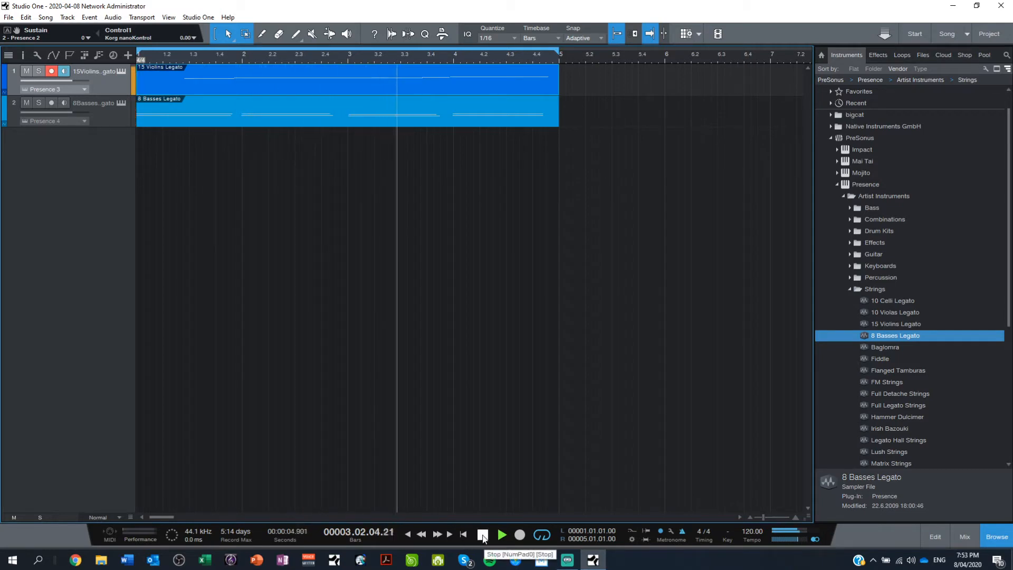
left_click(483, 534)
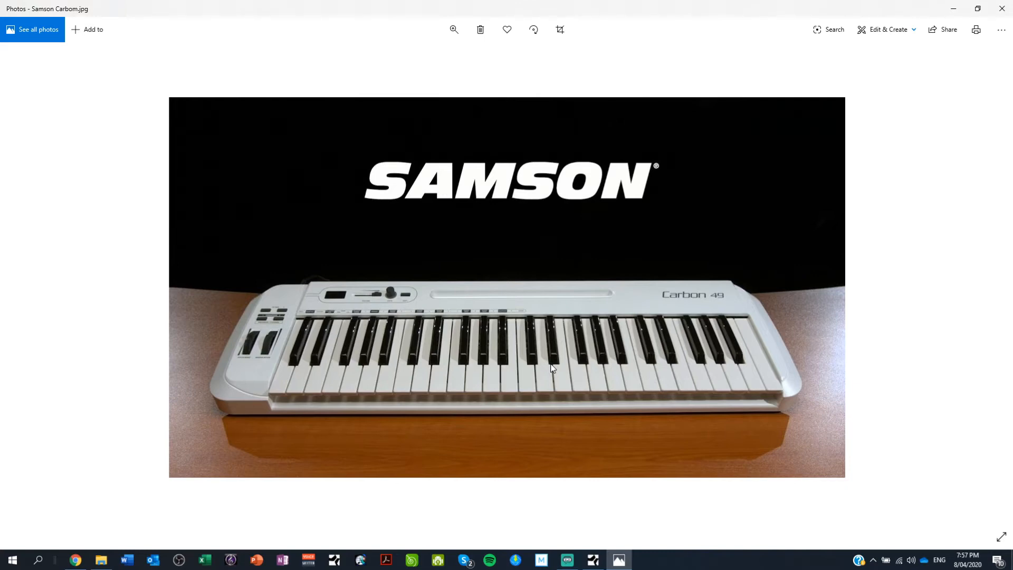
mouse_move(935, 296)
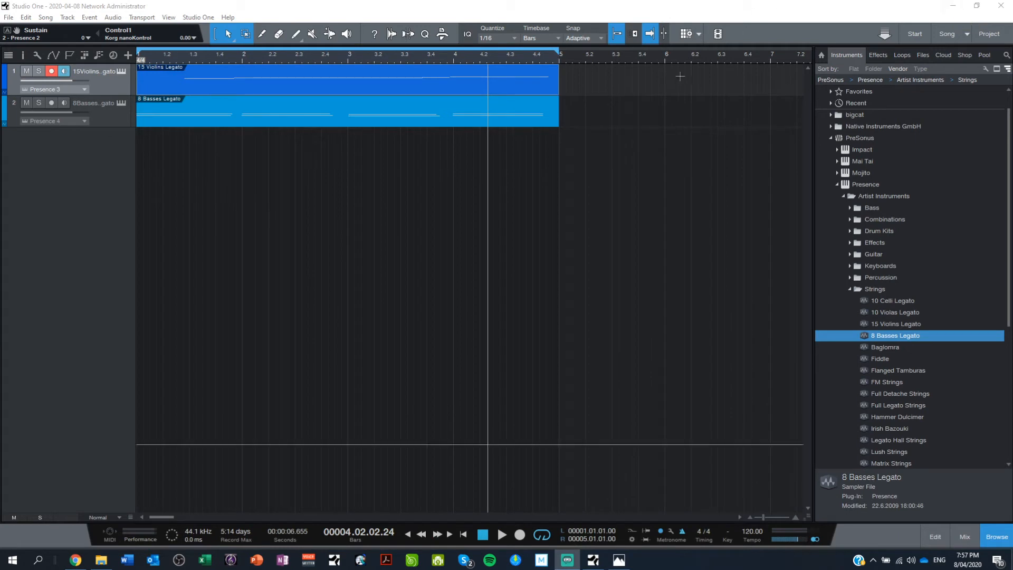
- Open Options > External Devices and view the Korg nanoKontrol settings without changing them
left_click(198, 17)
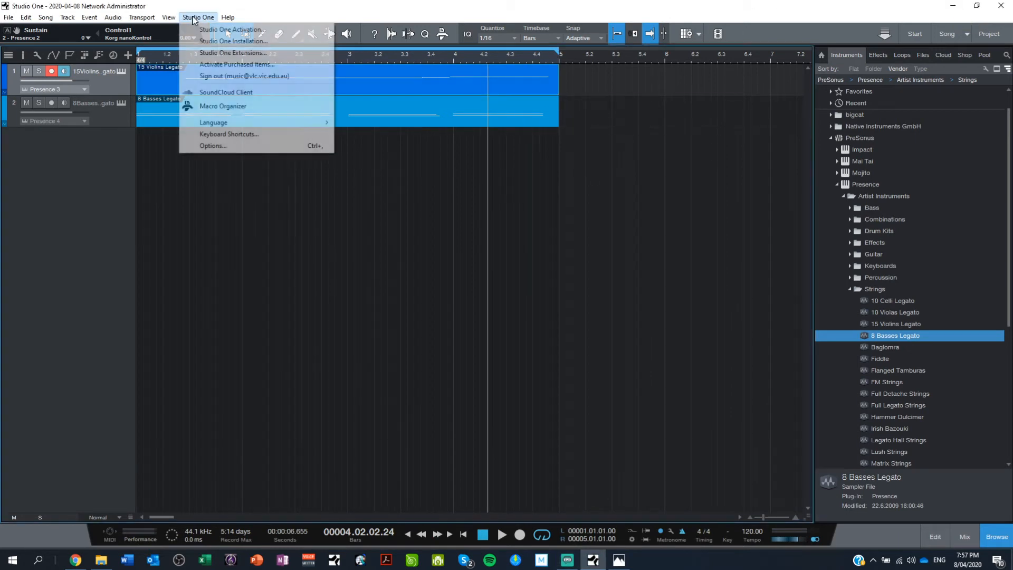
left_click(212, 146)
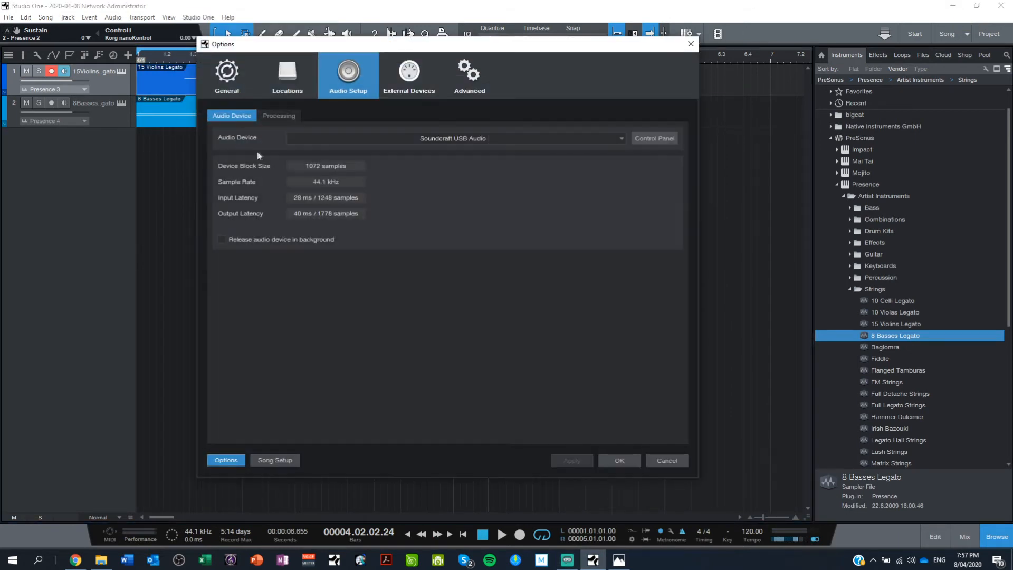
left_click(408, 75)
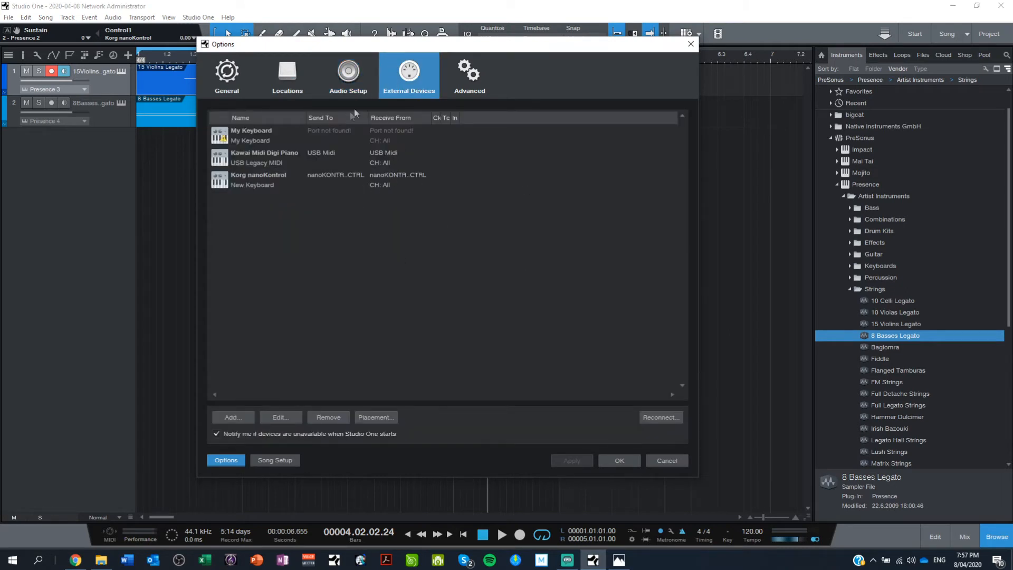
mouse_move(308, 205)
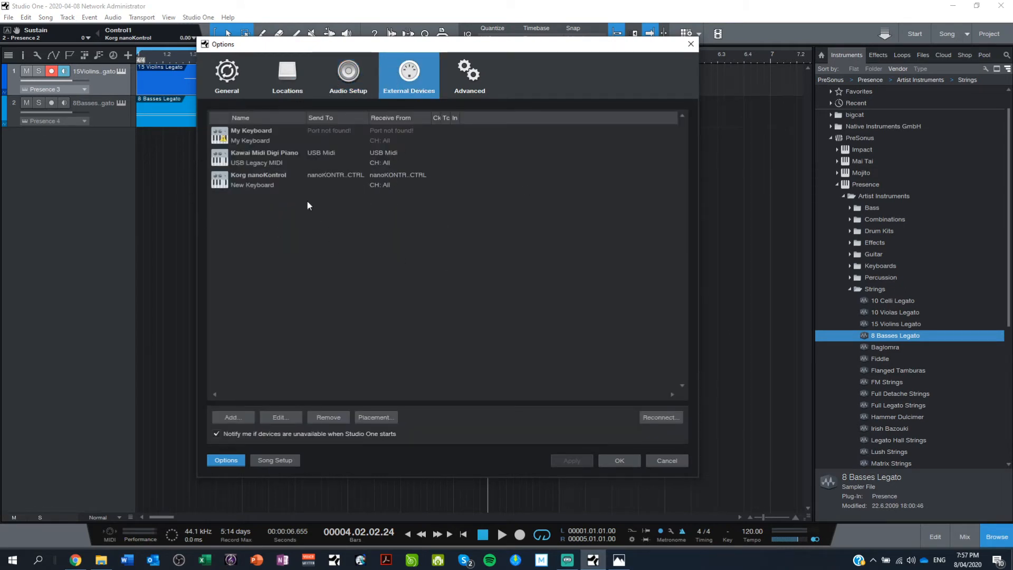
left_click(310, 179)
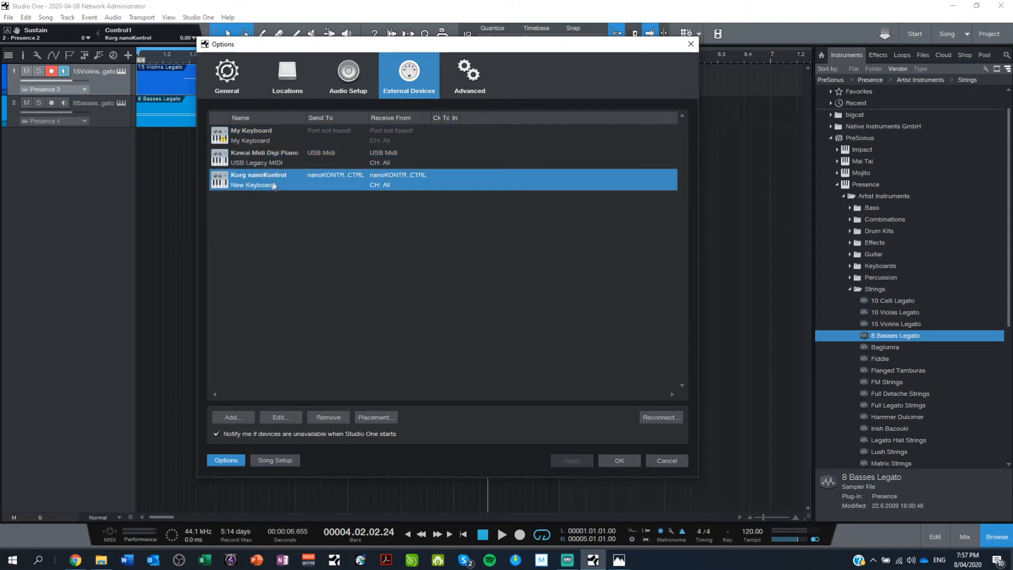
left_click(280, 416)
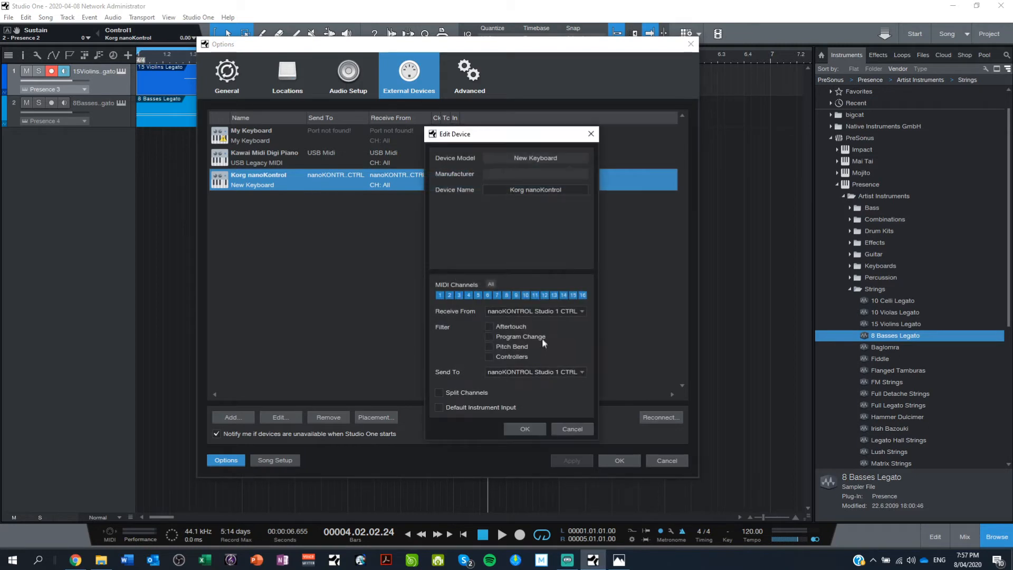
mouse_move(483, 322)
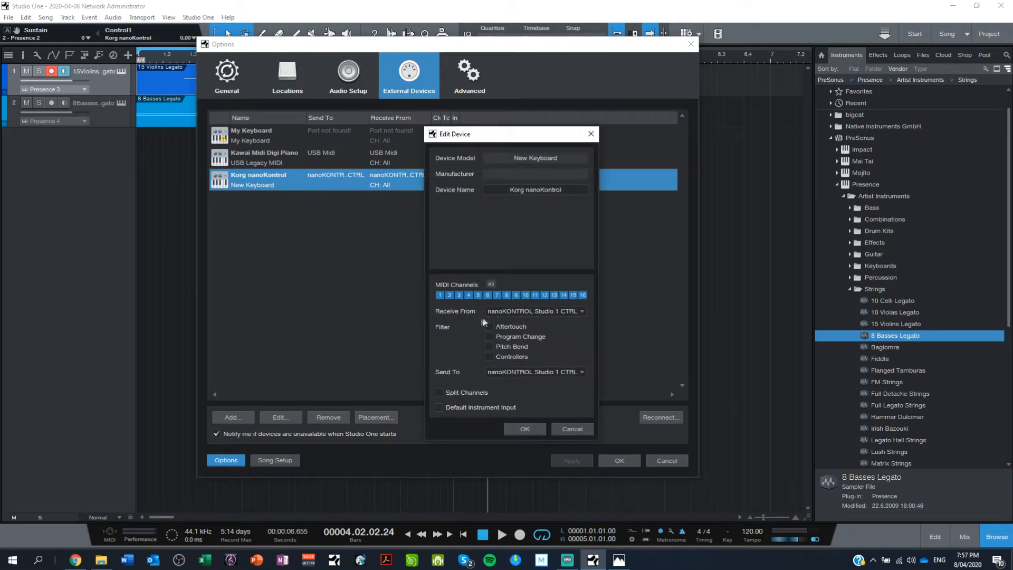
left_click(524, 428)
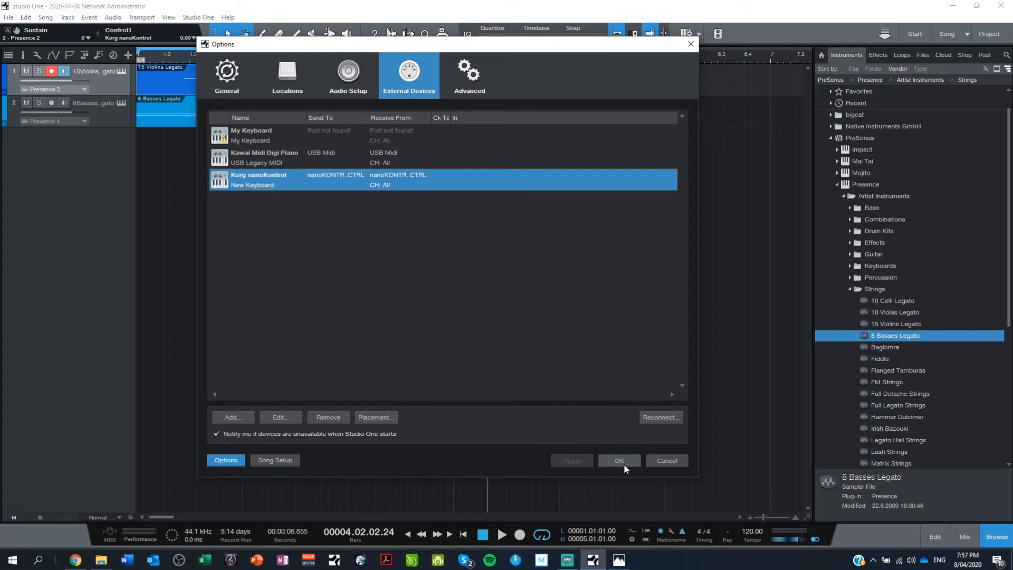
- Confirm Options with OK and open the violins track's automation display choices
left_click(618, 460)
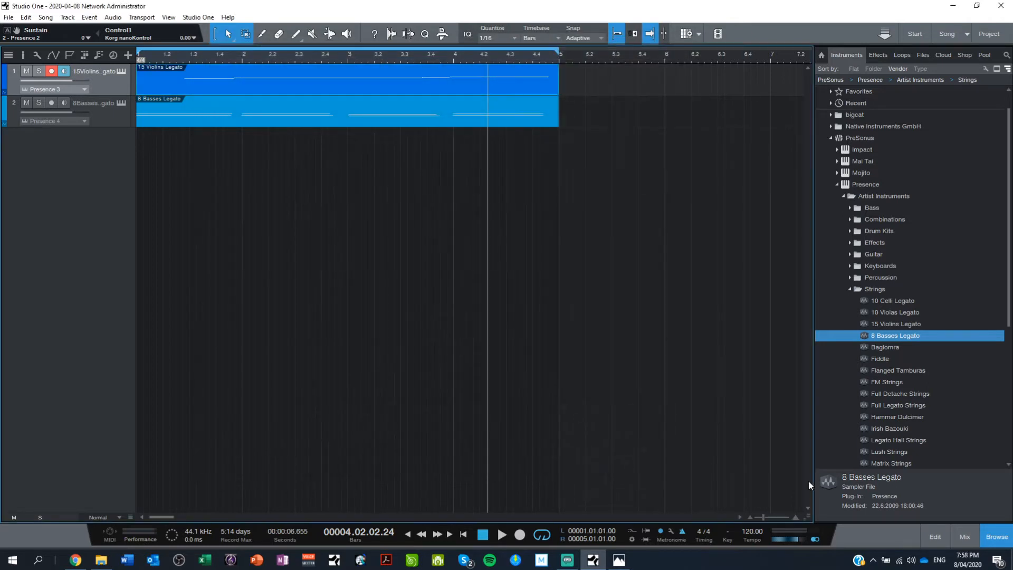
mouse_move(115, 142)
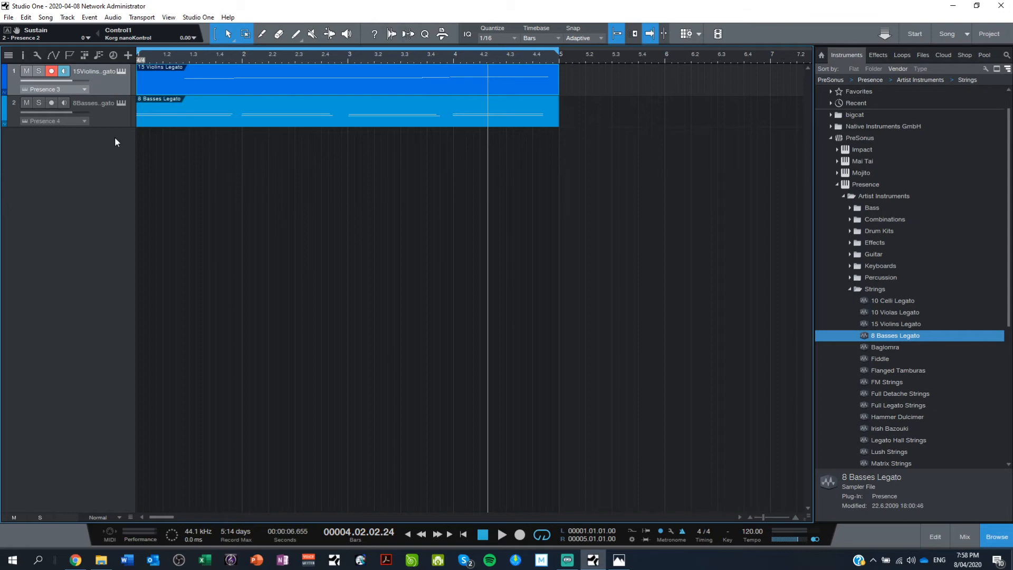
mouse_move(69, 90)
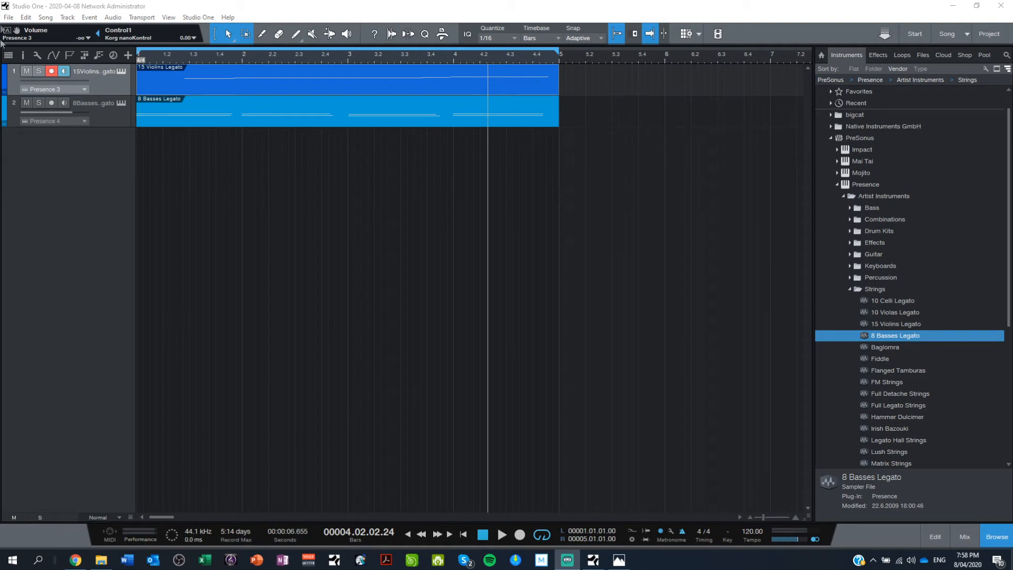
mouse_move(55, 71)
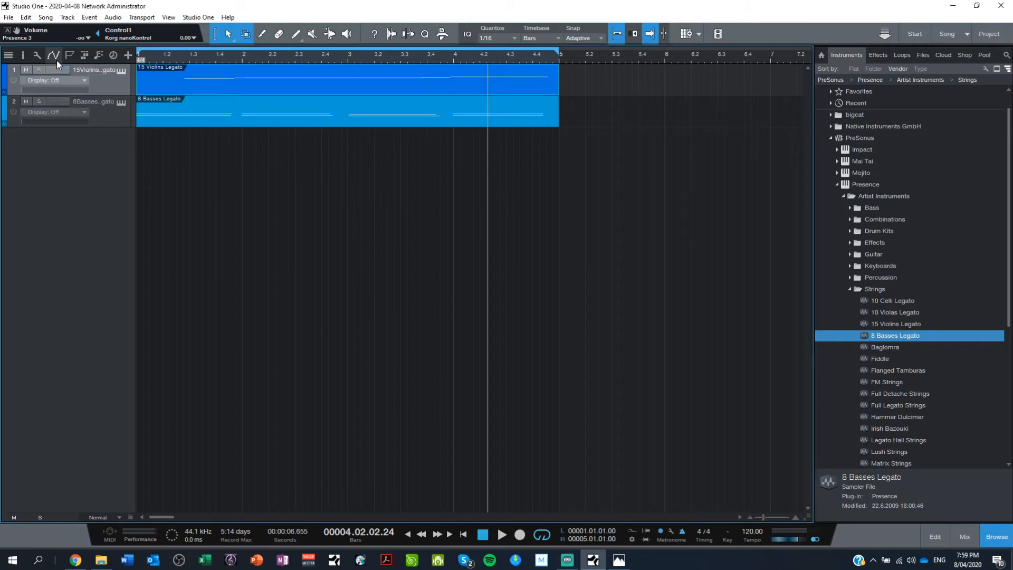
left_click(55, 80)
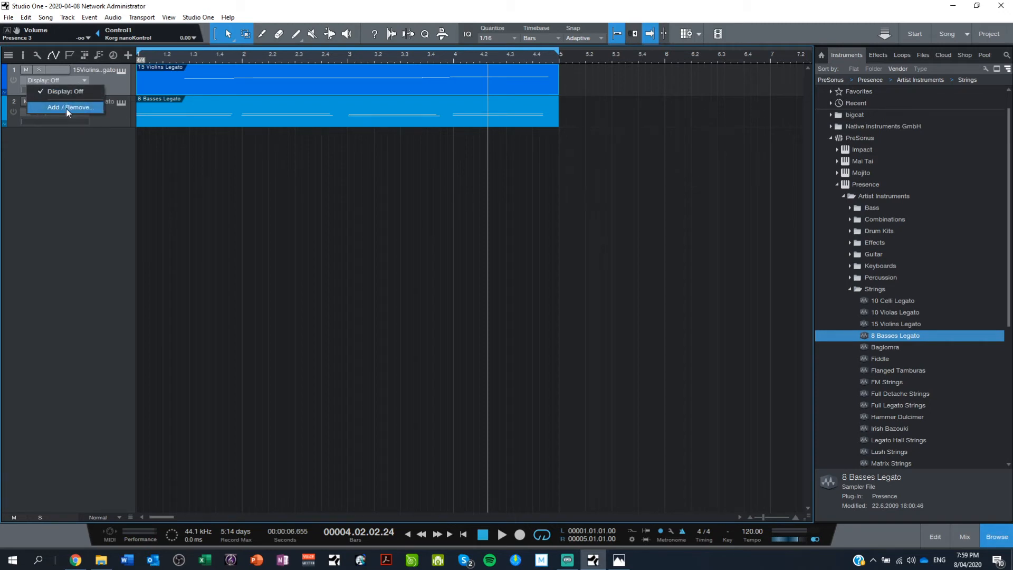
- Add Volume from Audio - Presence 3 as an automation lane on the violins track
left_click(70, 107)
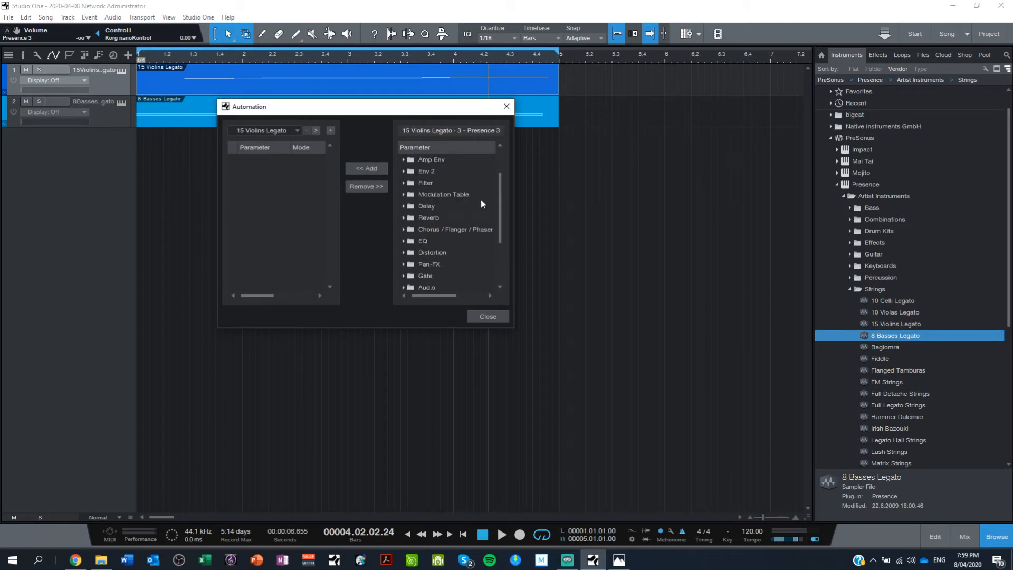
scroll("down", 3)
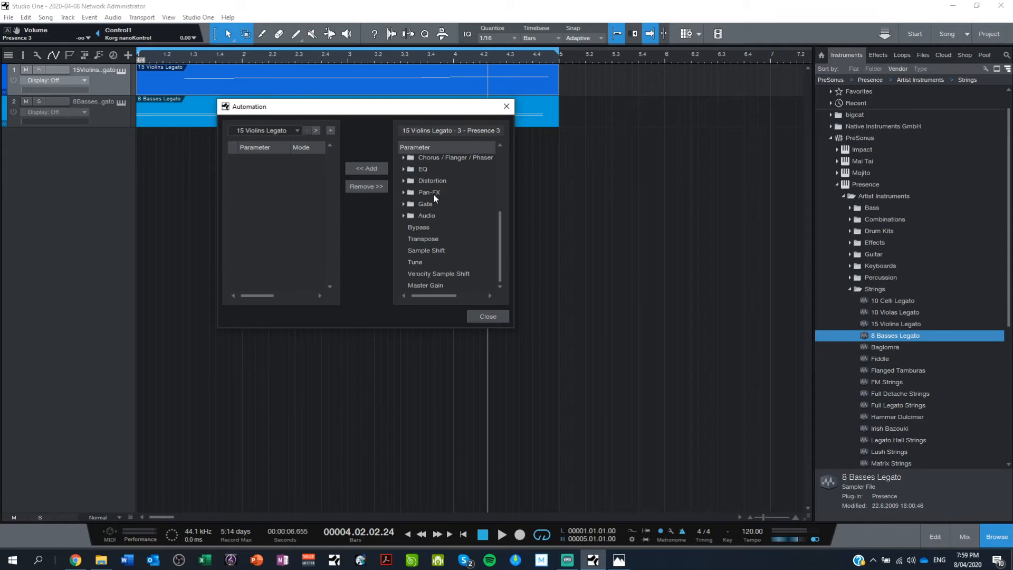
mouse_move(471, 216)
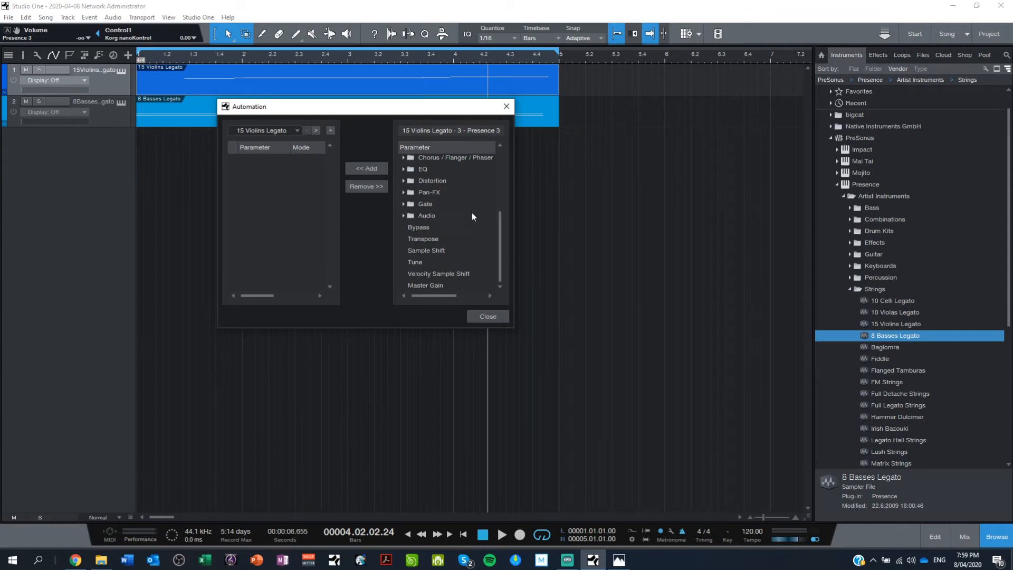
scroll("up", 3)
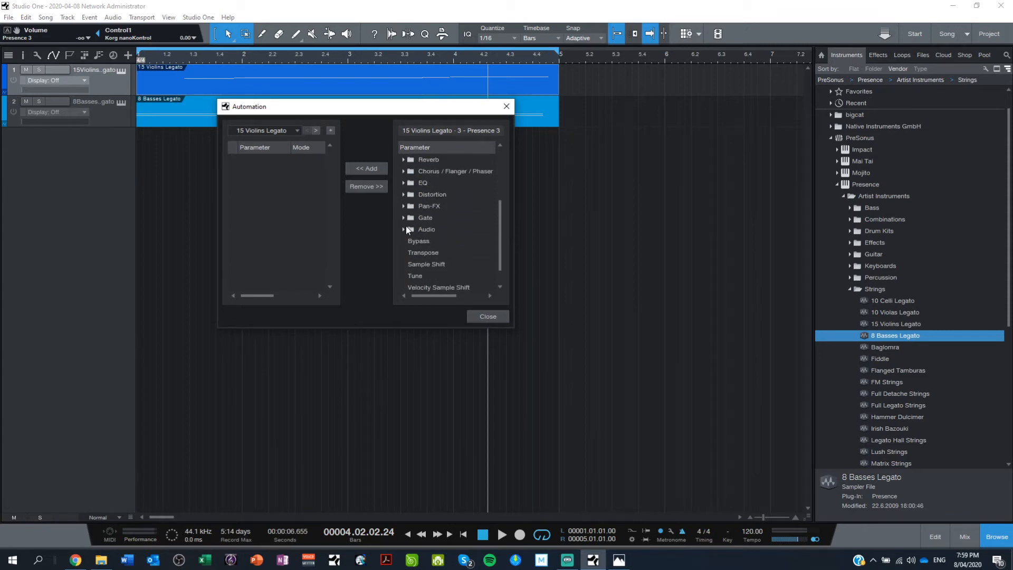
left_click(403, 229)
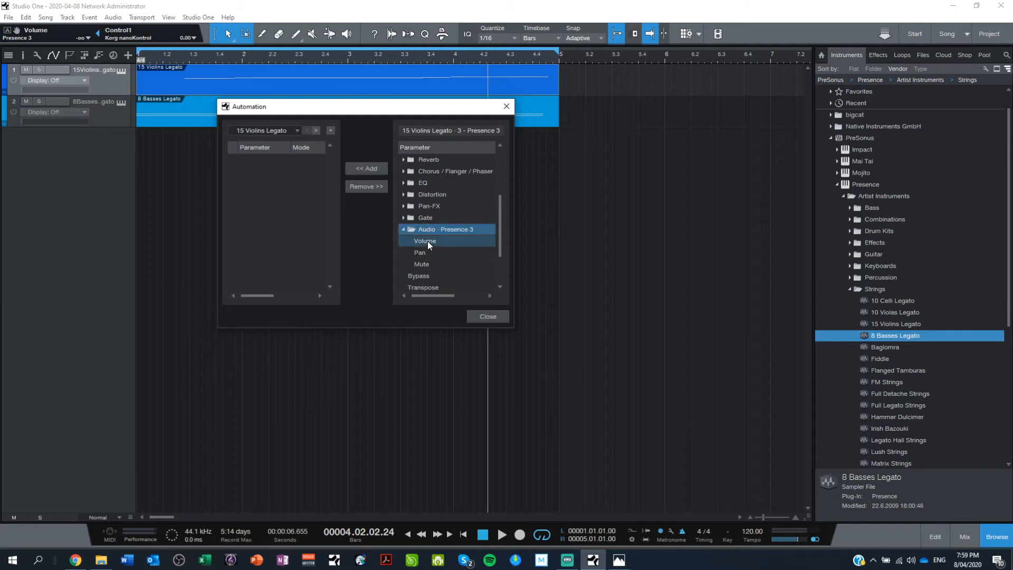
left_click(424, 241)
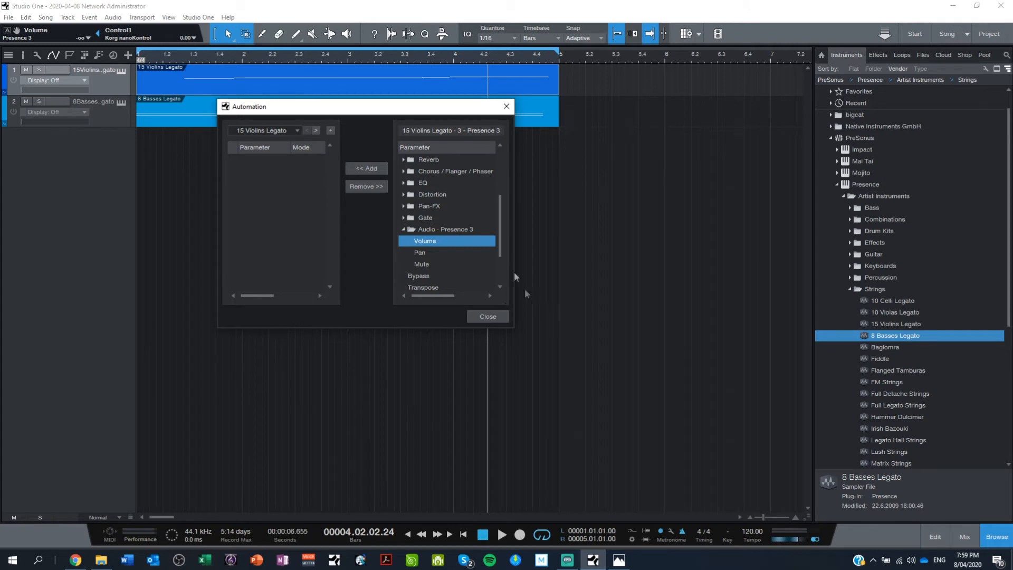
left_click(365, 167)
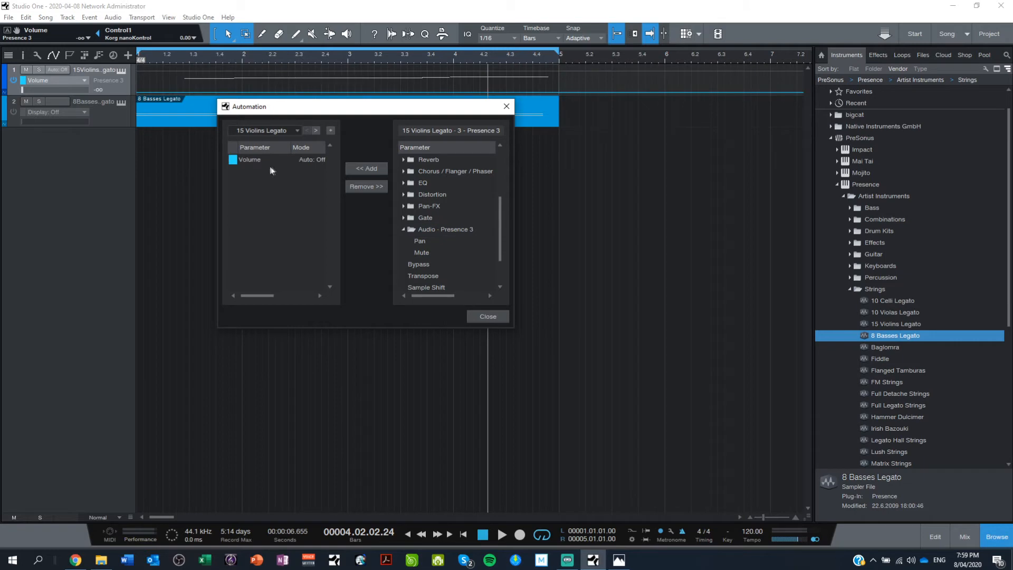
left_click(487, 316)
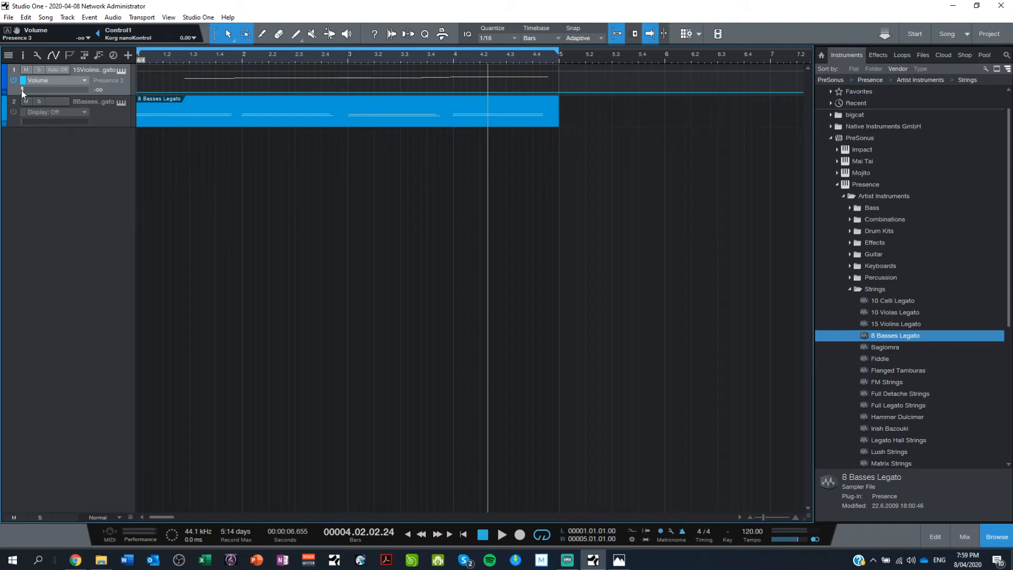
- Drag the violins Volume fader to about -16.6 dB, returning the song position to start
left_click_drag(25, 89, 55, 89)
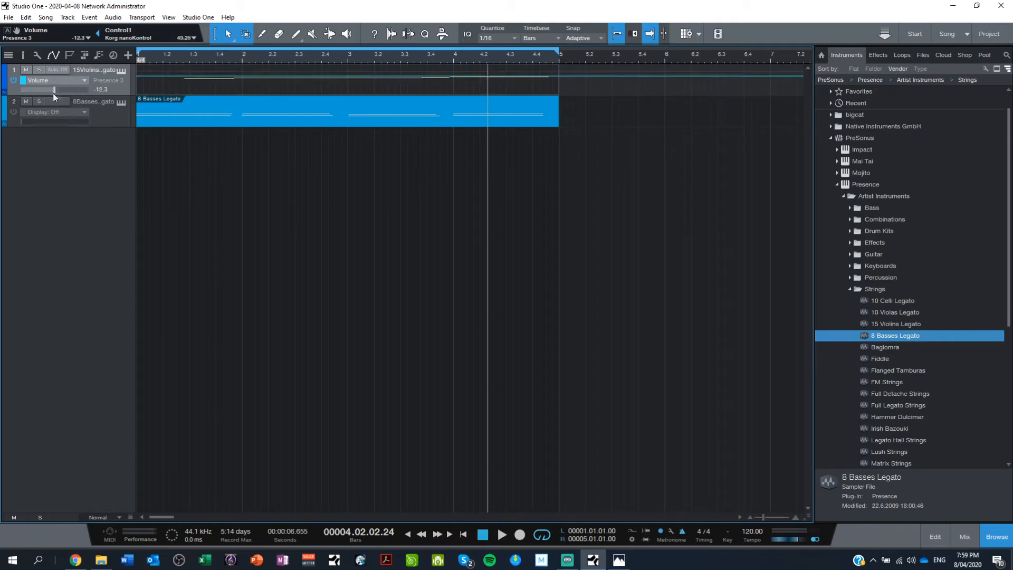
left_click_drag(54, 90, 61, 90)
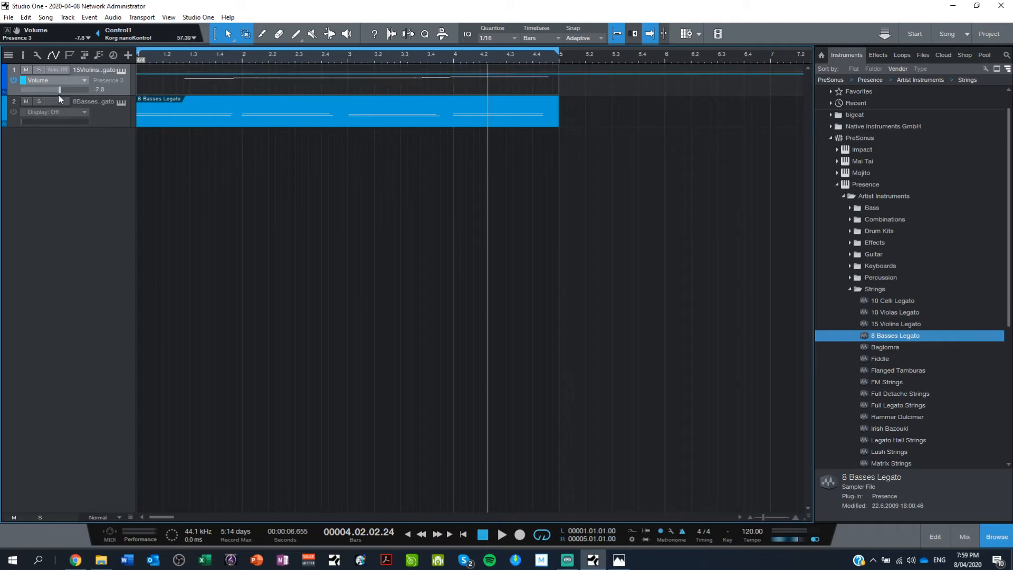
left_click_drag(60, 90, 58, 90)
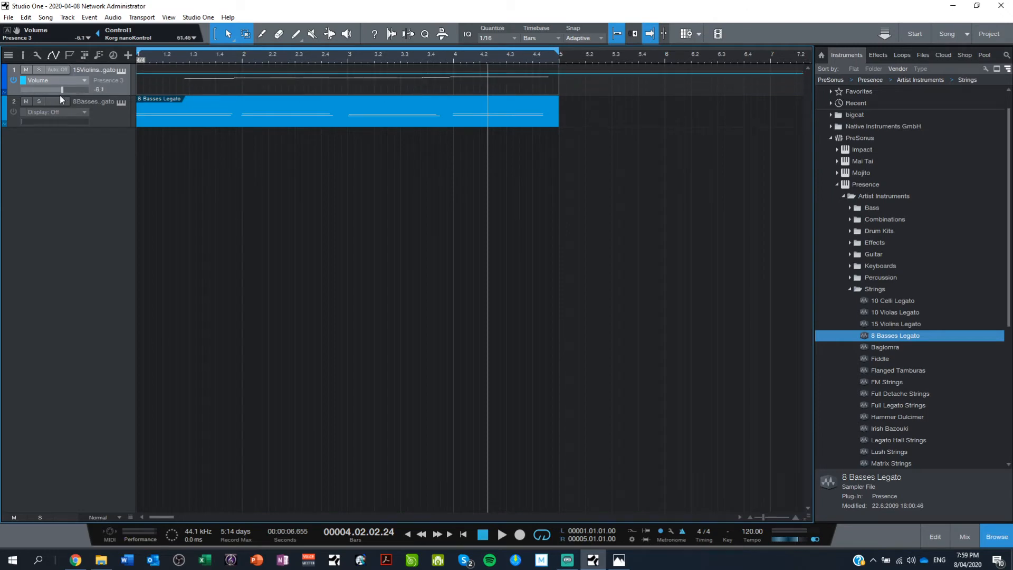
left_click(462, 533)
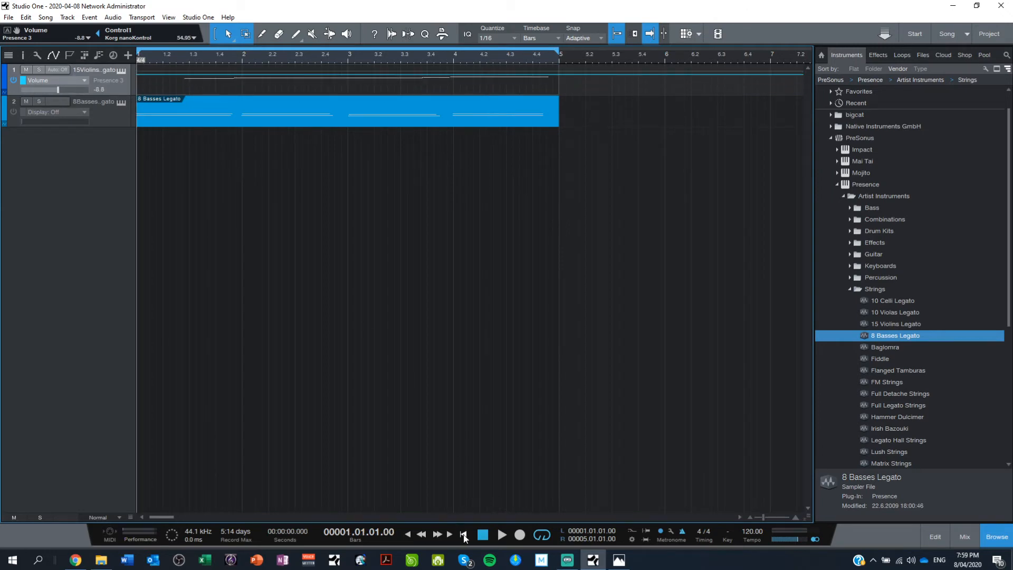
left_click_drag(38, 89, 64, 89)
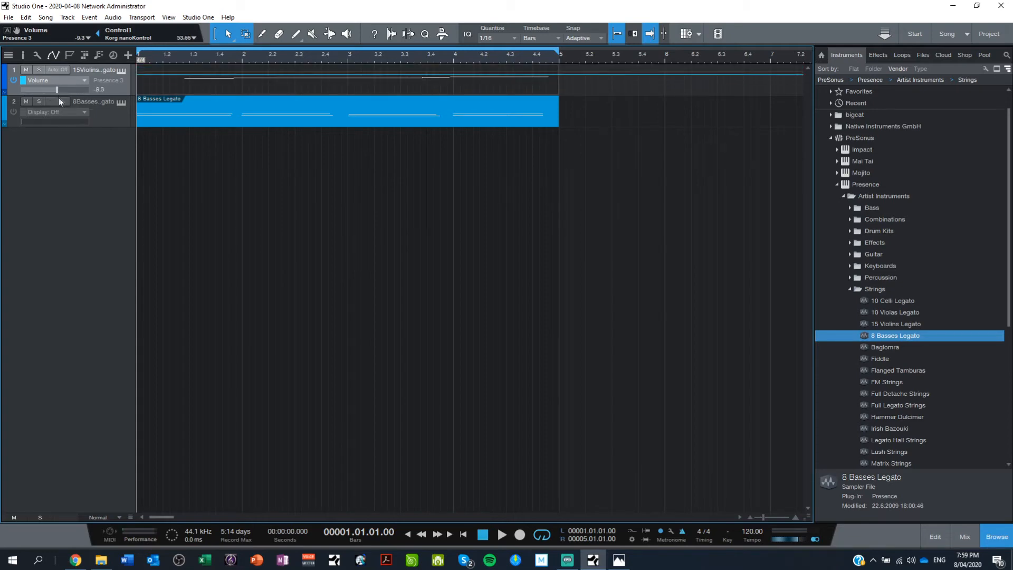
left_click_drag(58, 89, 69, 90)
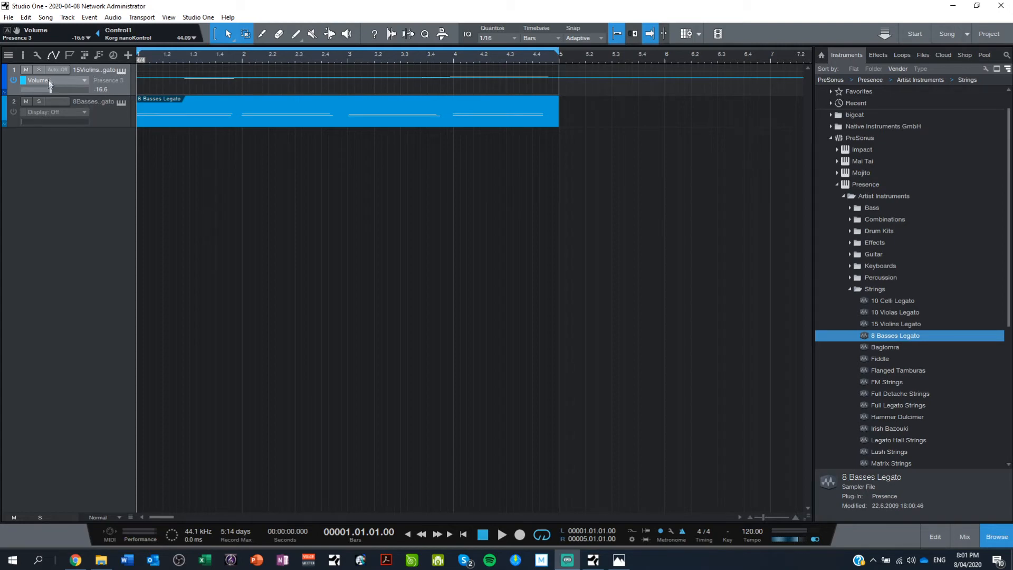
- Open and dismiss the violin Volume menu, then pull the fader down toward -28 dB
right_click(48, 89)
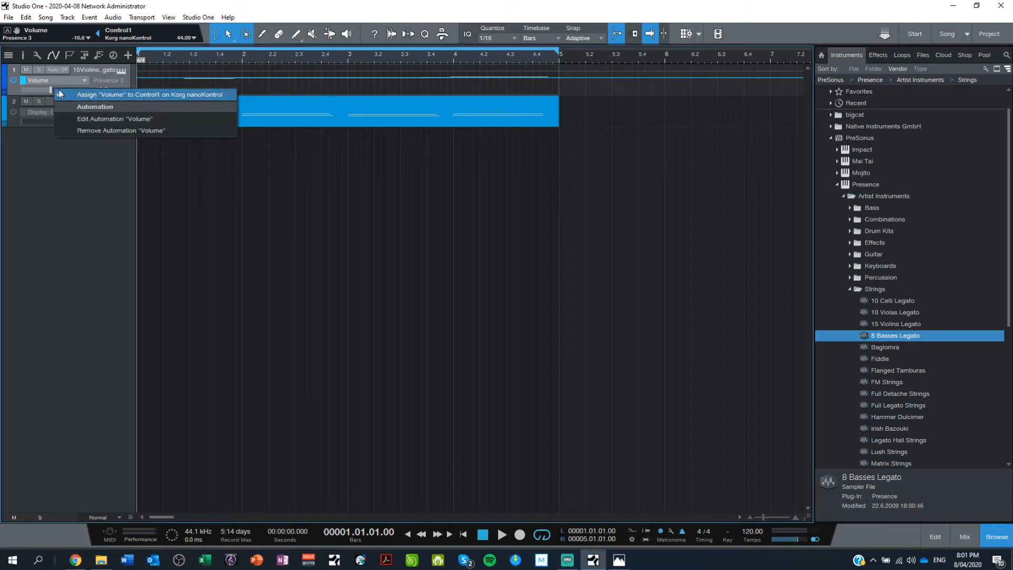
left_click(150, 94)
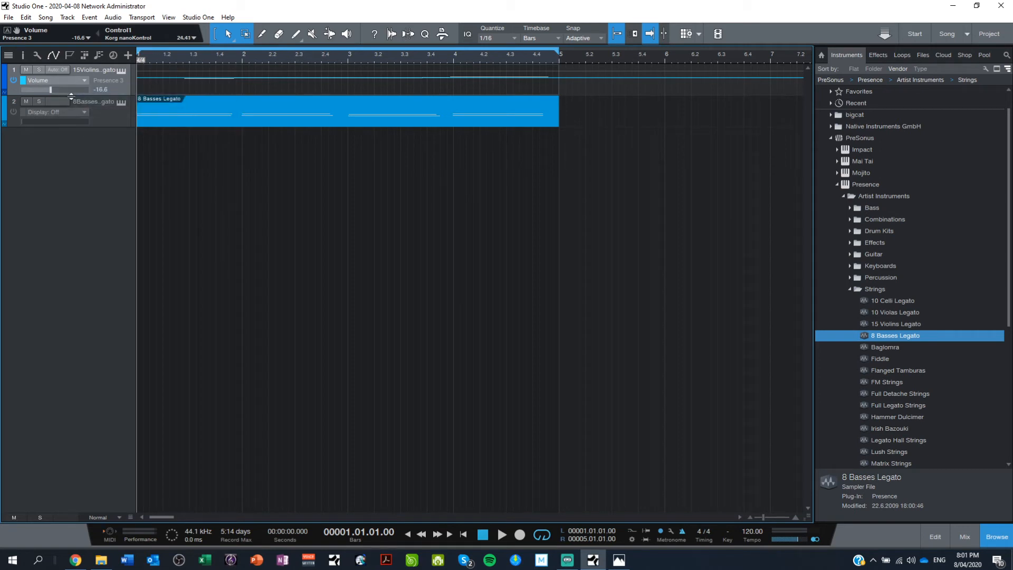
left_click_drag(51, 89, 60, 89)
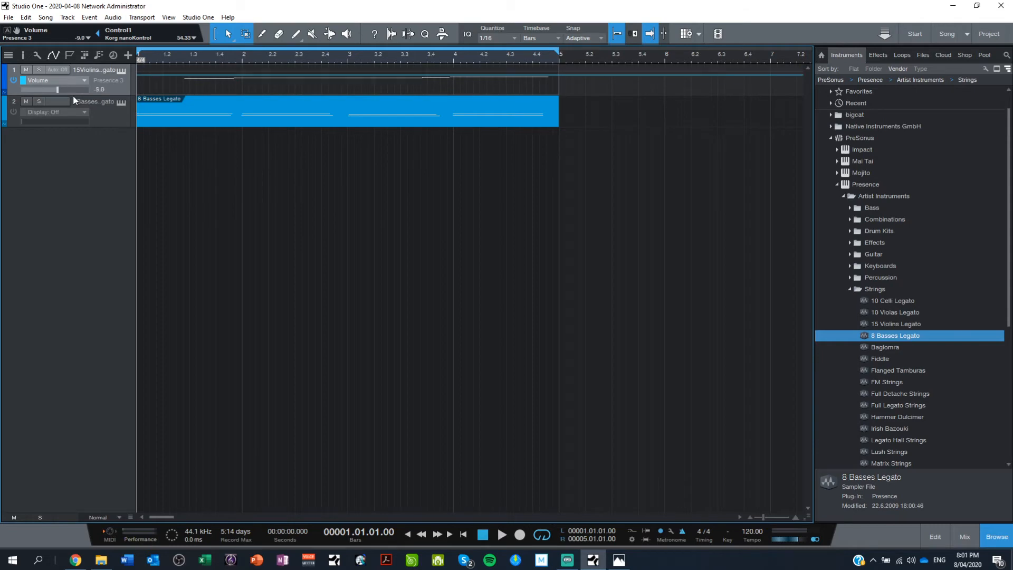
left_click_drag(57, 89, 32, 89)
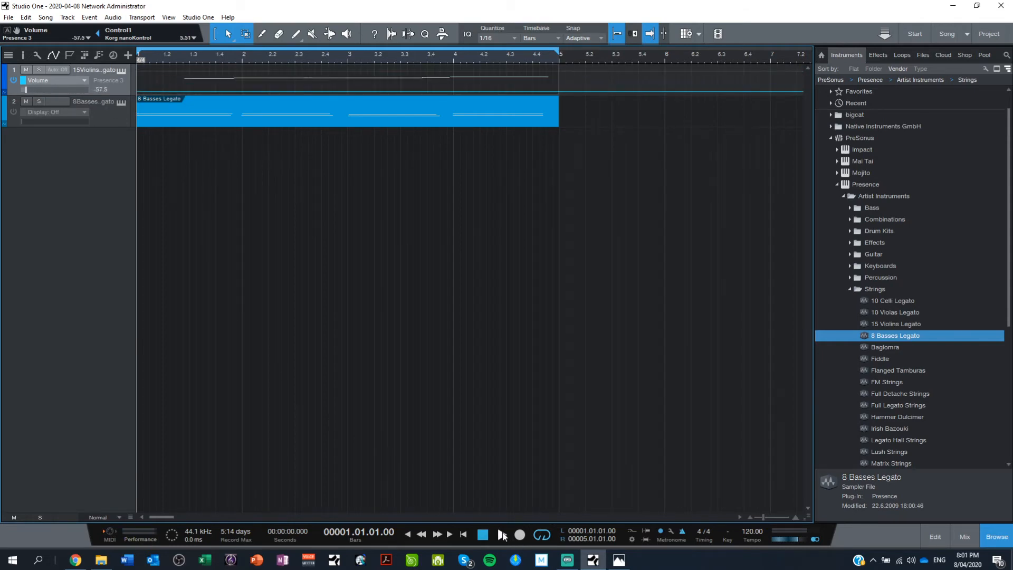
- Play the song while testing the violin level, then stop playback
left_click(483, 534)
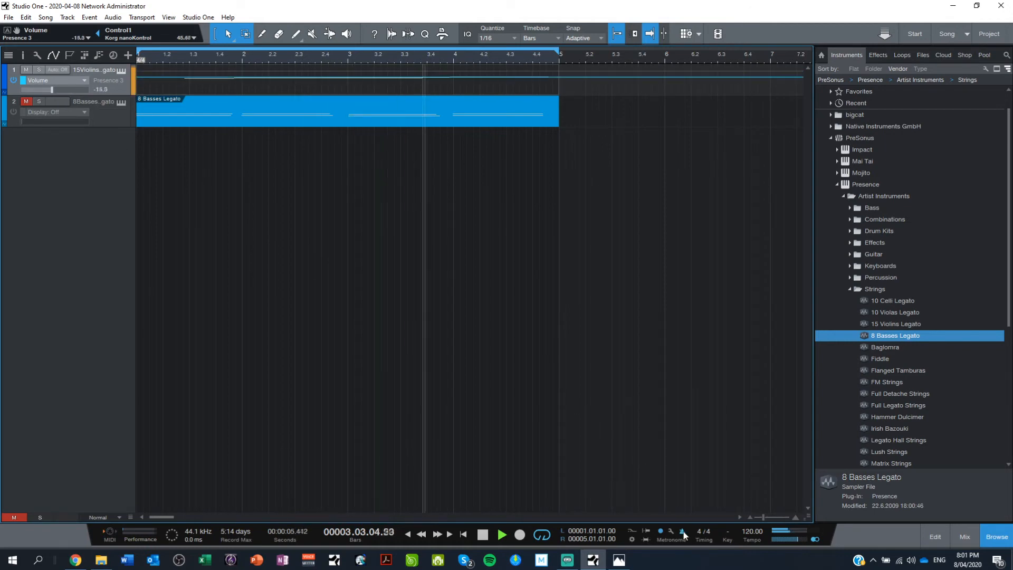
left_click(483, 535)
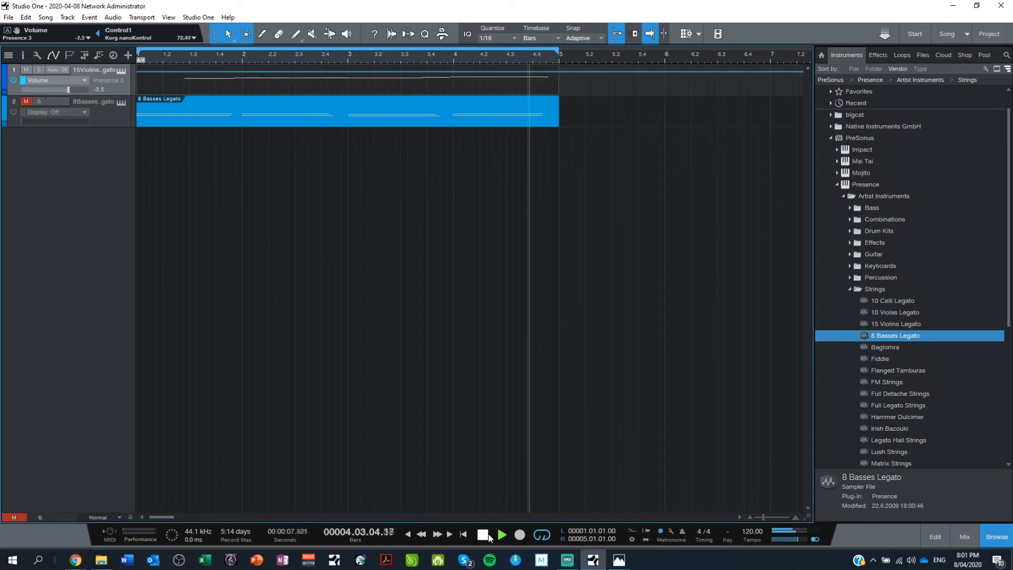
left_click(481, 535)
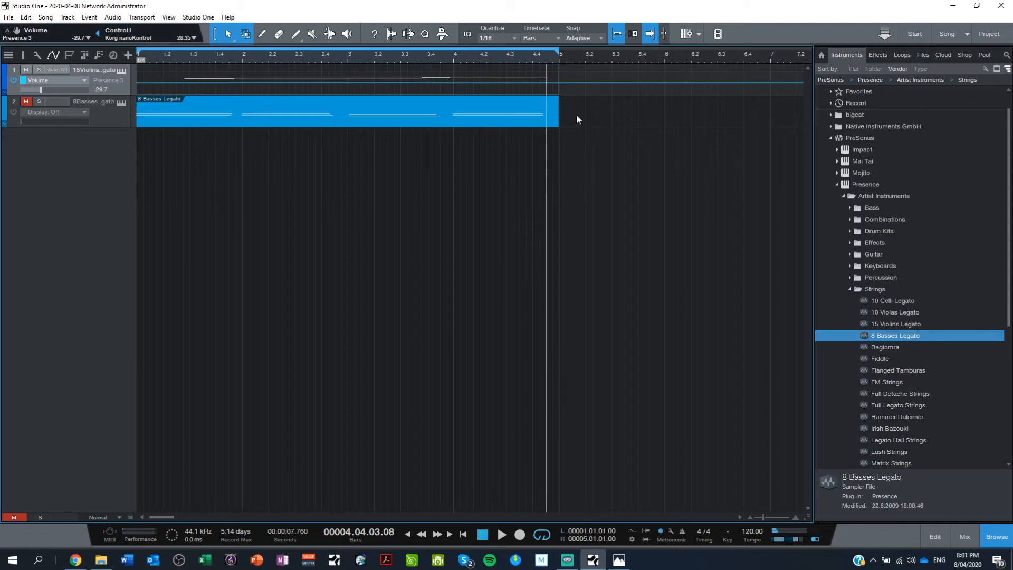
mouse_move(717, 425)
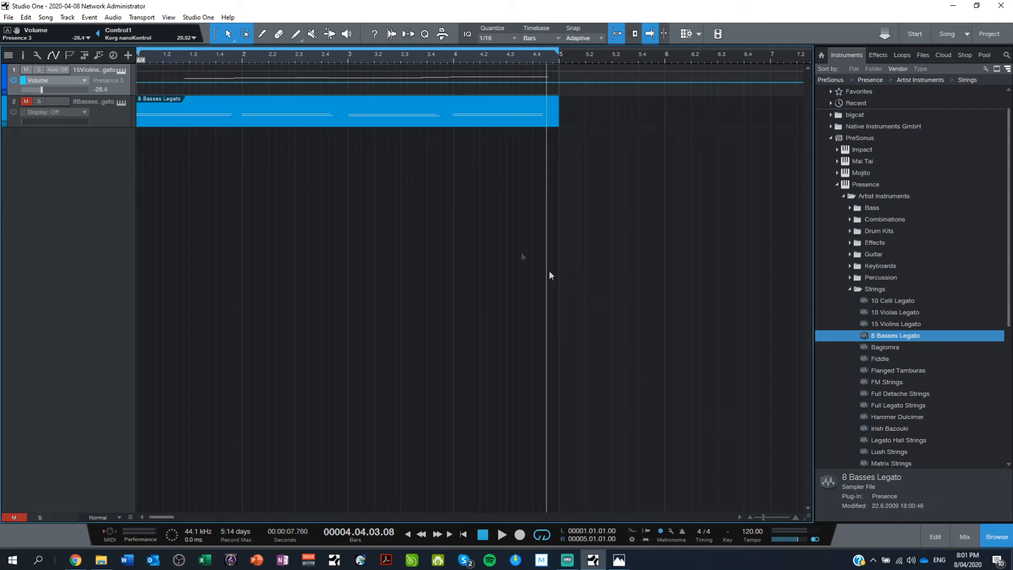
- In the Mix view, set the violins channel automation mode to Write
left_click(965, 536)
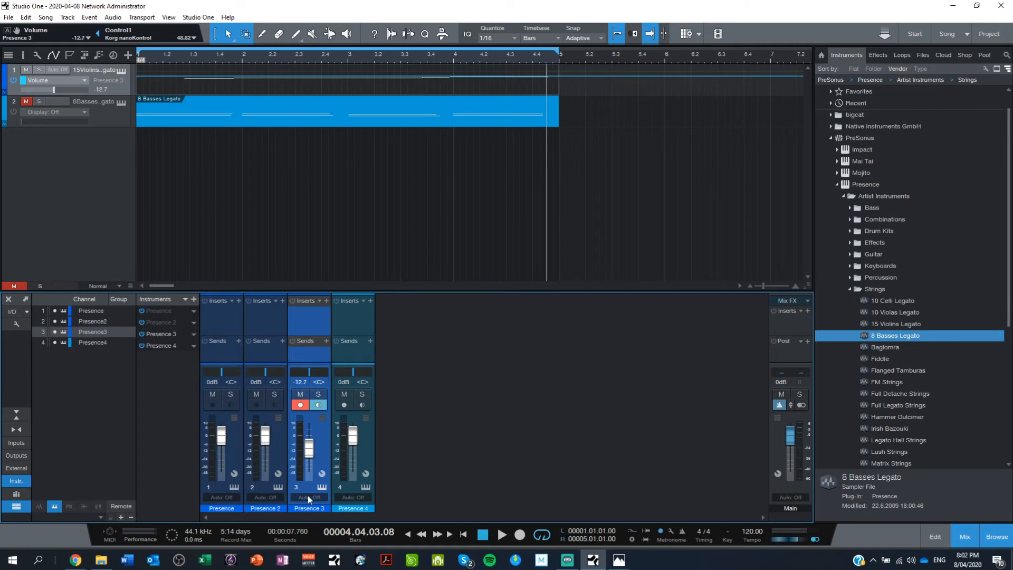
left_click(308, 497)
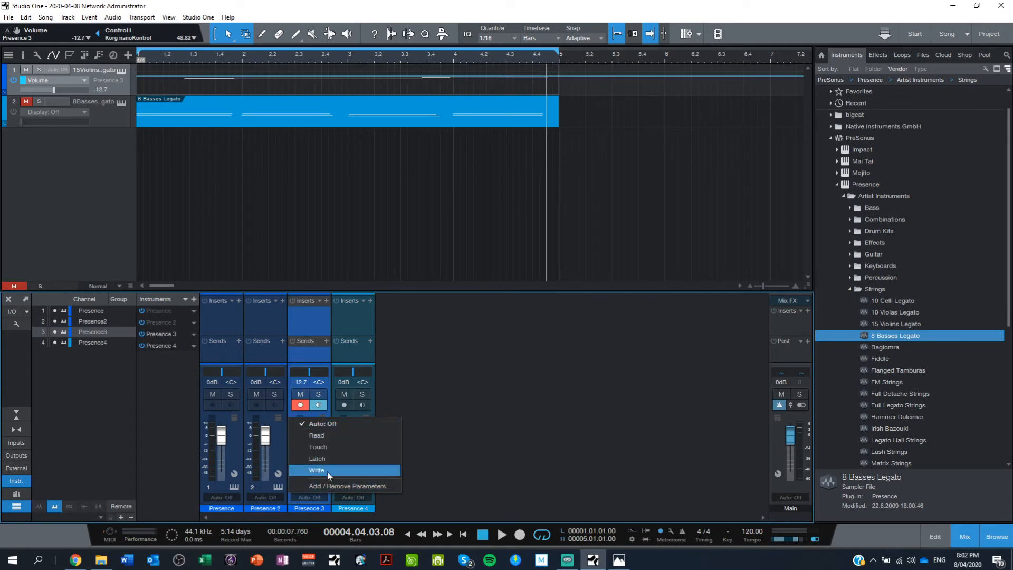
left_click(316, 469)
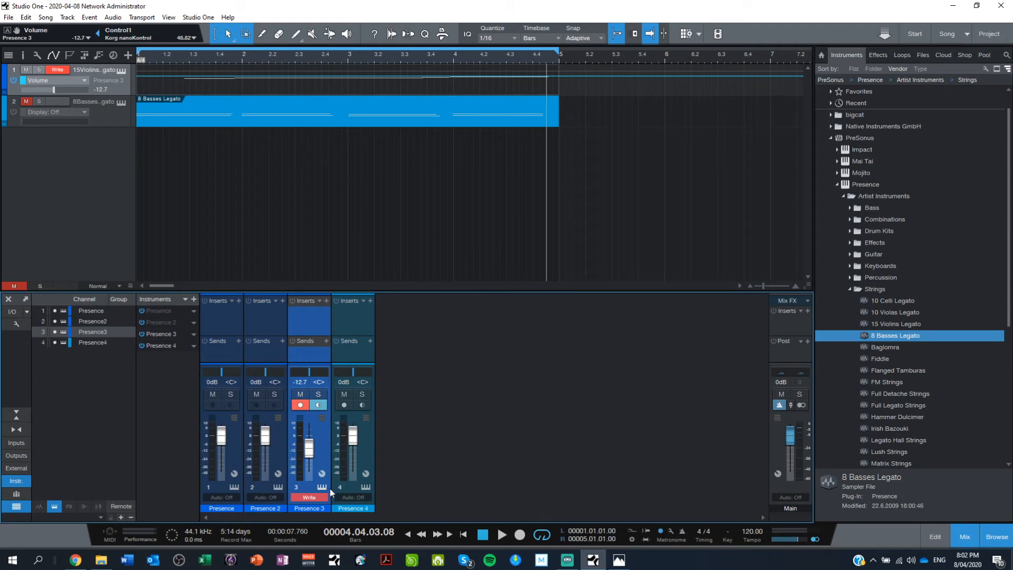
- Rewind and record a rising-then-falling violins volume curve across four bars at 80 BPM
left_click(464, 534)
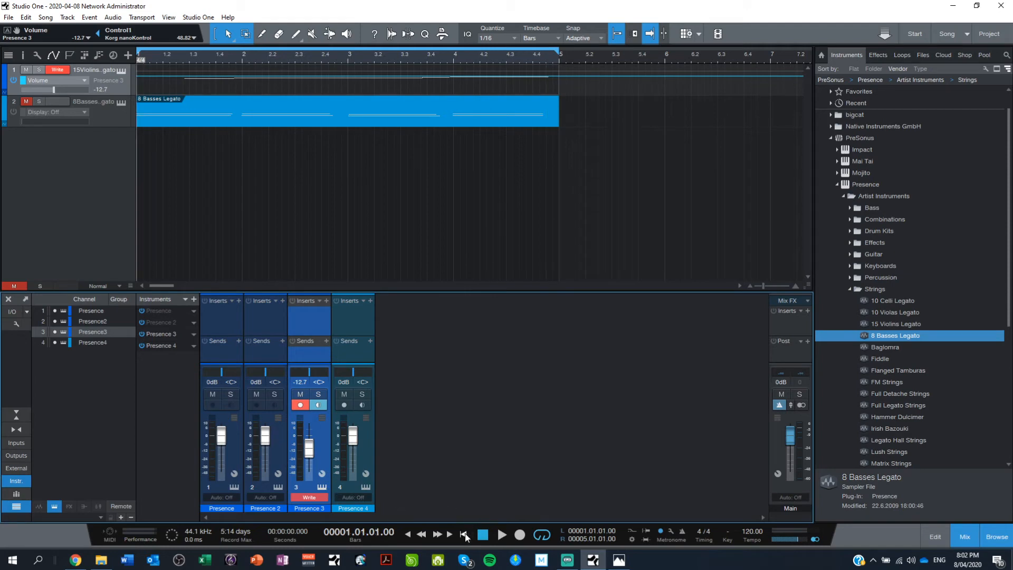
left_click(502, 535)
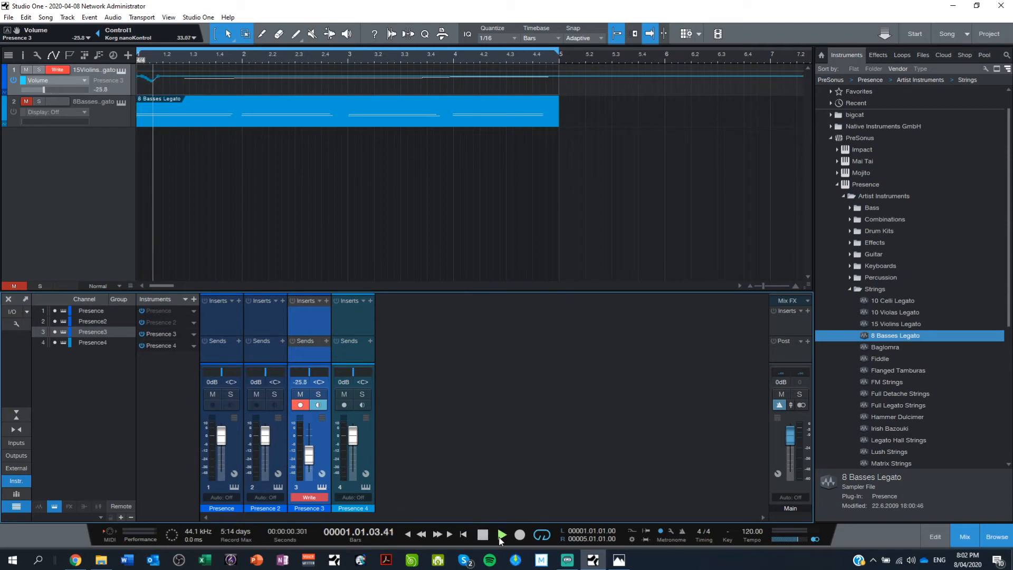
left_click(501, 534)
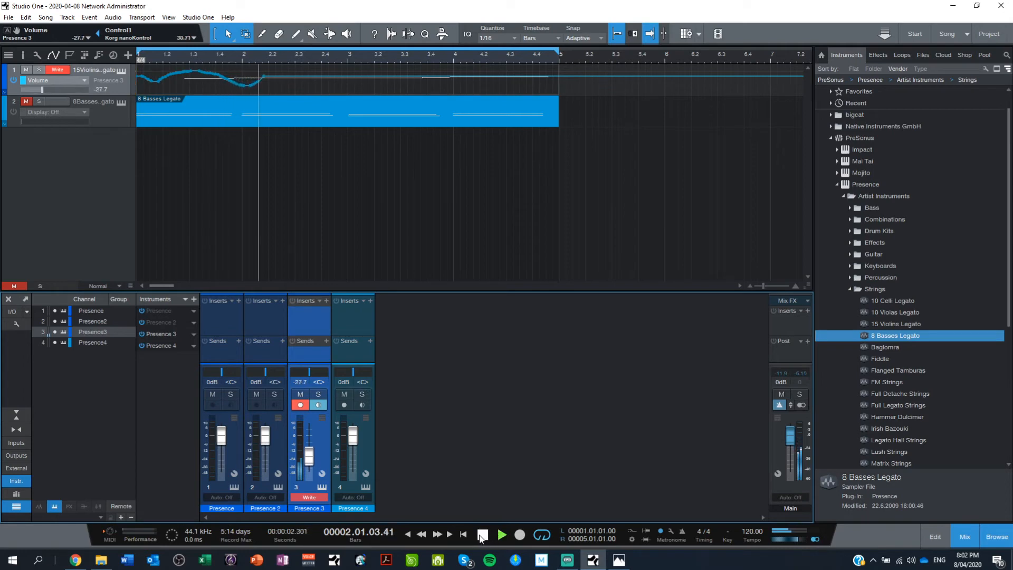
left_click(481, 535)
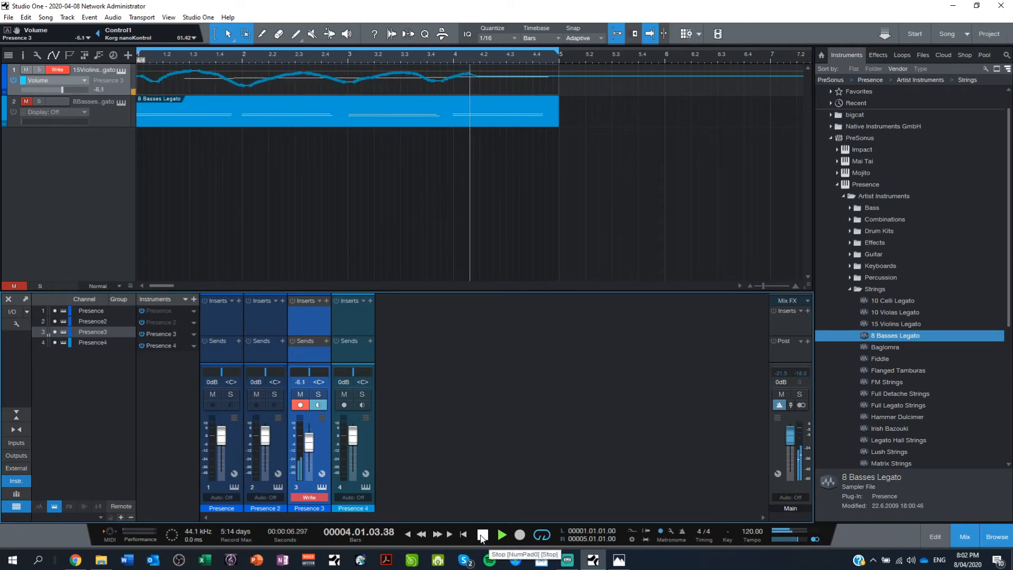
left_click(482, 534)
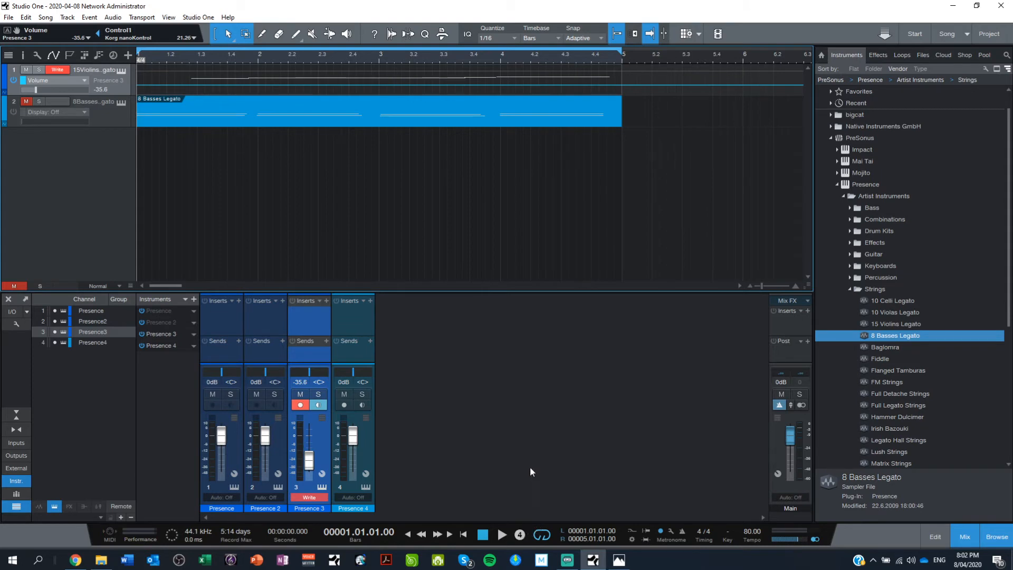
mouse_move(502, 388)
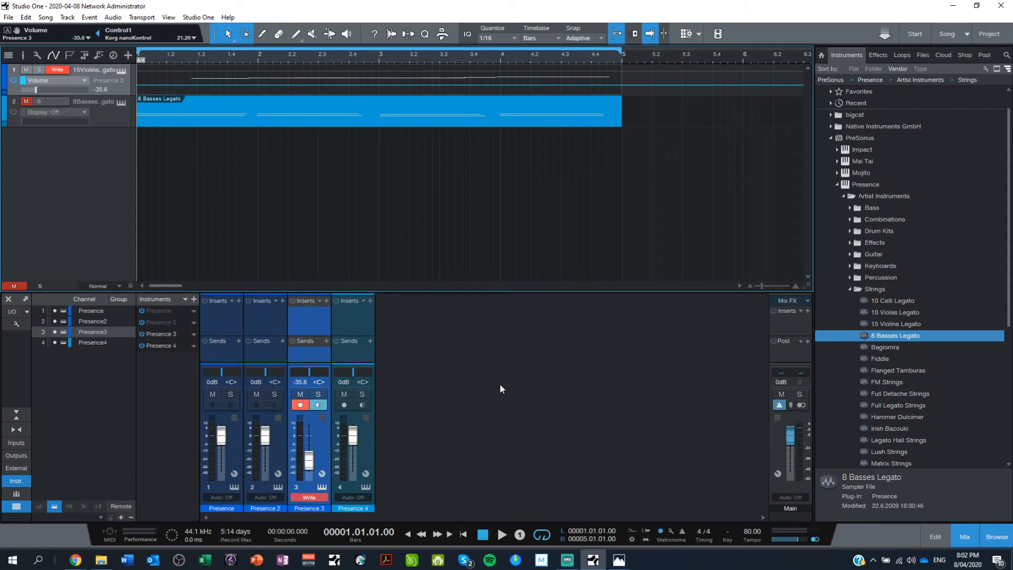
left_click(502, 535)
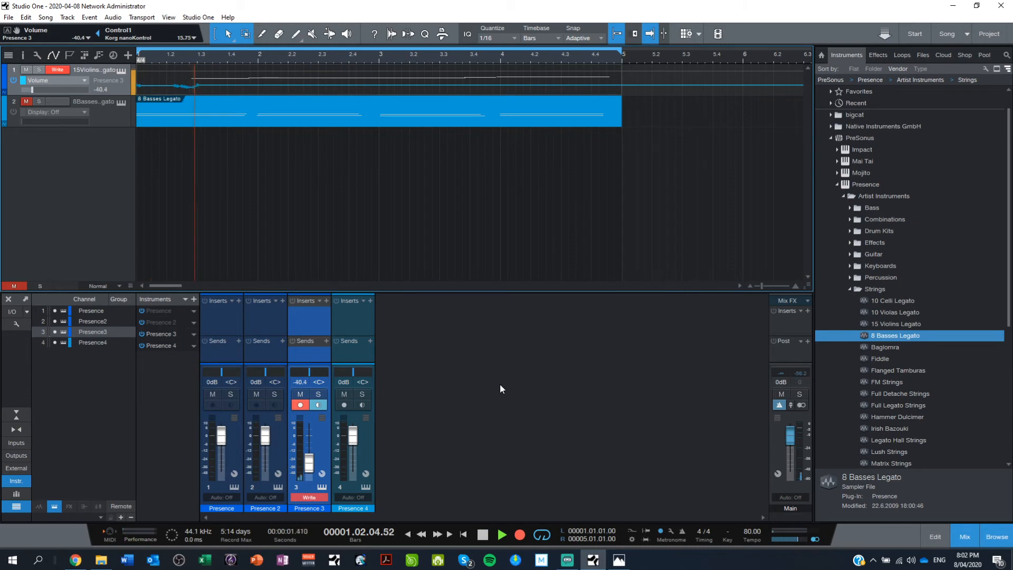
left_click(502, 535)
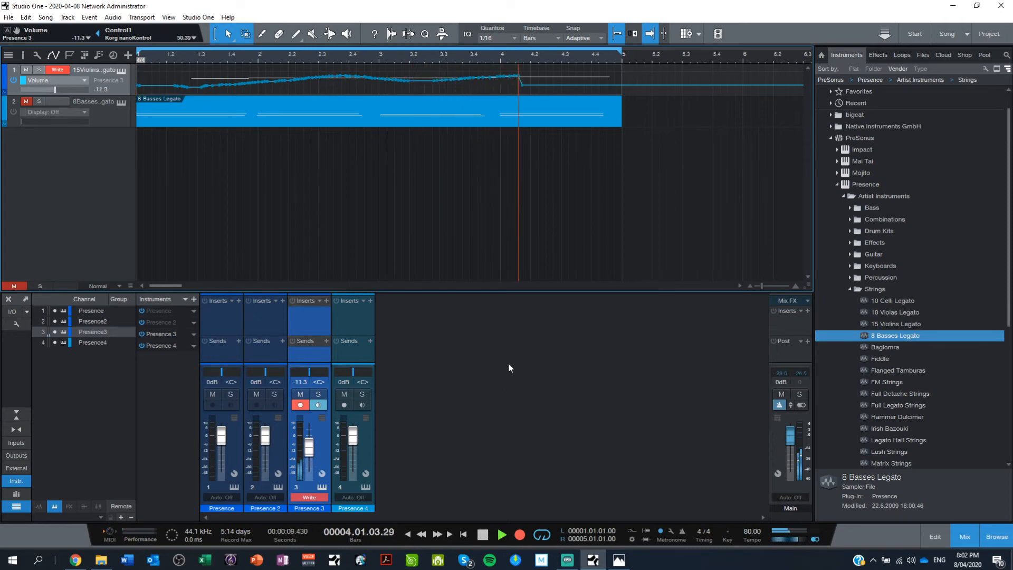
left_click(483, 535)
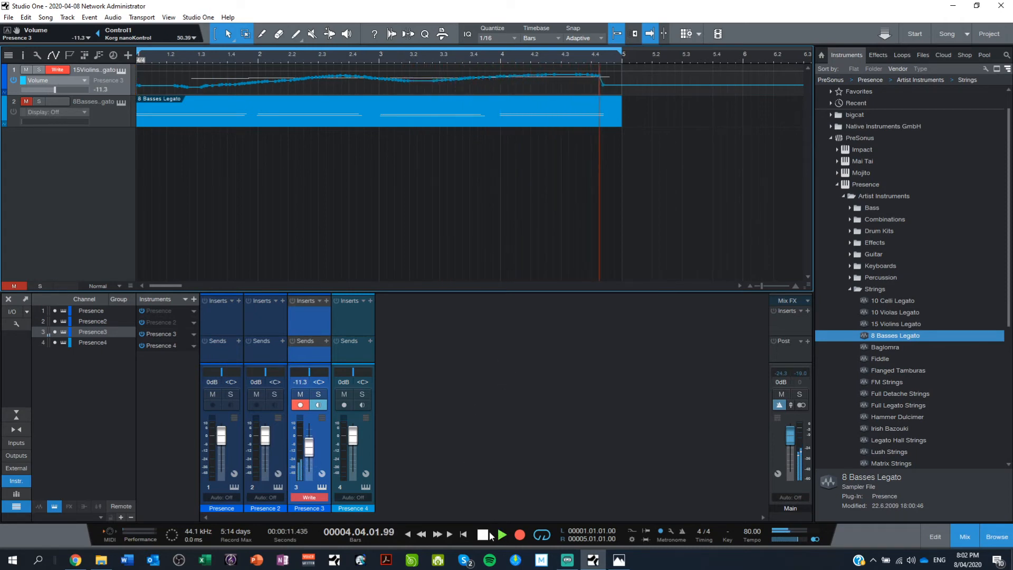
left_click(482, 536)
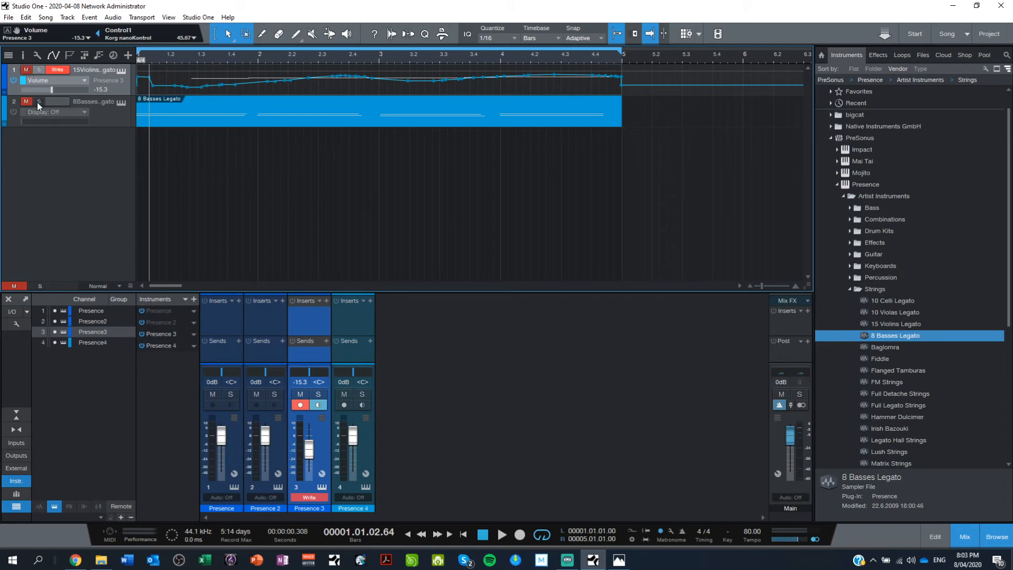
- Add a Volume automation lane to 8 Basses Legato, solo it, and set Write mode
left_click(55, 112)
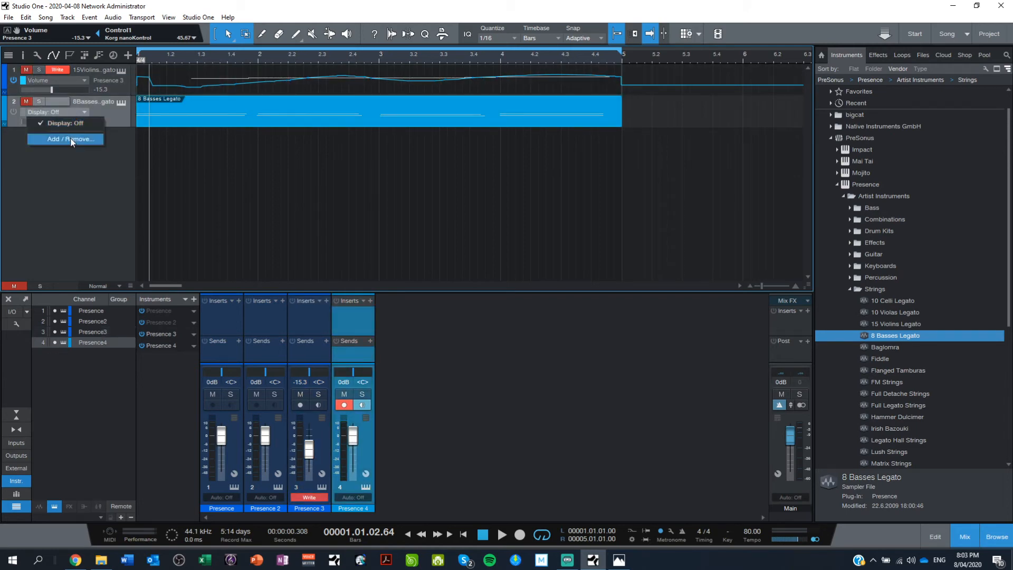
left_click(66, 139)
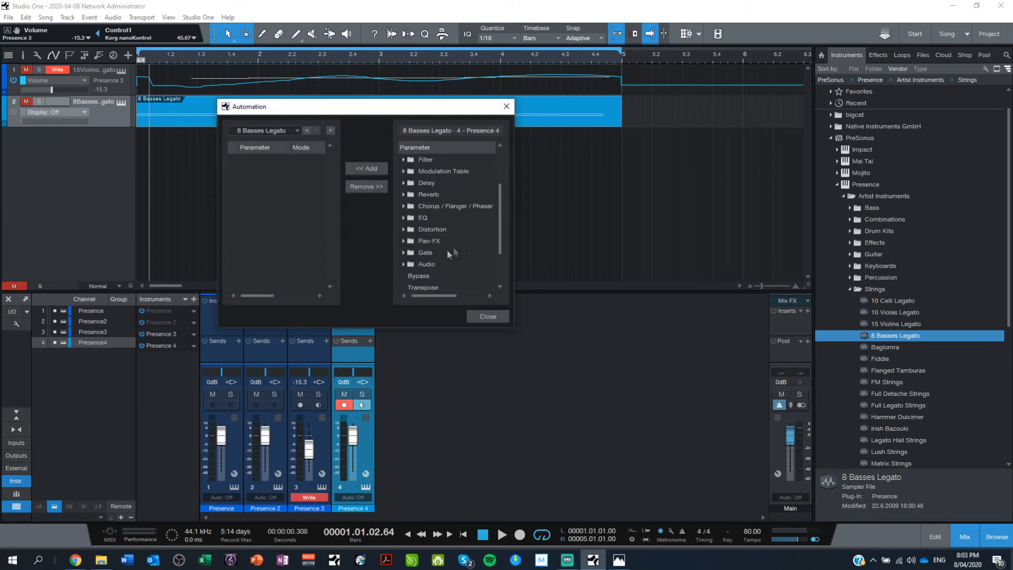
left_click(366, 168)
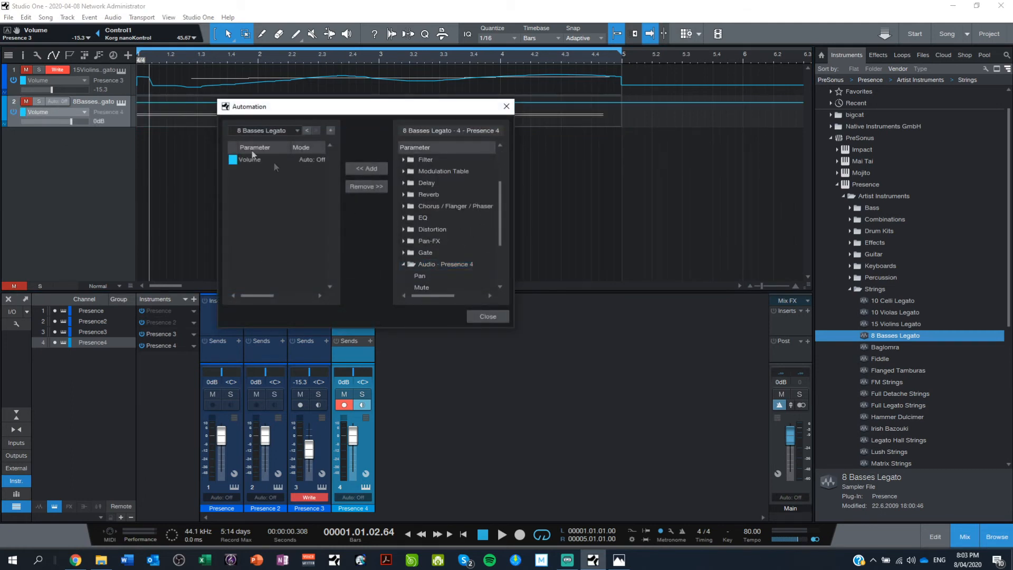
left_click(487, 316)
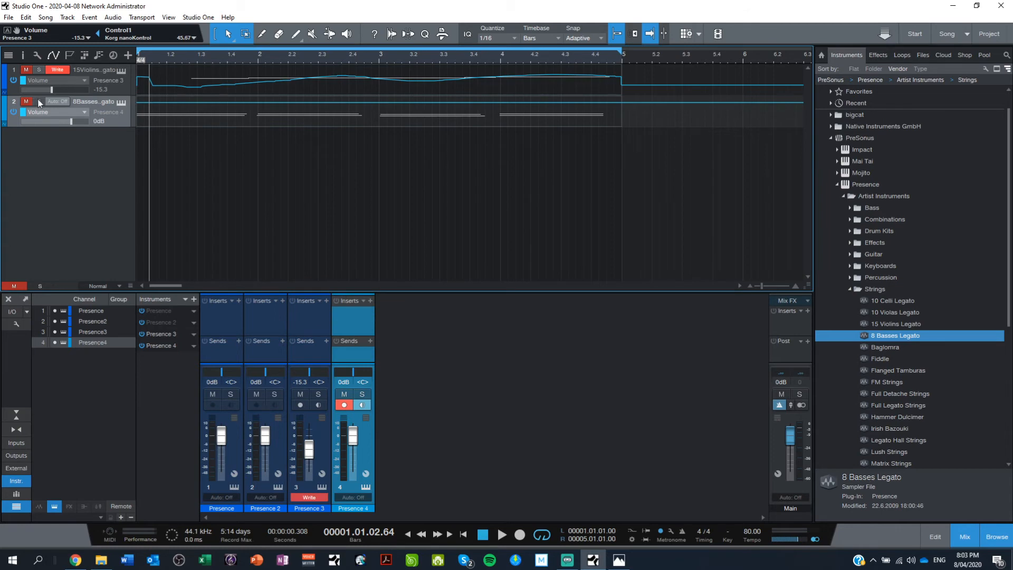
left_click(38, 101)
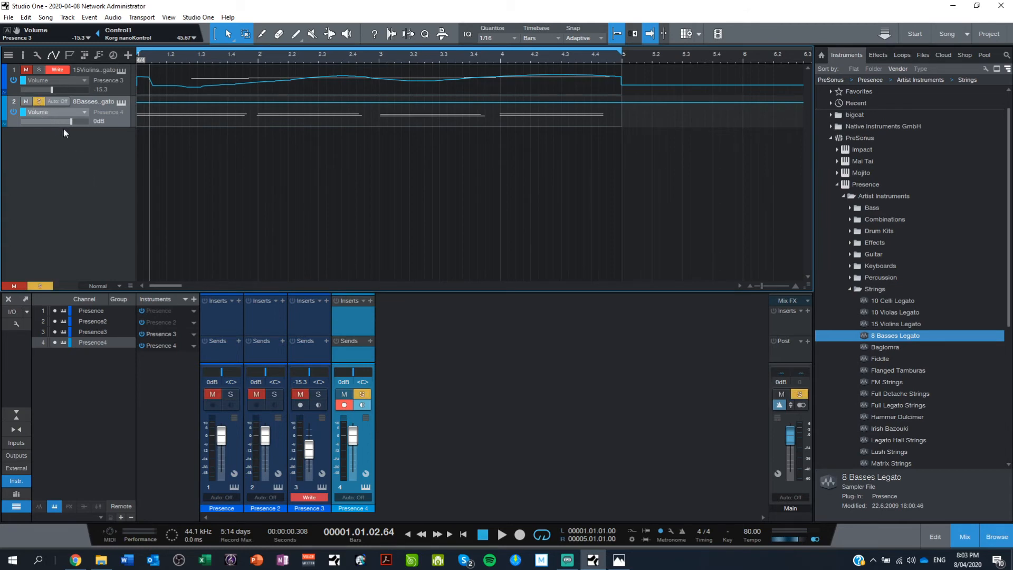
right_click(55, 121)
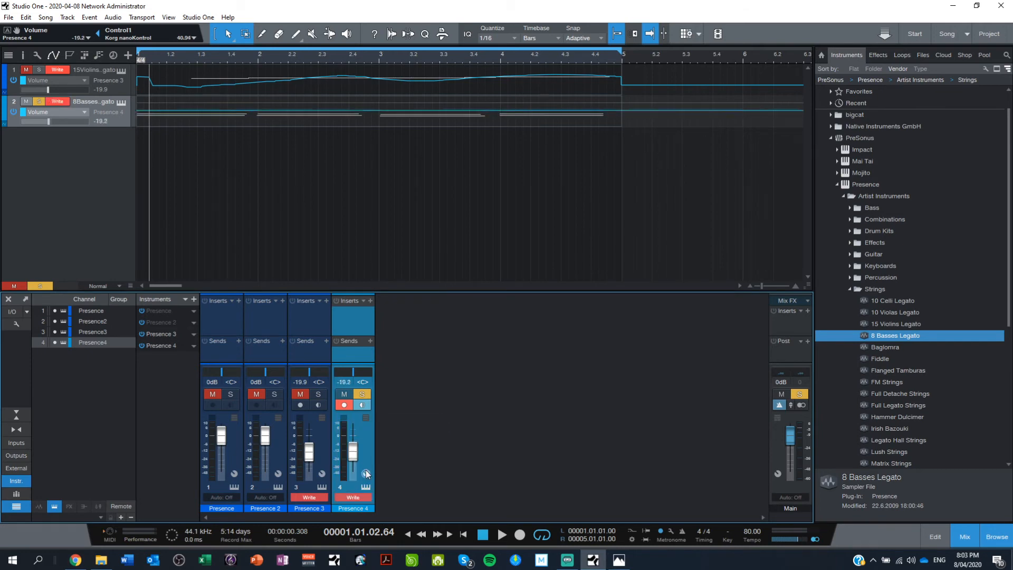
left_click(463, 535)
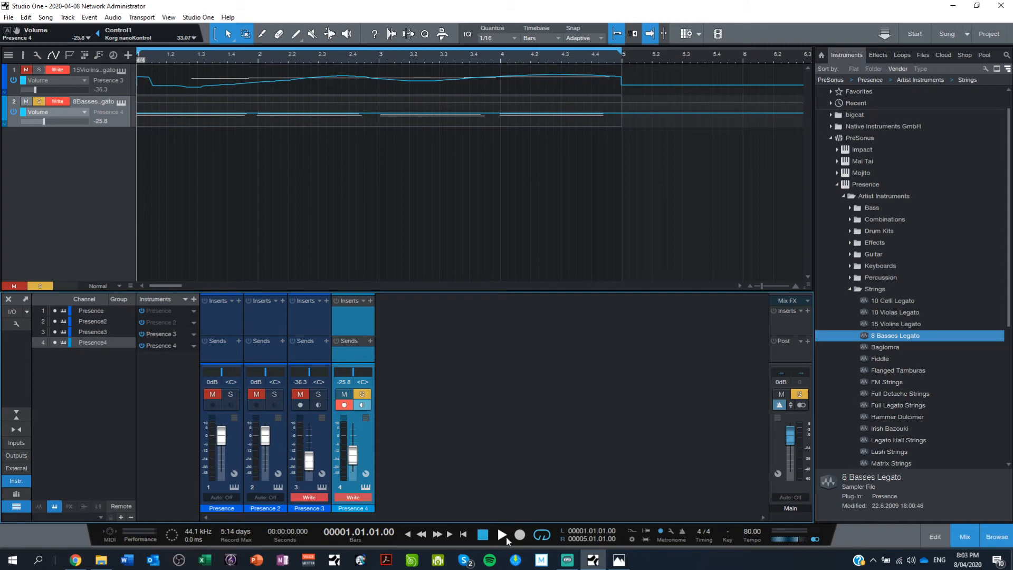
left_click(501, 535)
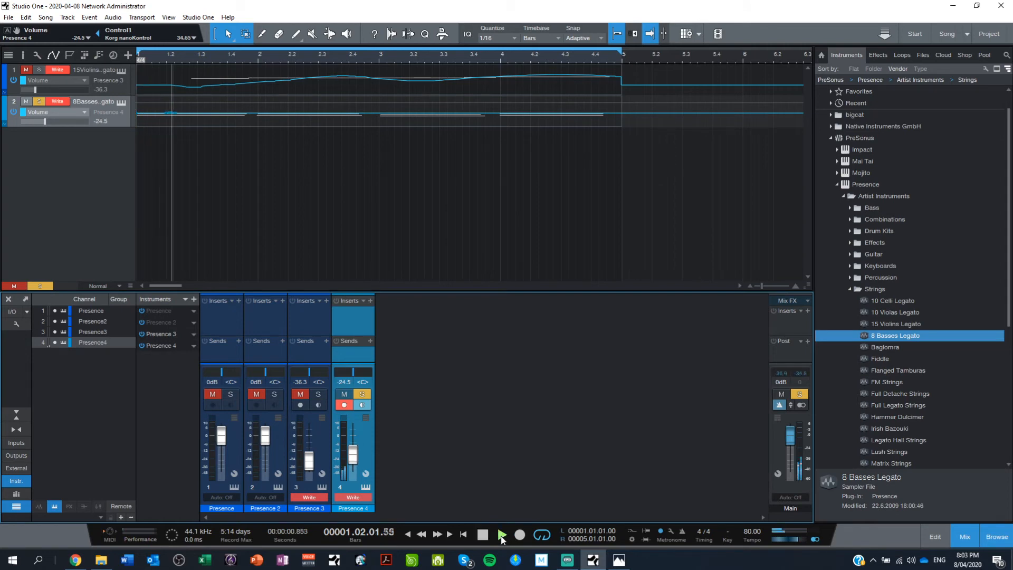
left_click(501, 535)
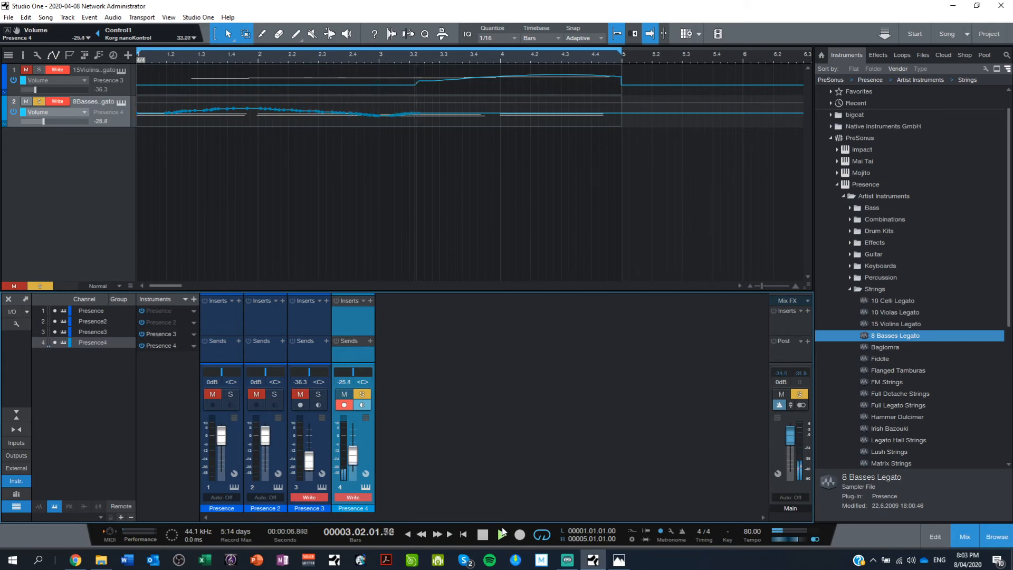
left_click(503, 535)
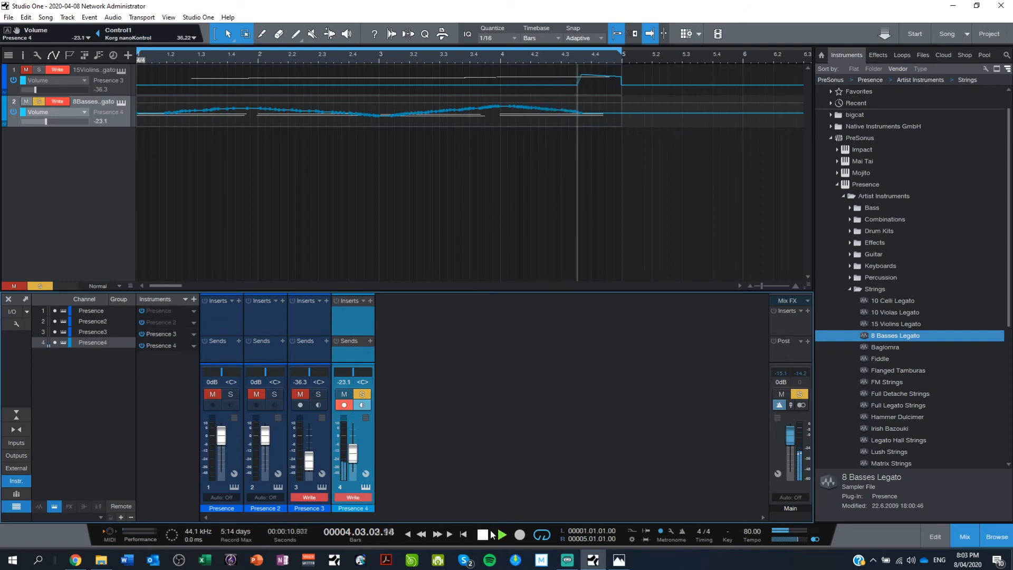
left_click(483, 534)
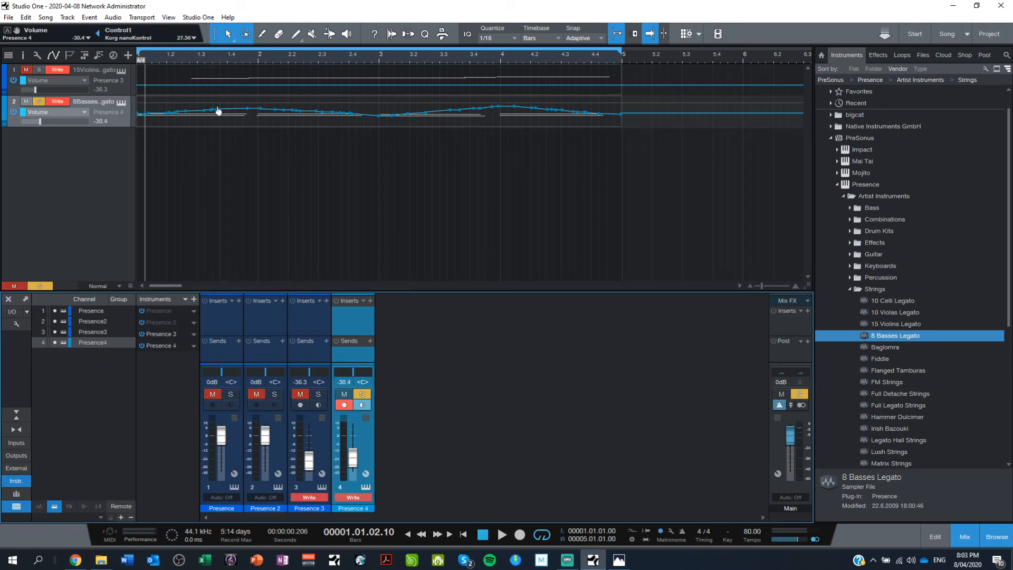
left_click_drag(218, 110, 210, 114)
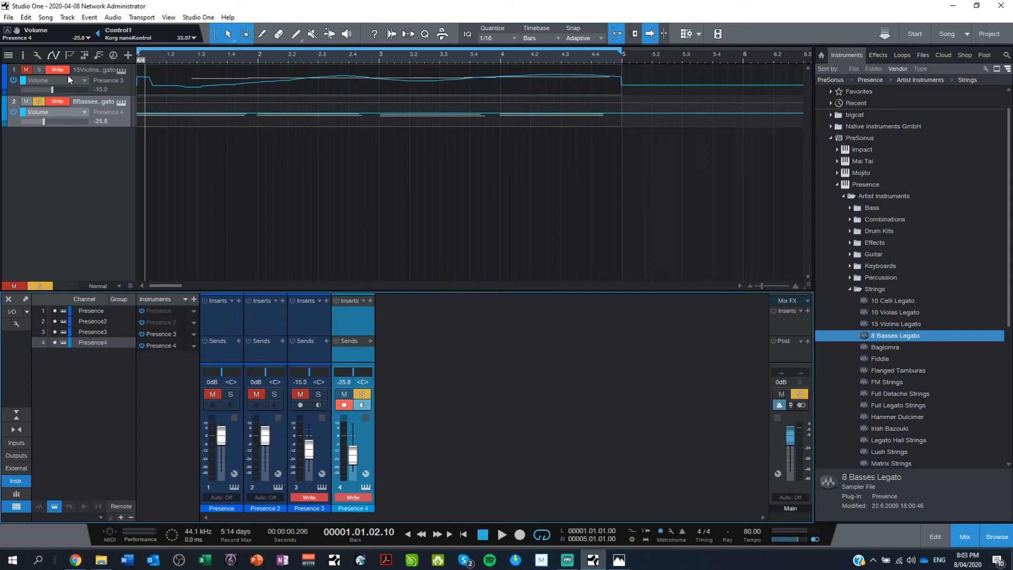
- Set violins automation to Off, then record a swelling bass volume curve during playback
left_click(57, 69)
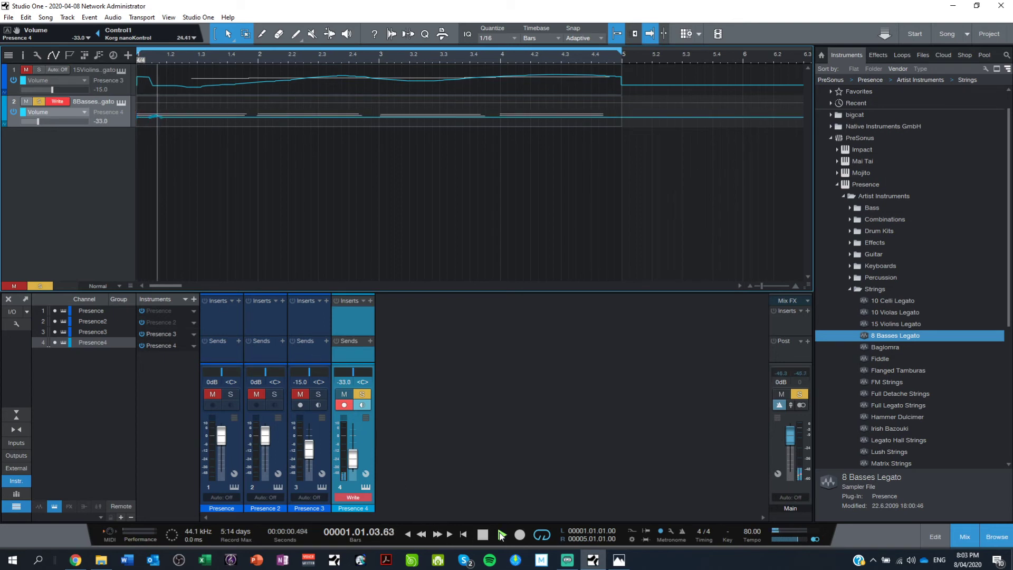
left_click(502, 535)
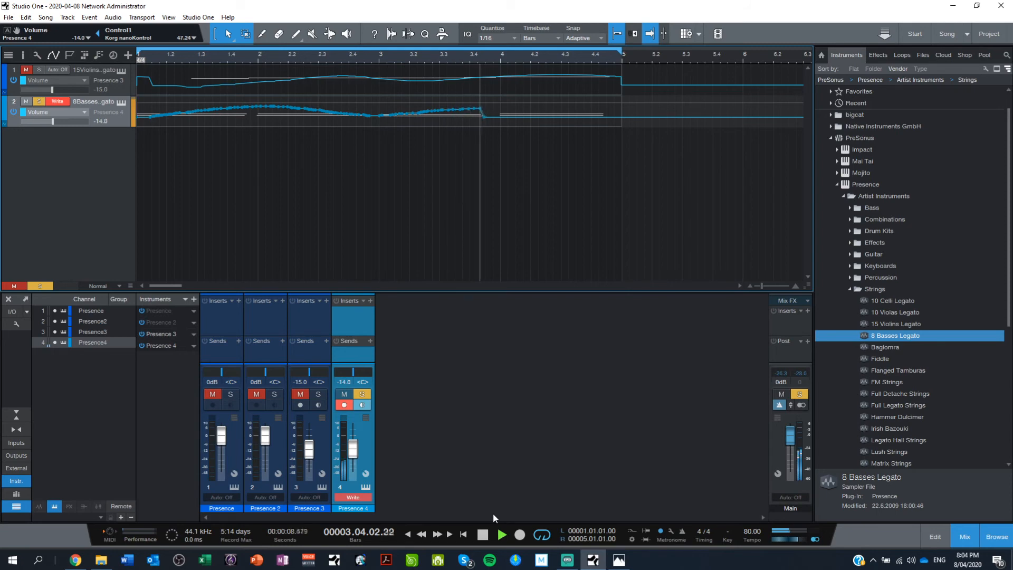
left_click(483, 535)
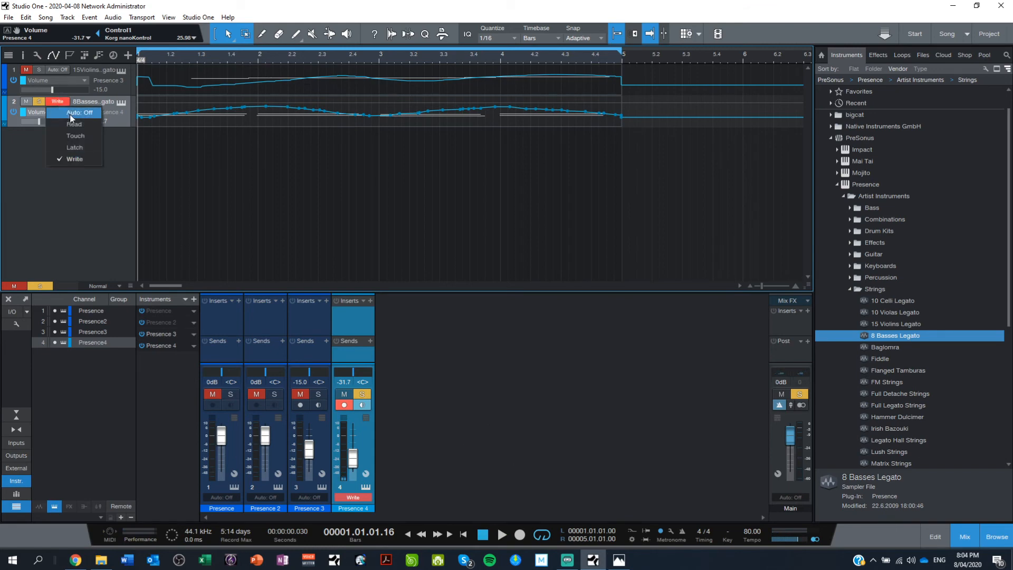
- Set bass automation to Off, clear mutes and solos, and play the song from the start
left_click(78, 112)
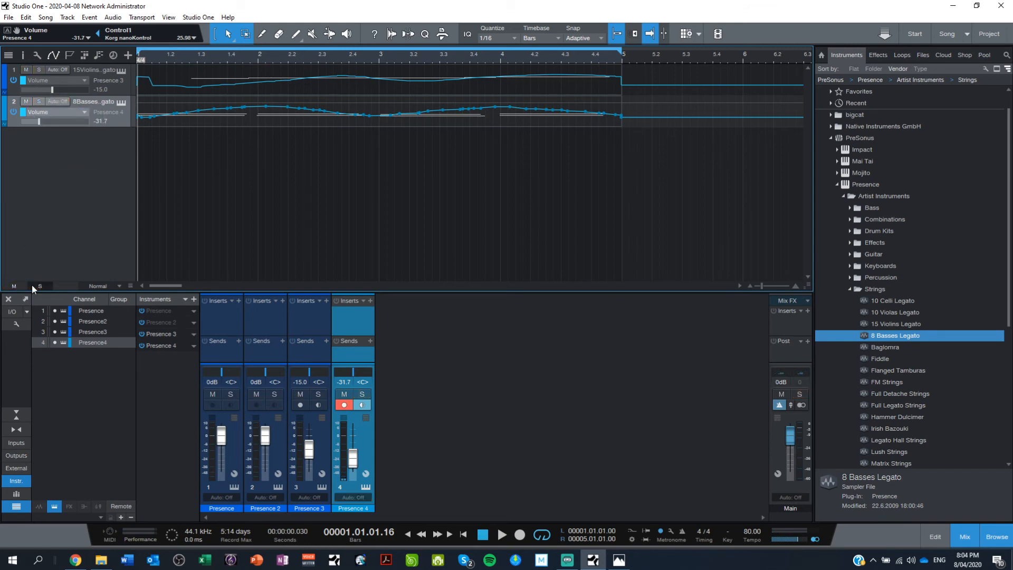
left_click(501, 536)
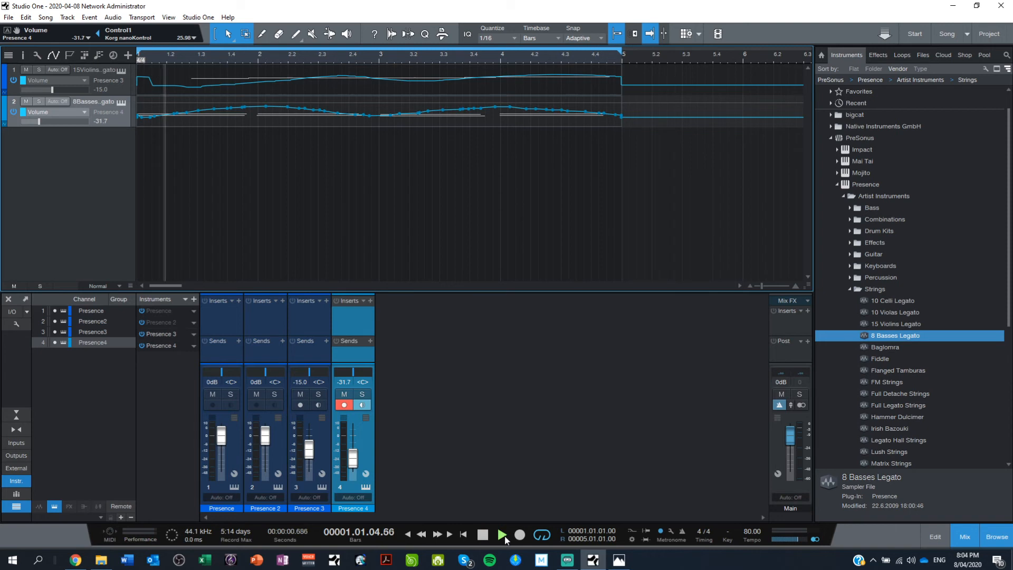
left_click(502, 535)
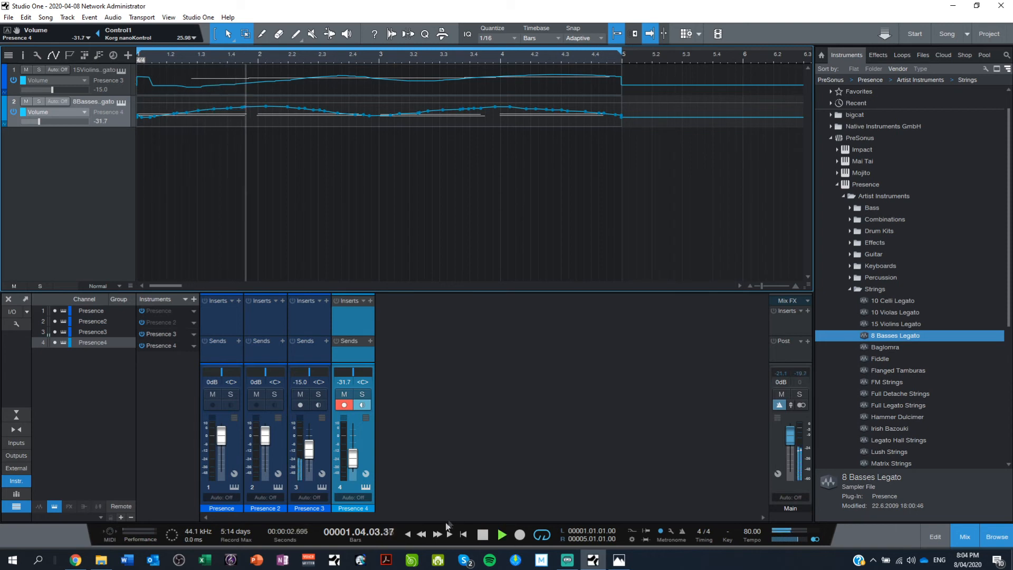
left_click(482, 536)
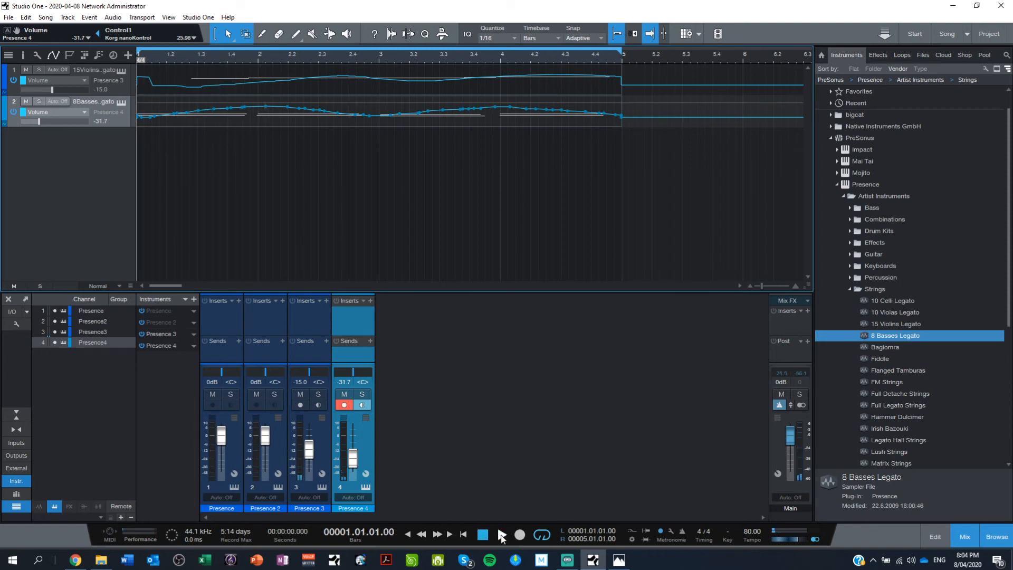
left_click(501, 535)
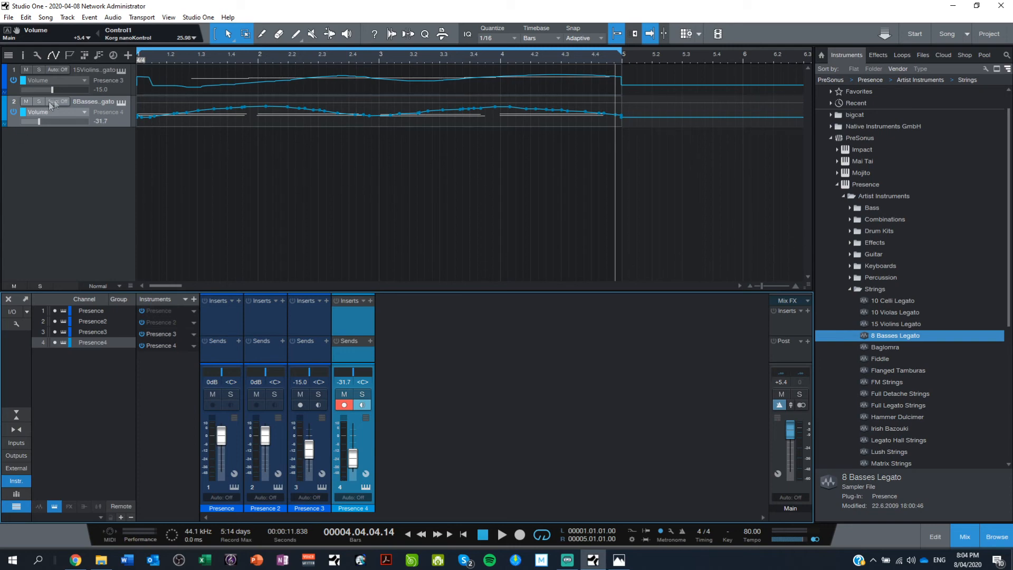
mouse_move(127, 118)
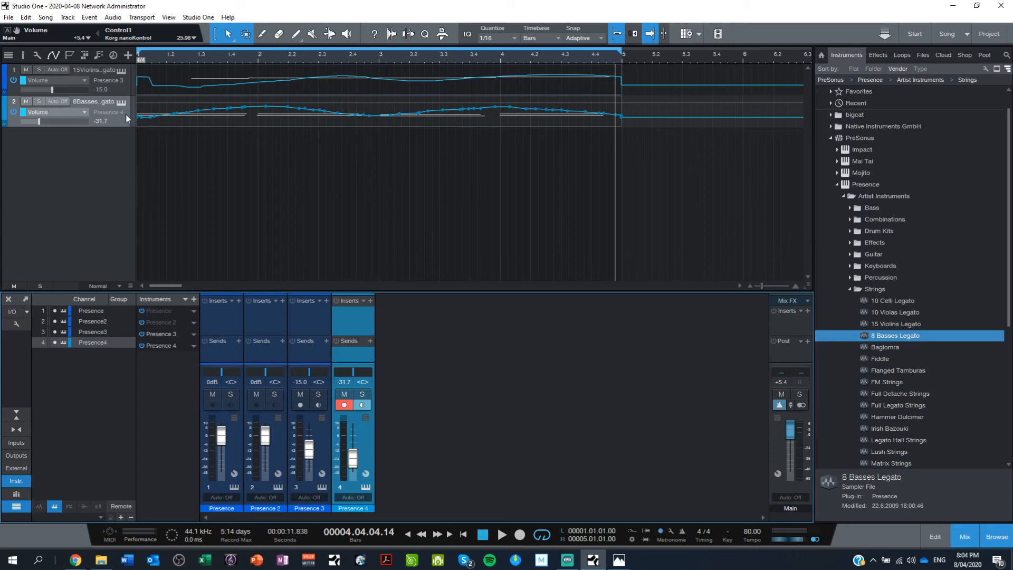
mouse_move(103, 116)
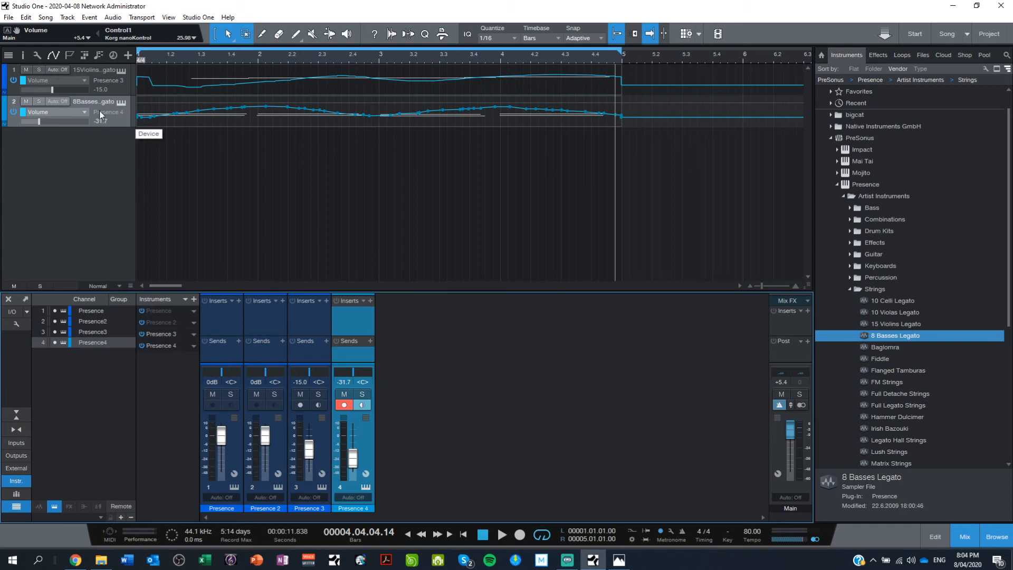
mouse_move(126, 81)
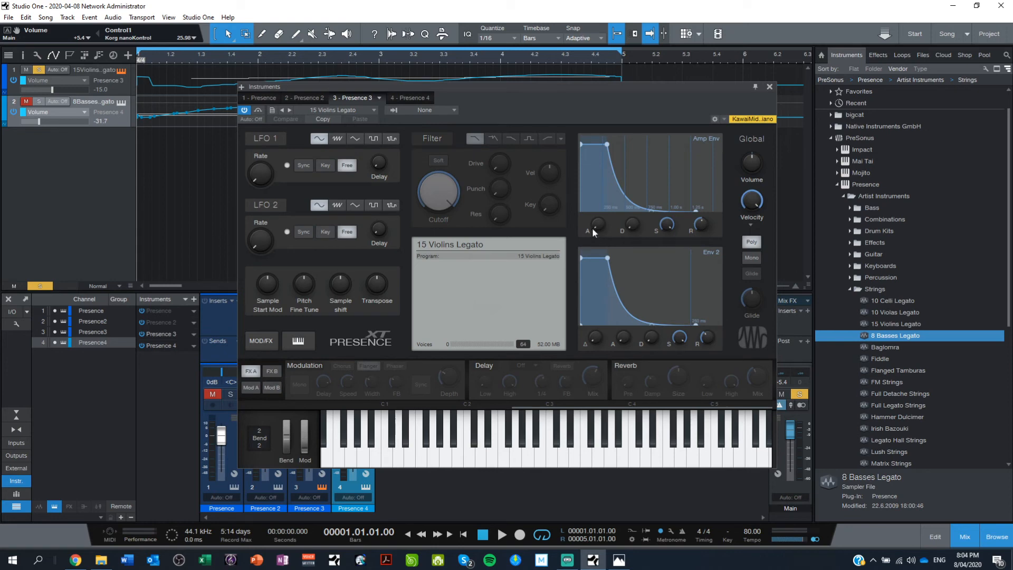
mouse_move(591, 159)
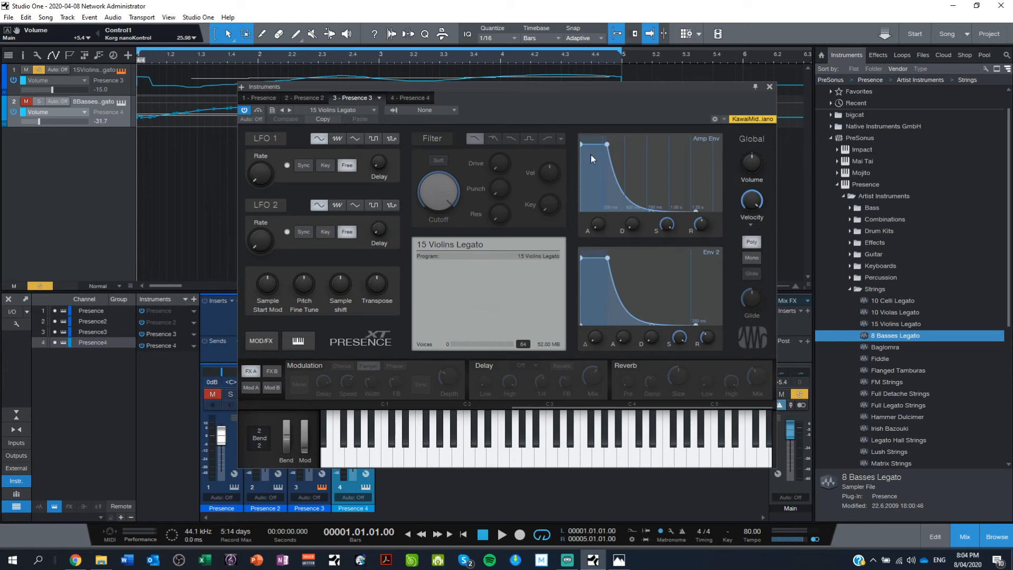
mouse_move(596, 223)
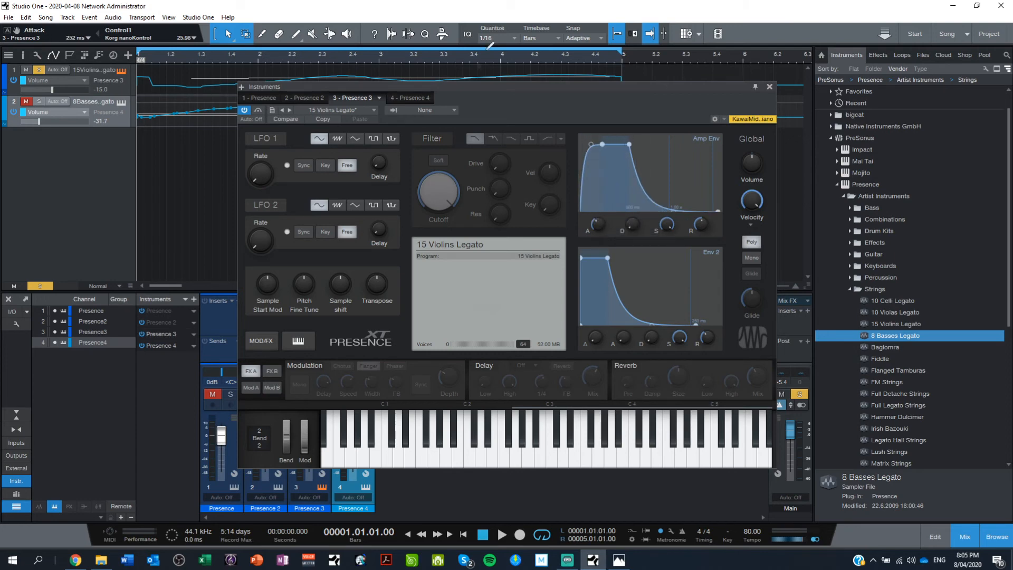
- Slow the violins Presence Amp Env attack to about 1.87 s, audition, and close the editor
left_click(501, 535)
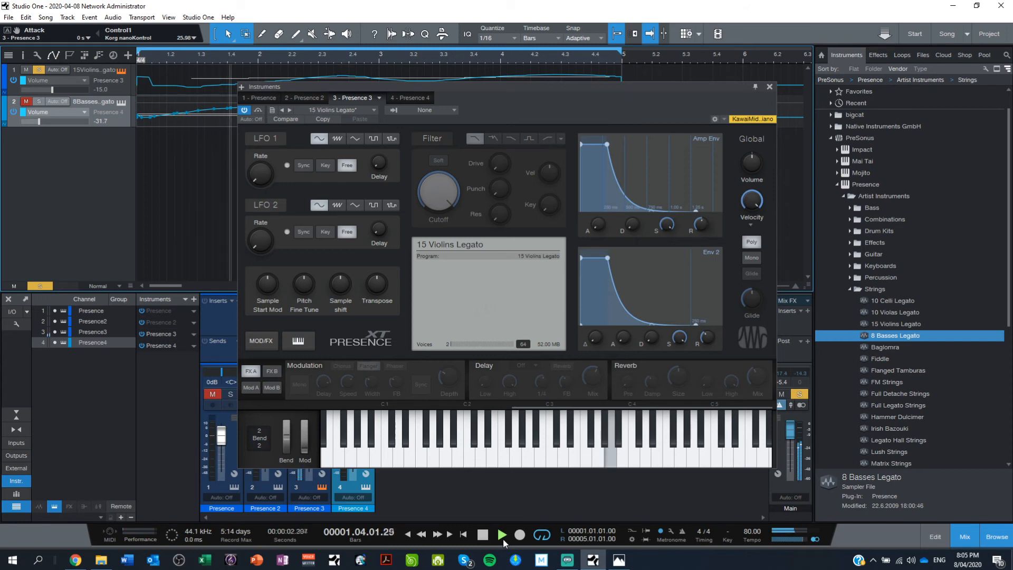
left_click(502, 535)
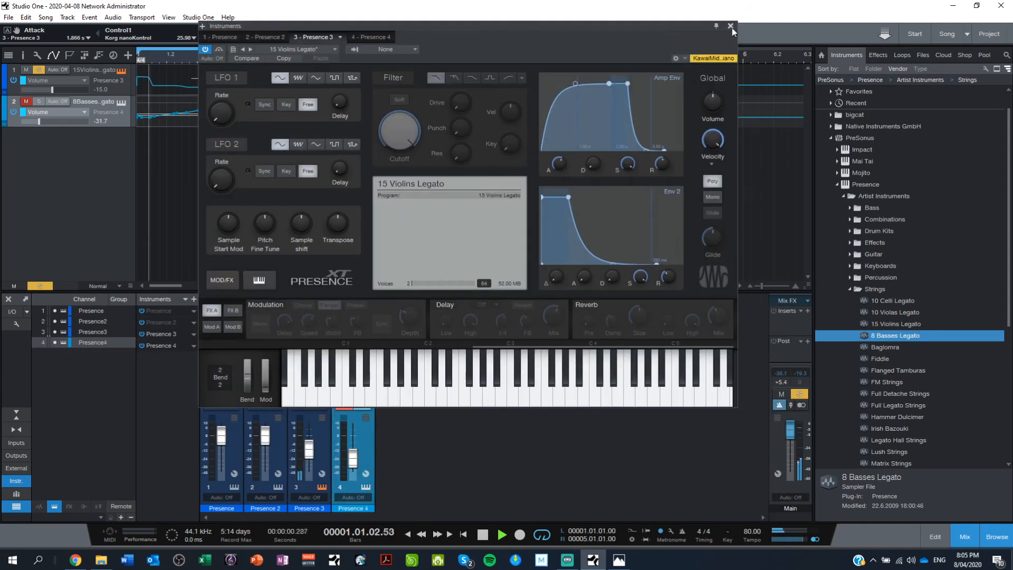
left_click(731, 26)
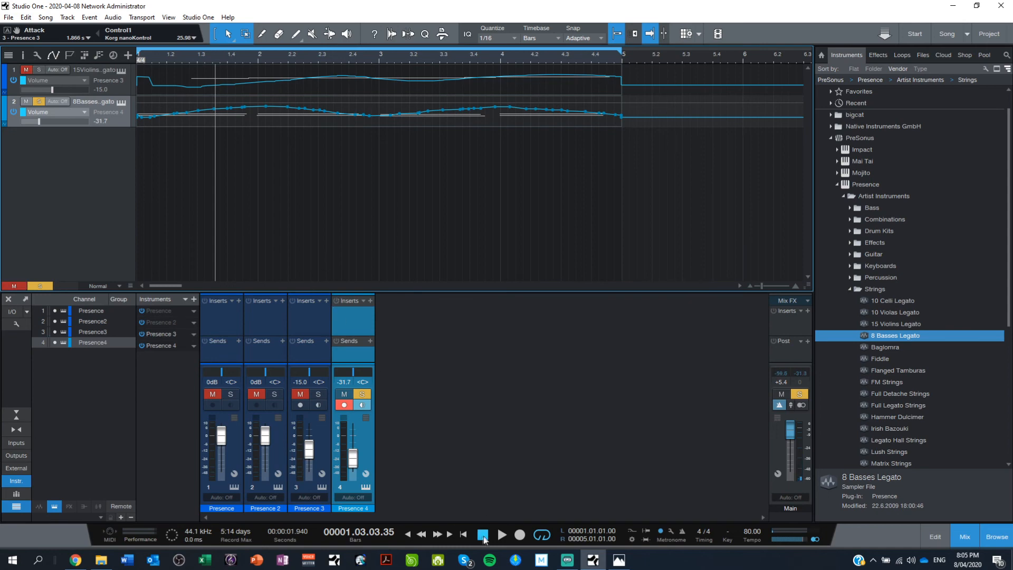
- Lengthen the basses Presence Amp Env attack to 1.531 s, audition, and close the editor
left_click(483, 534)
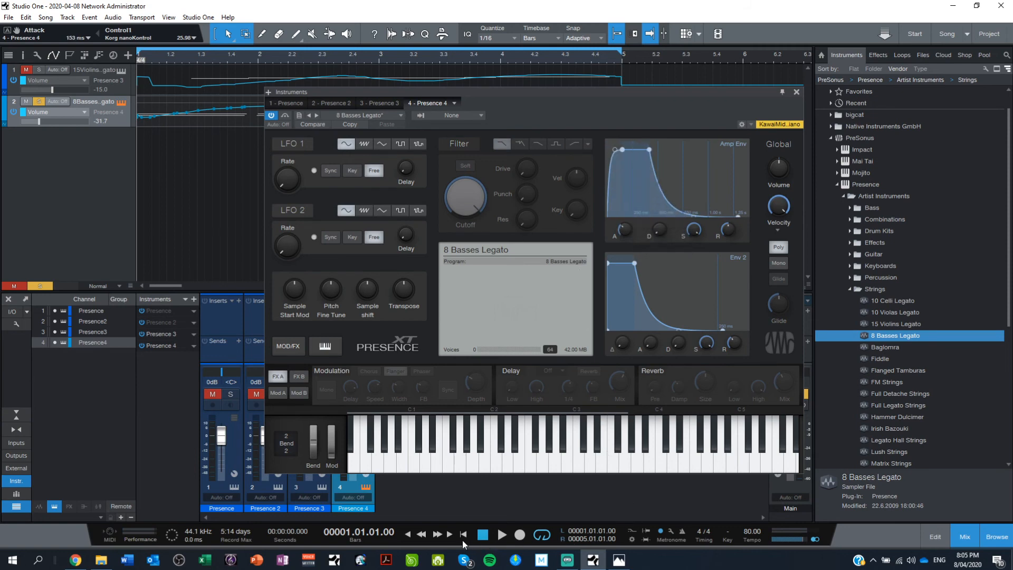
left_click(501, 534)
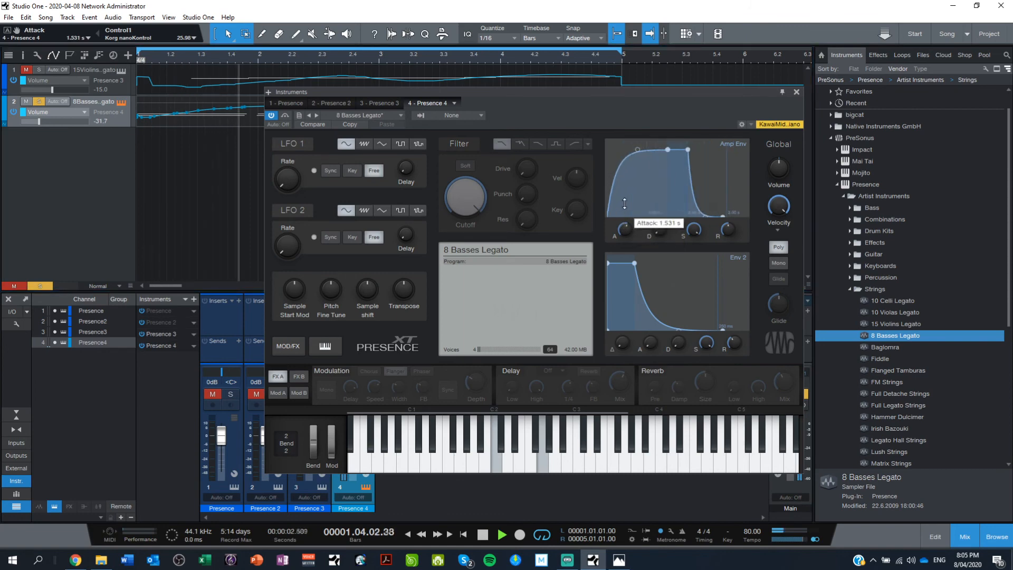
left_click(797, 92)
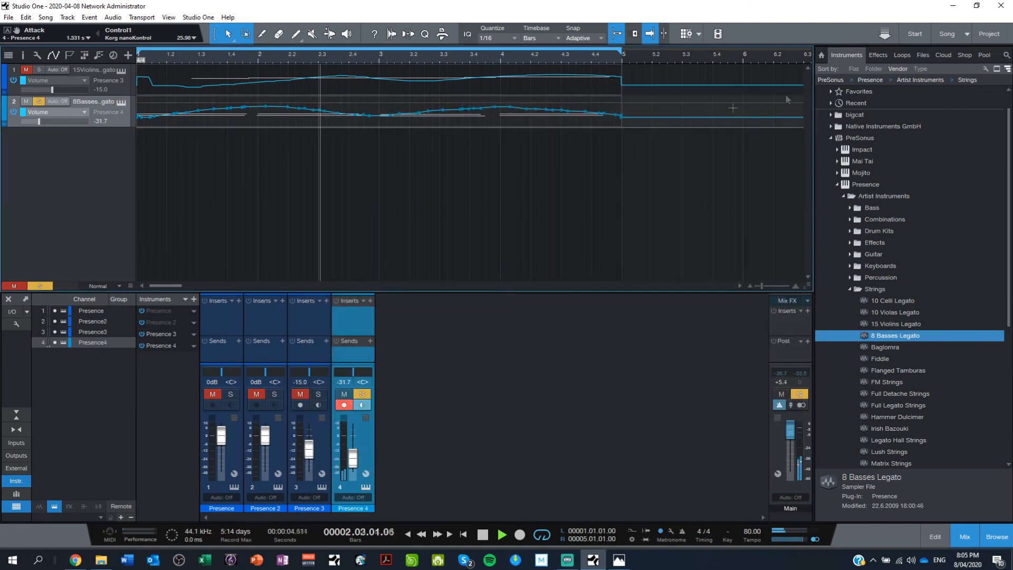
- Unsolo the bass channel and play the full song through to about bar four
left_click(362, 394)
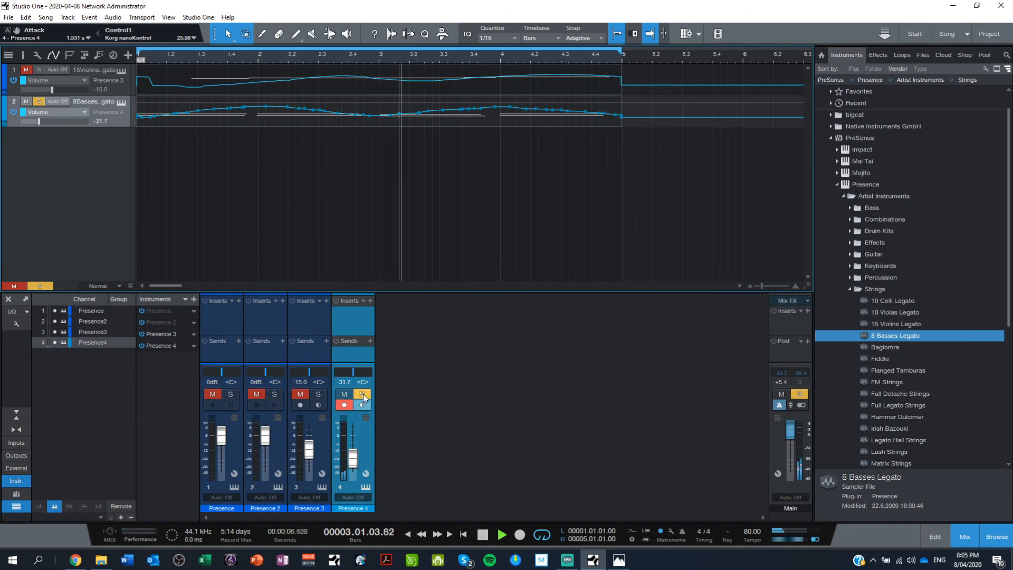
left_click(361, 394)
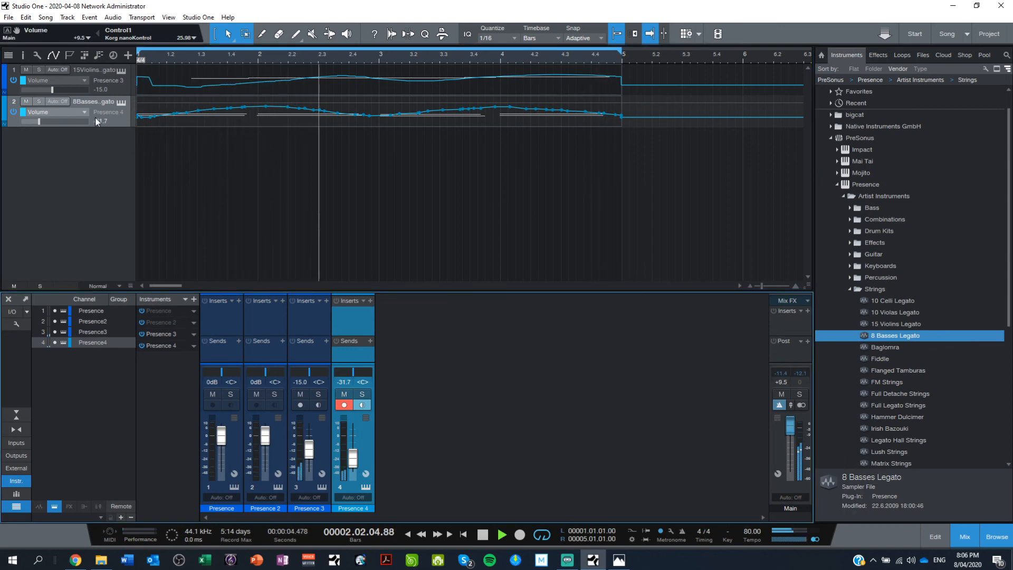
left_click(502, 535)
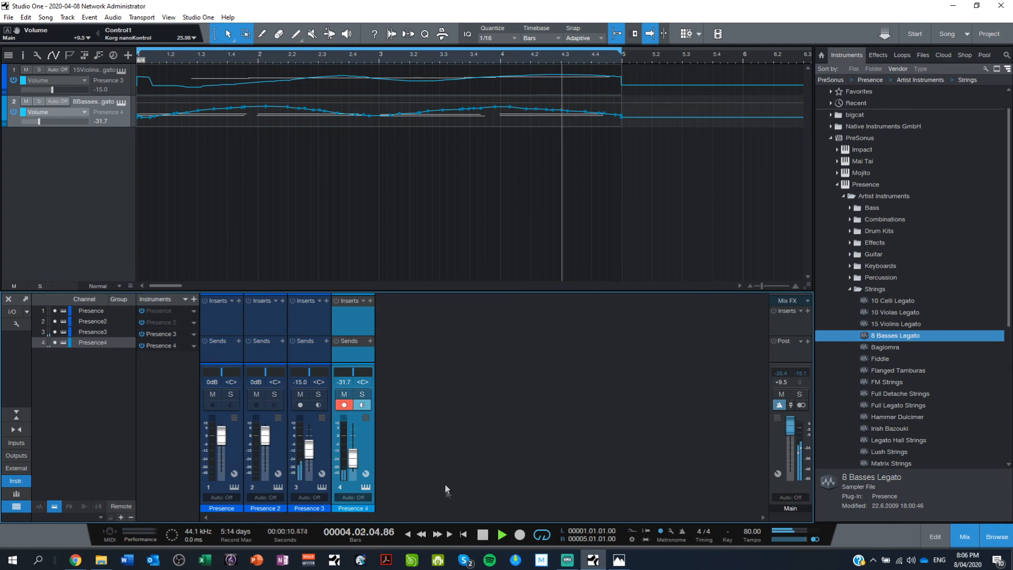
left_click(483, 535)
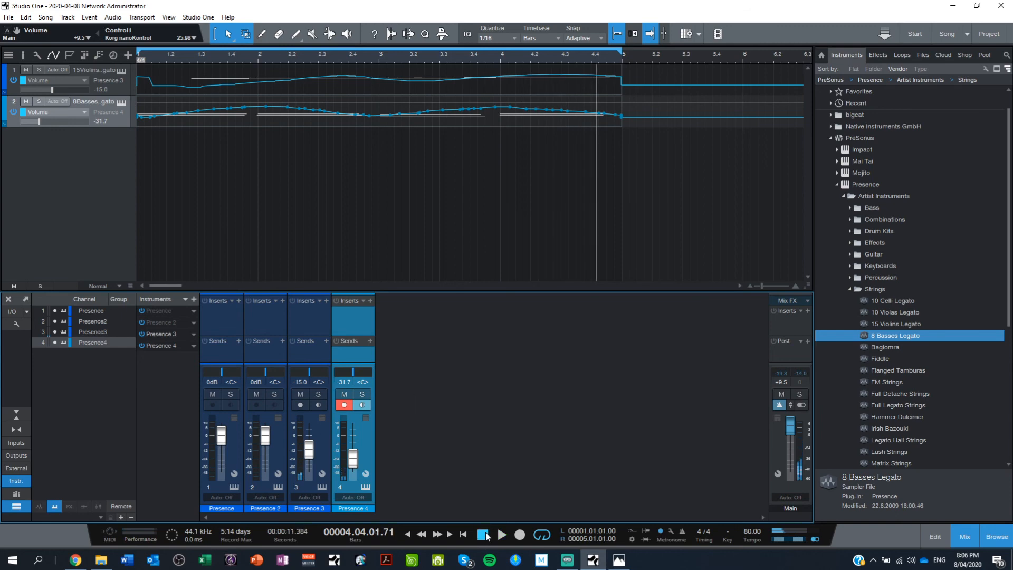